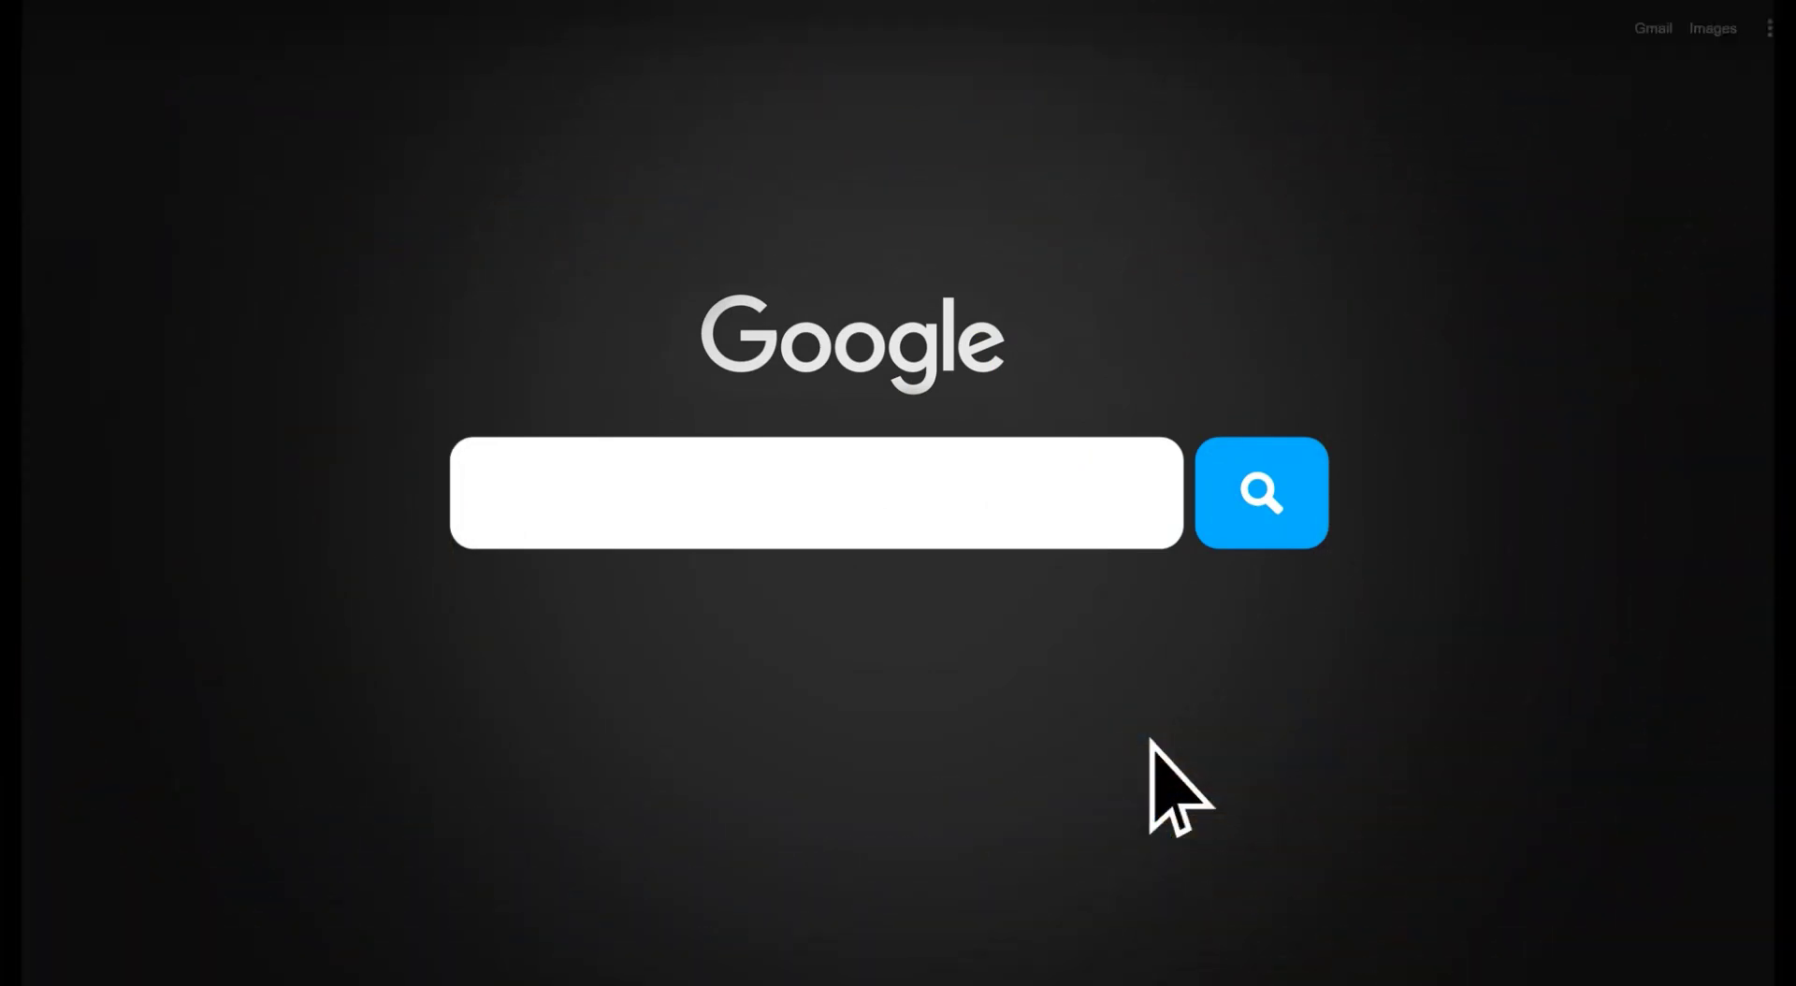
Search Google for 'Lexica.Art' to reach the Lexica website
text(Lexica.Art)
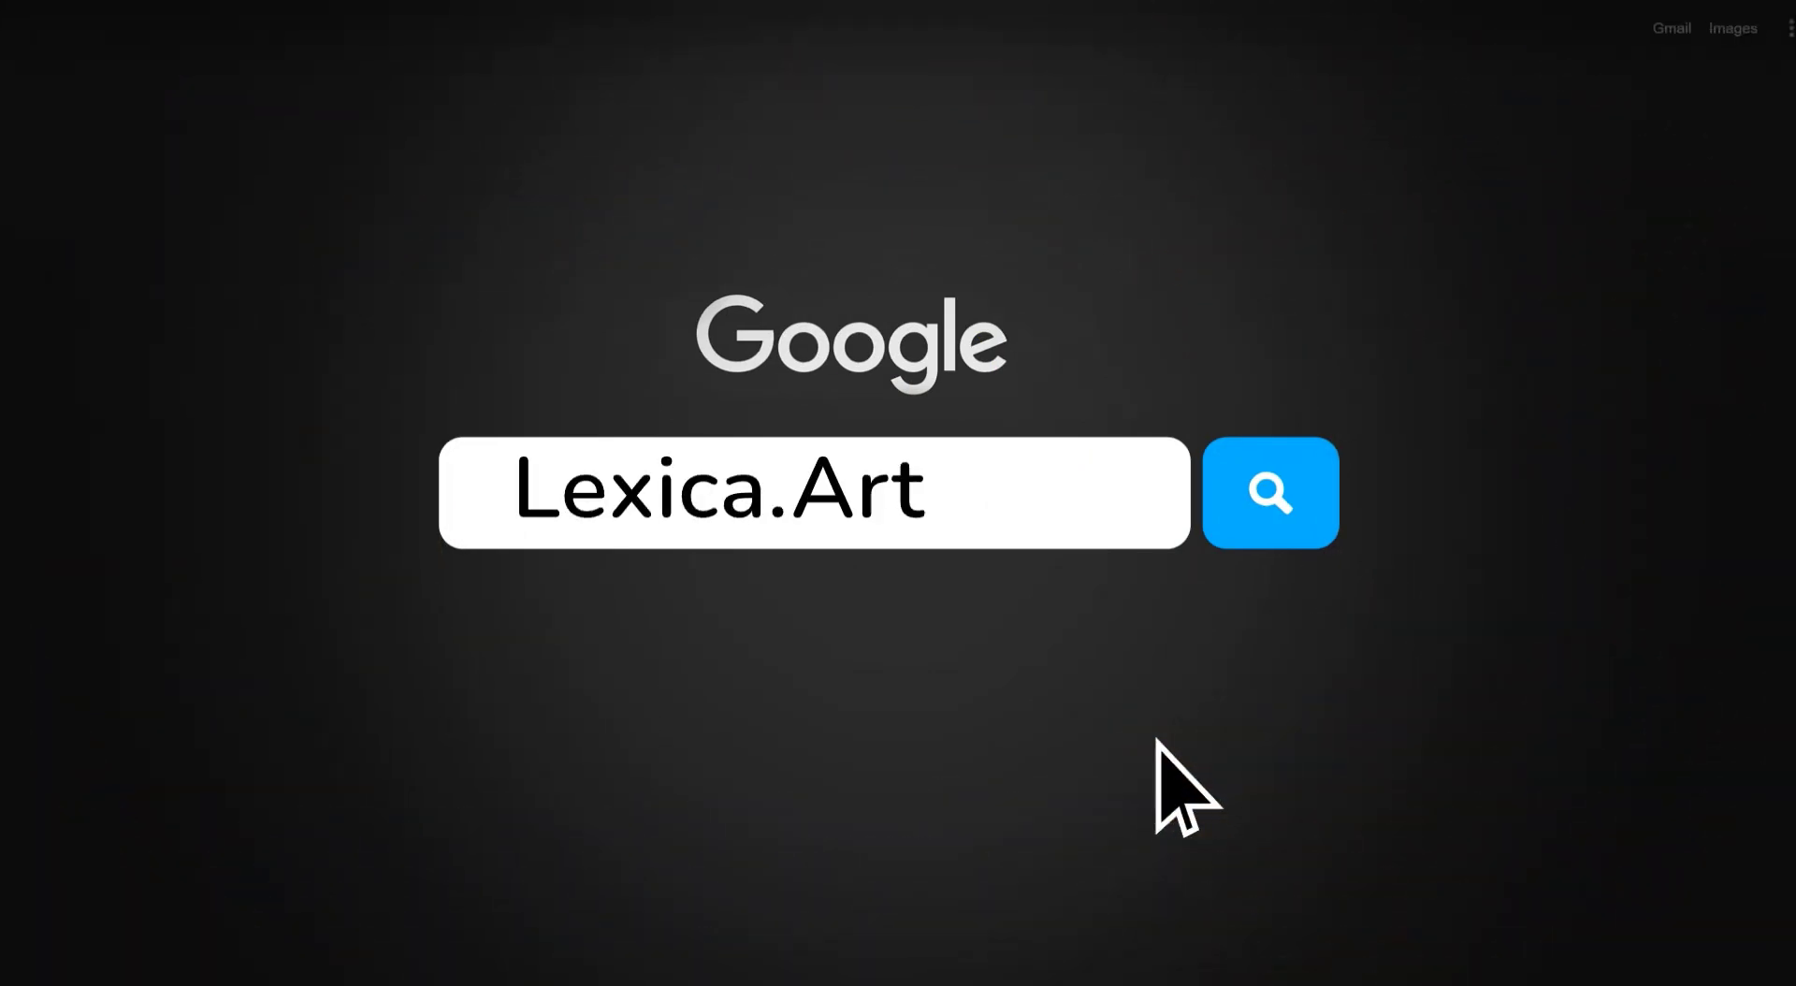
mouse_move(1270, 492)
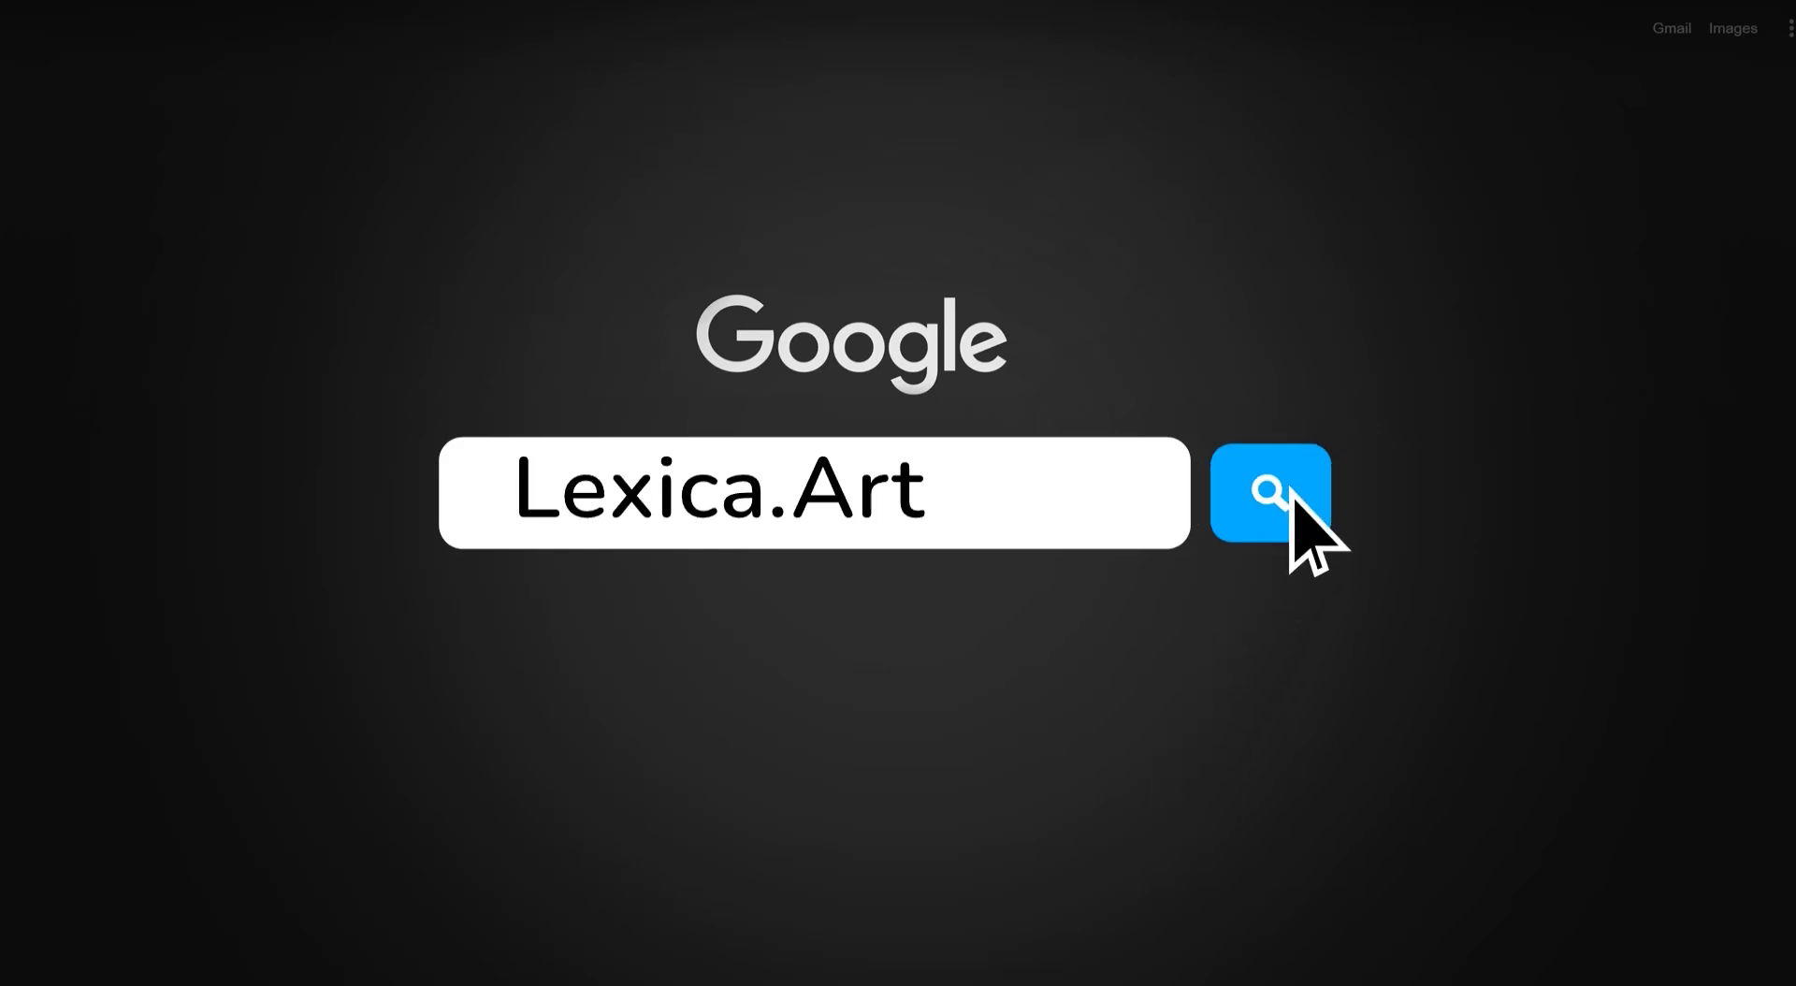
click(1269, 493)
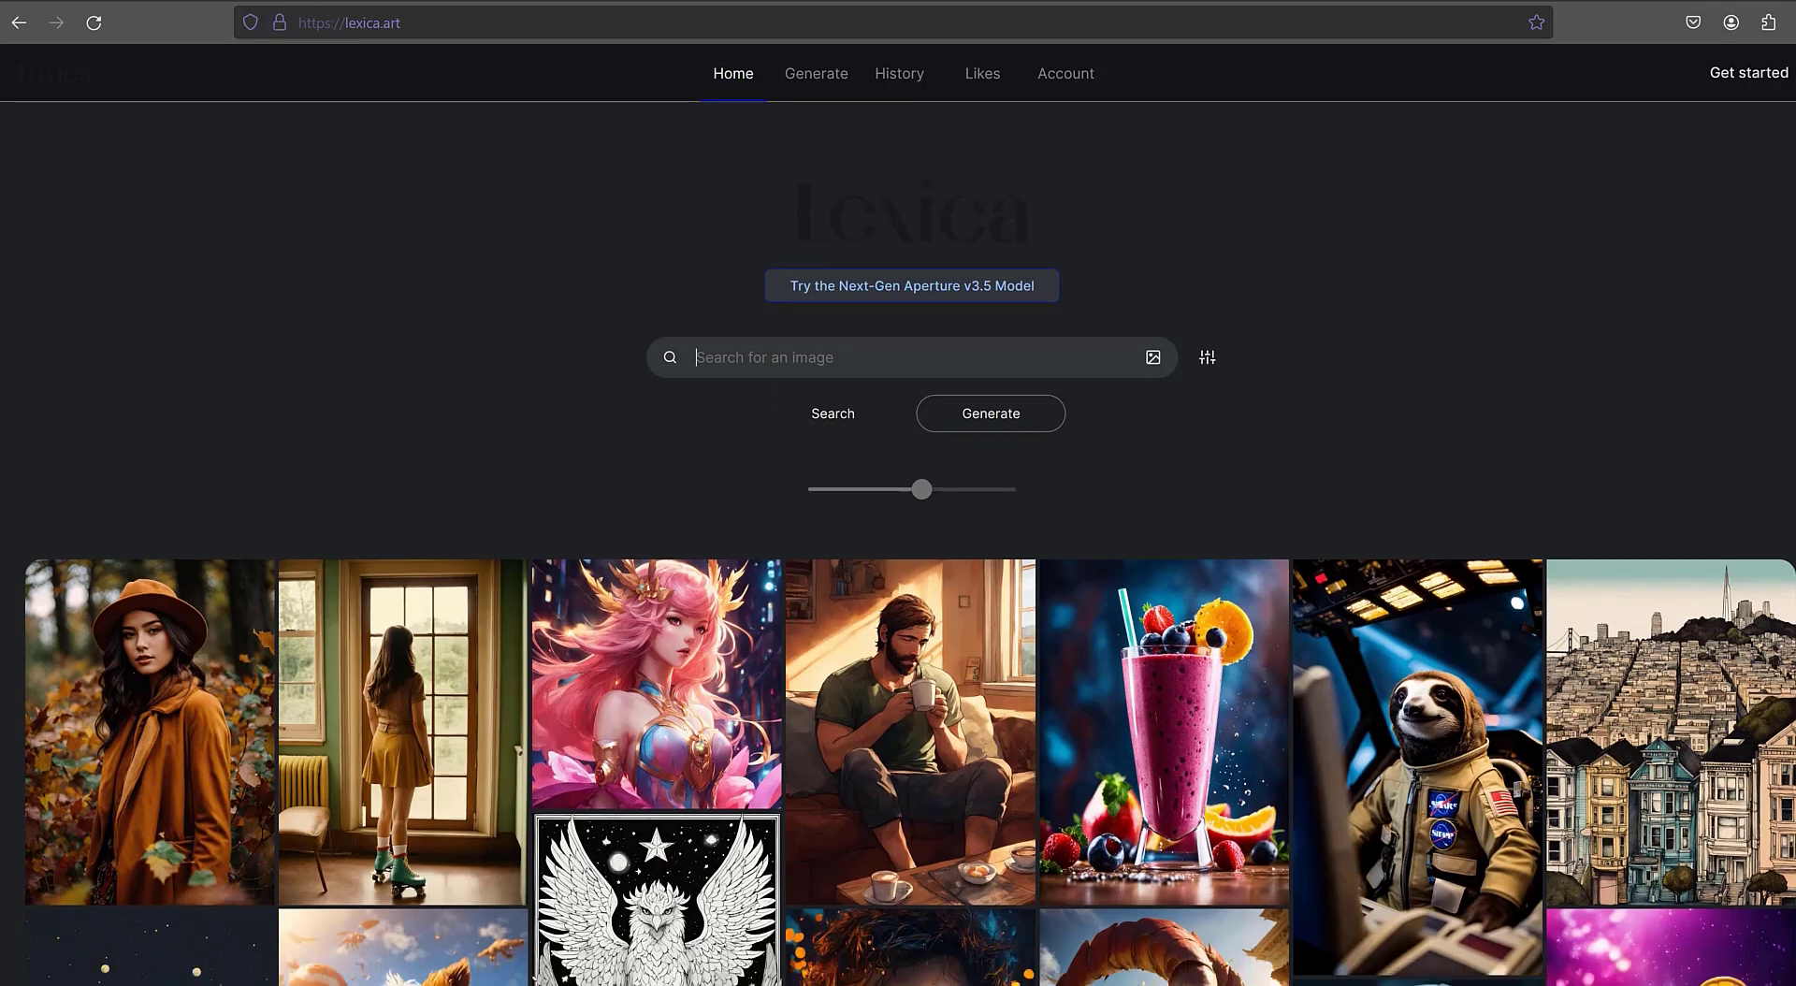
scroll(down, 3)
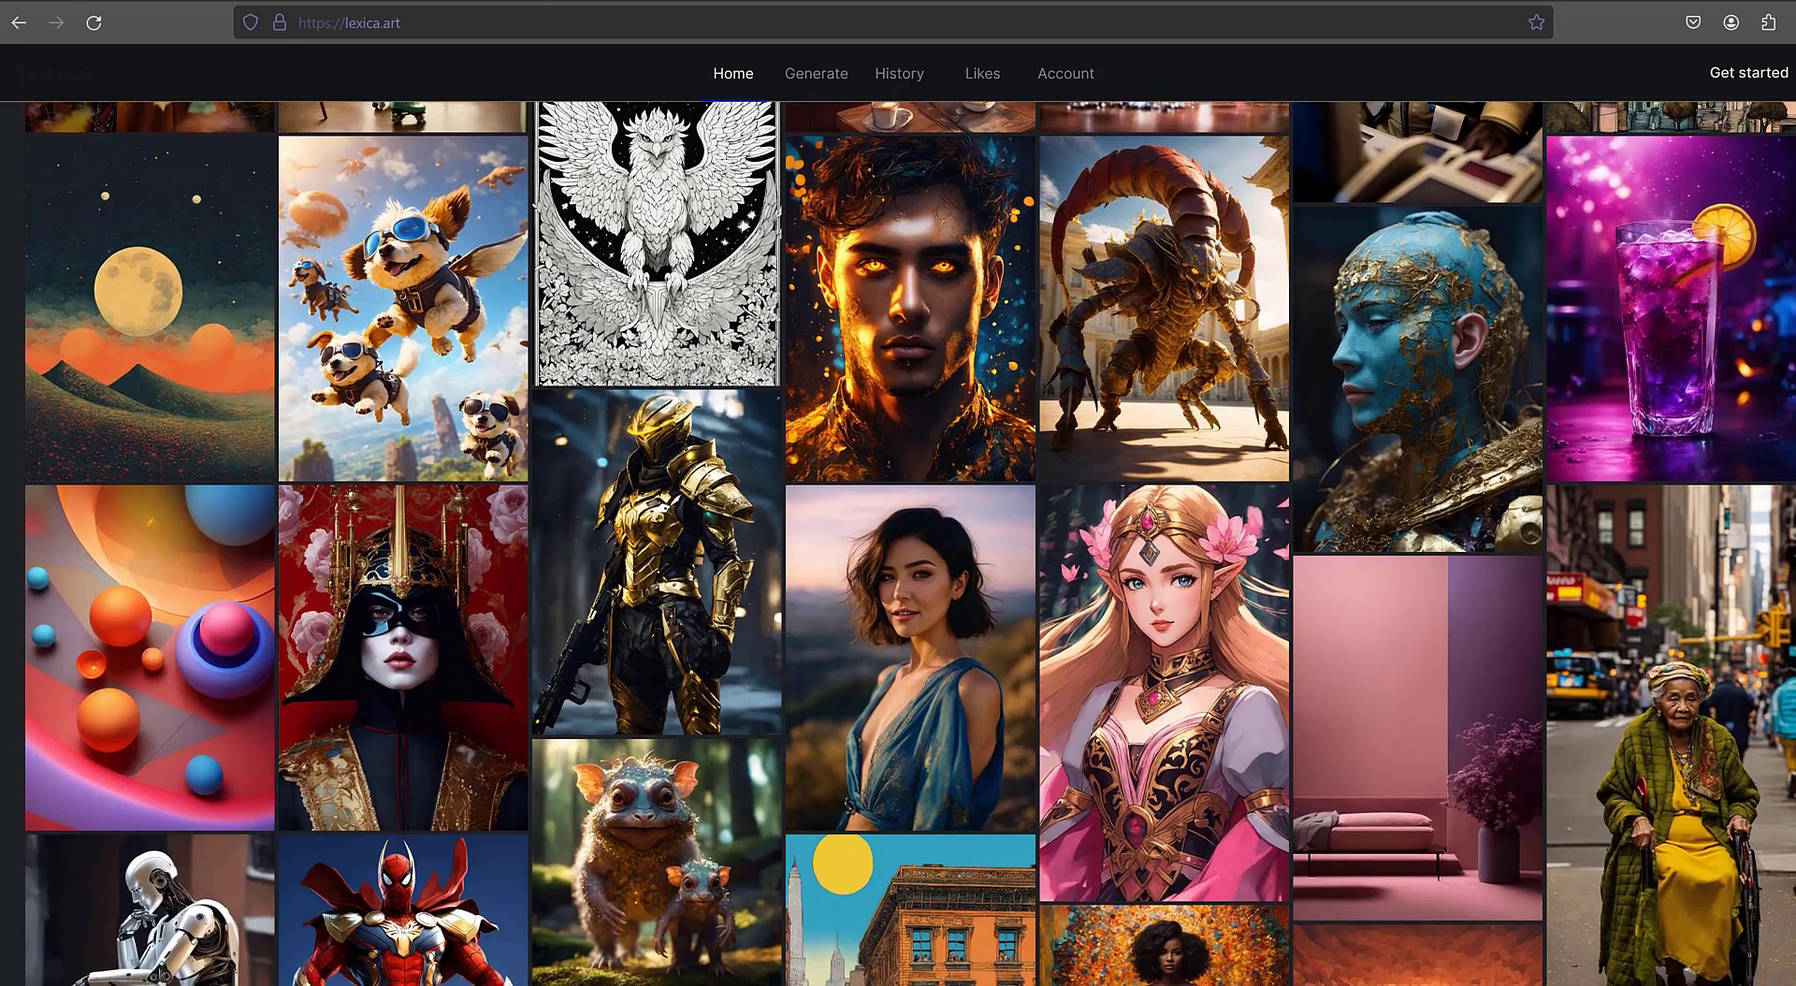
scroll(down, 3)
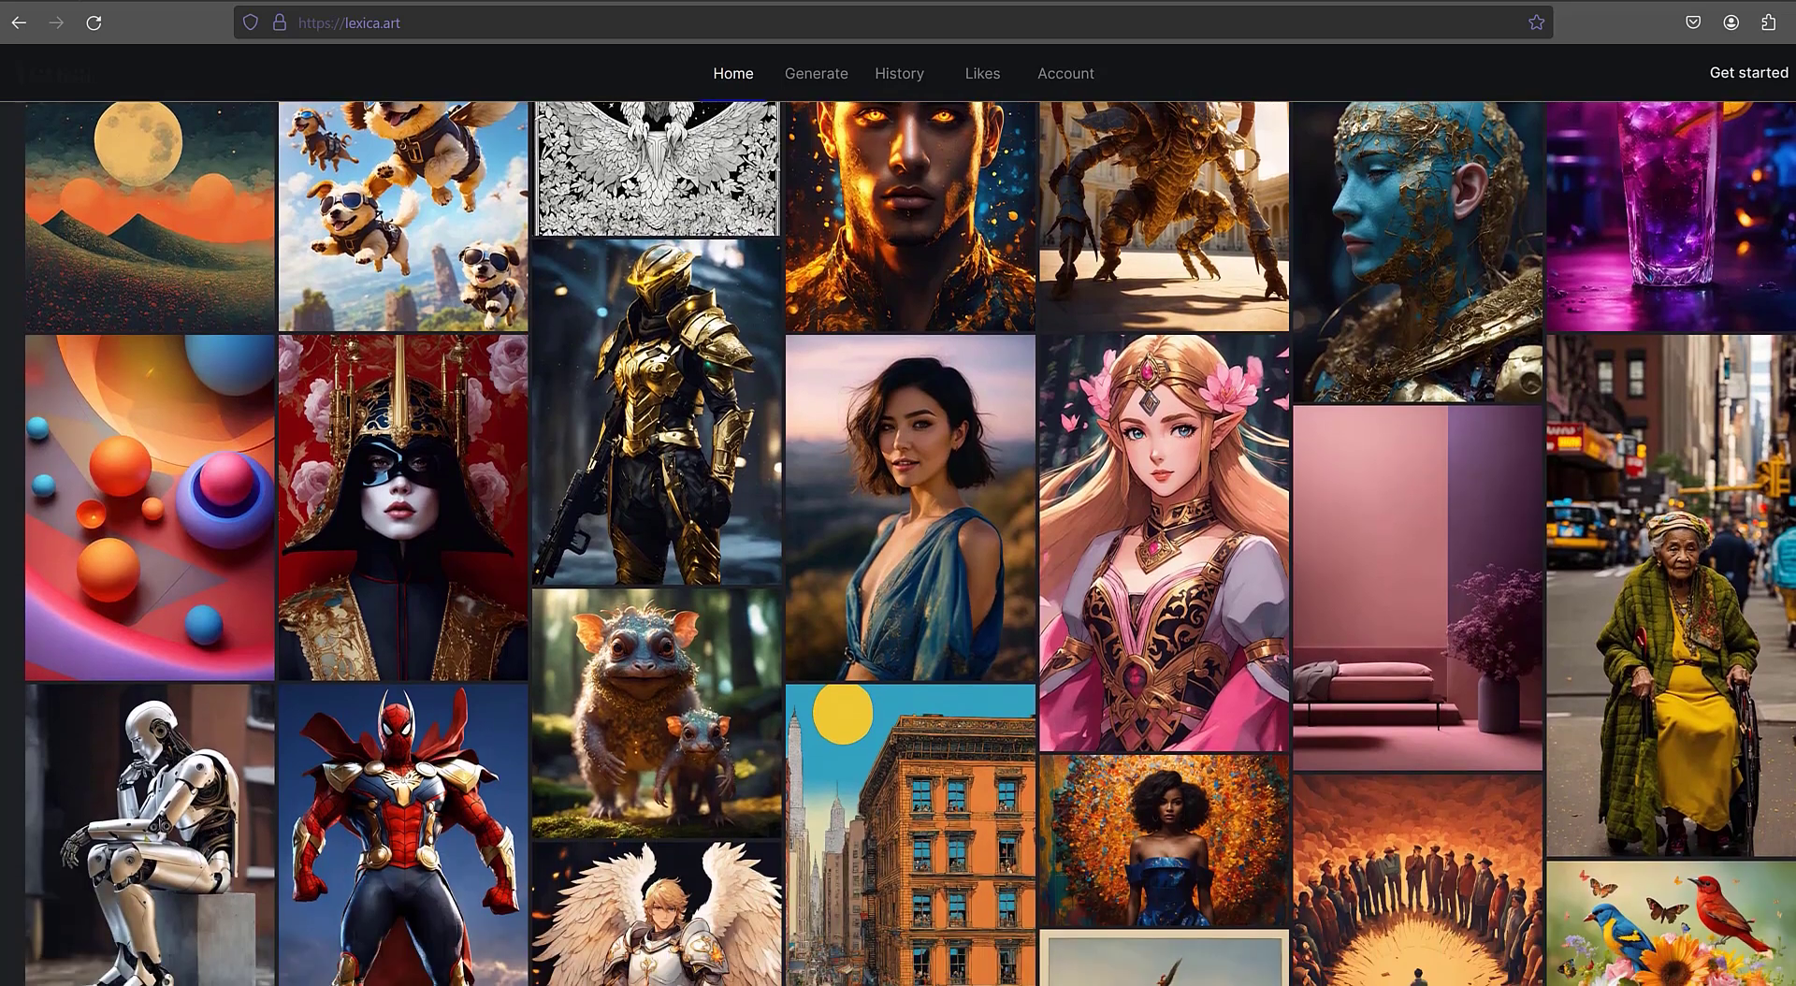
scroll(down, 3)
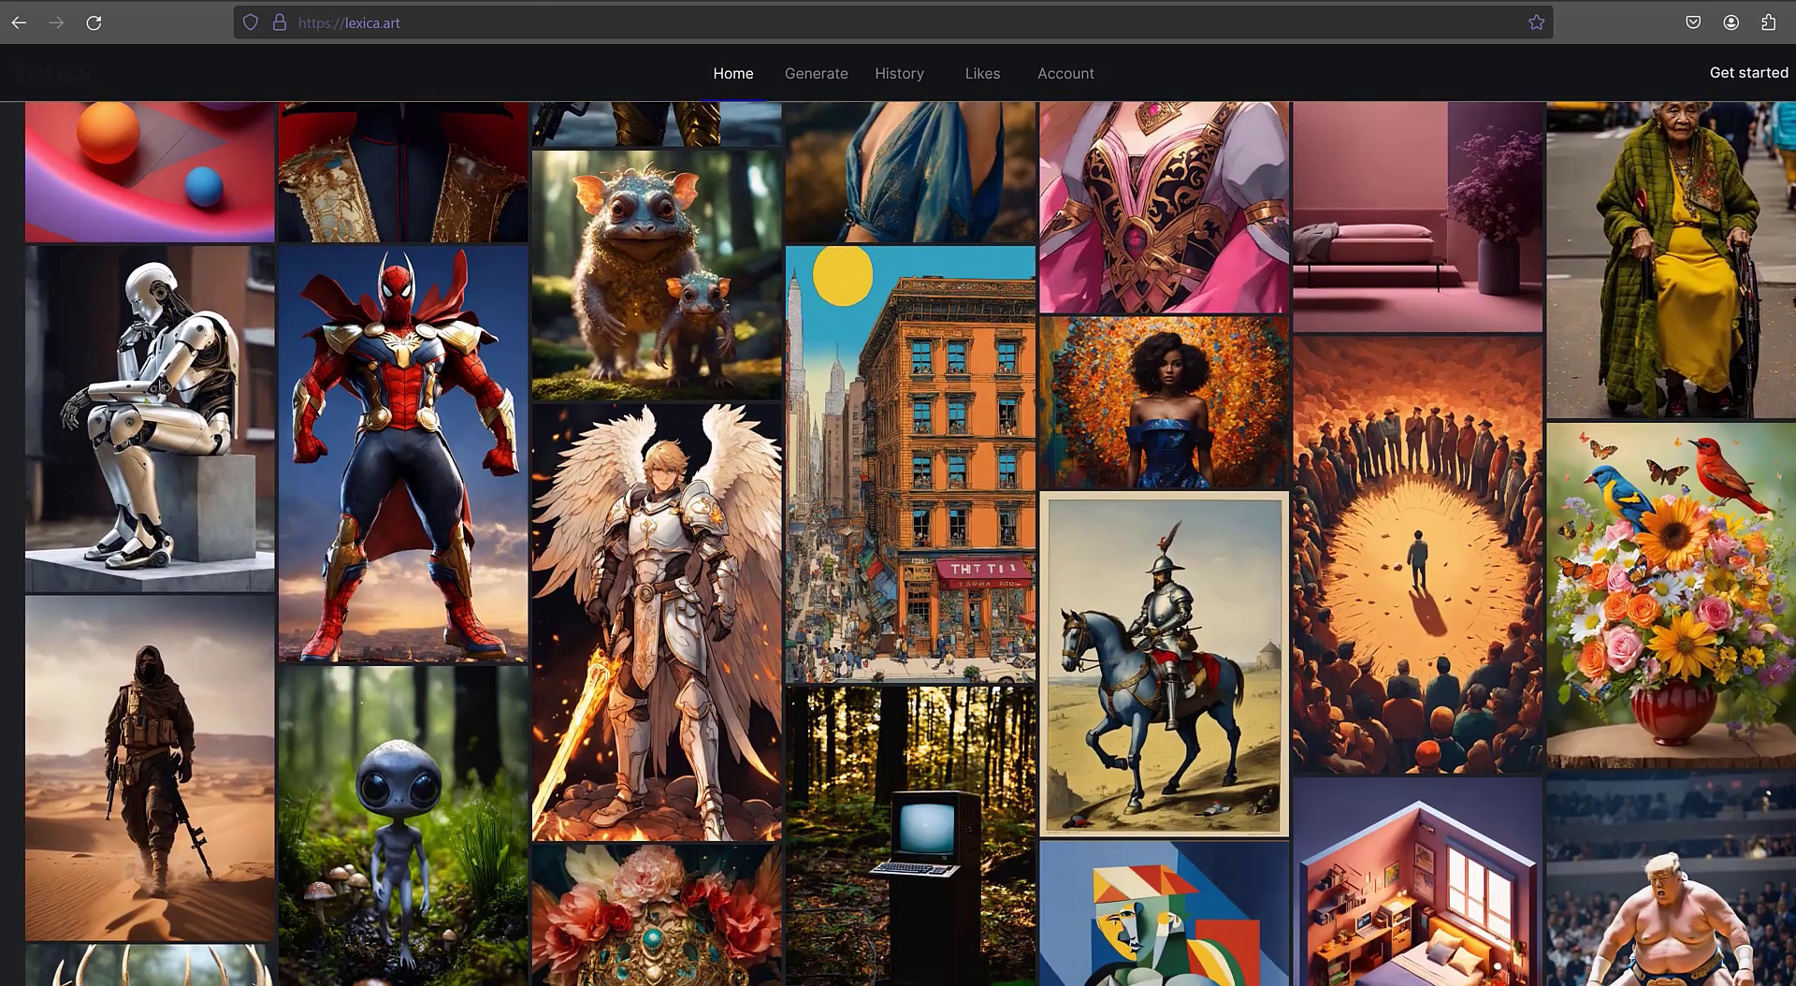
scroll(down, 3)
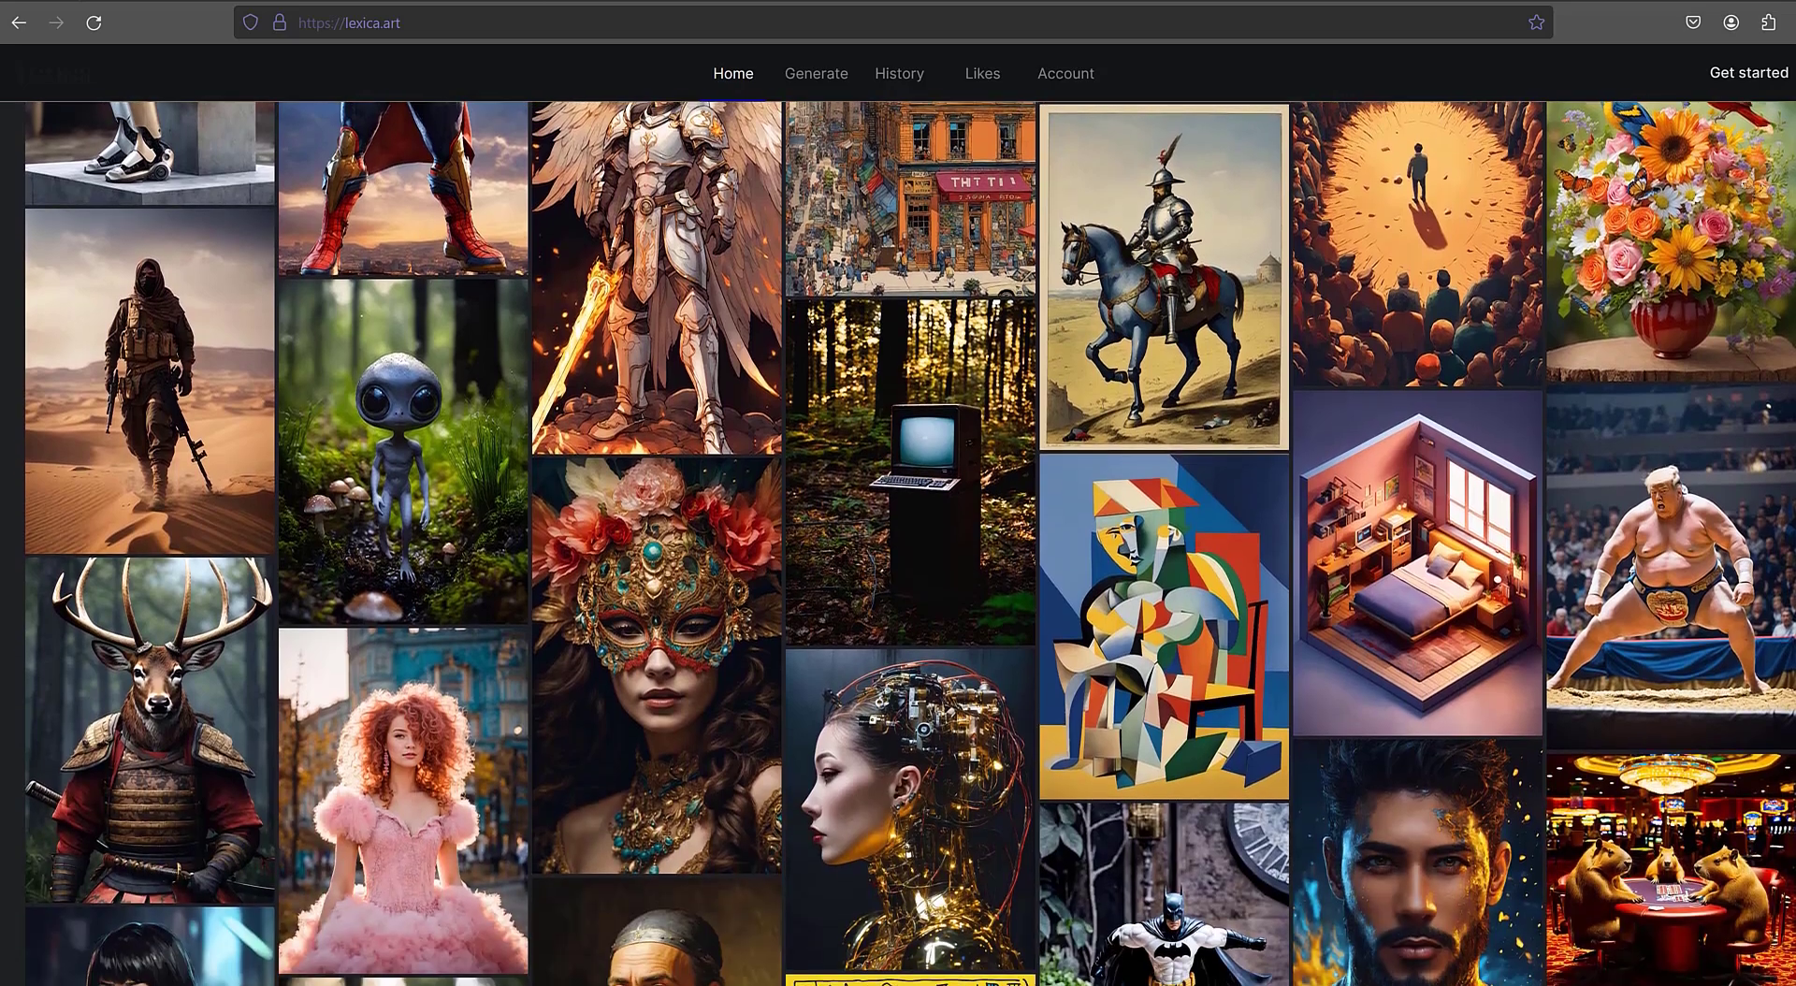
scroll(down, 3)
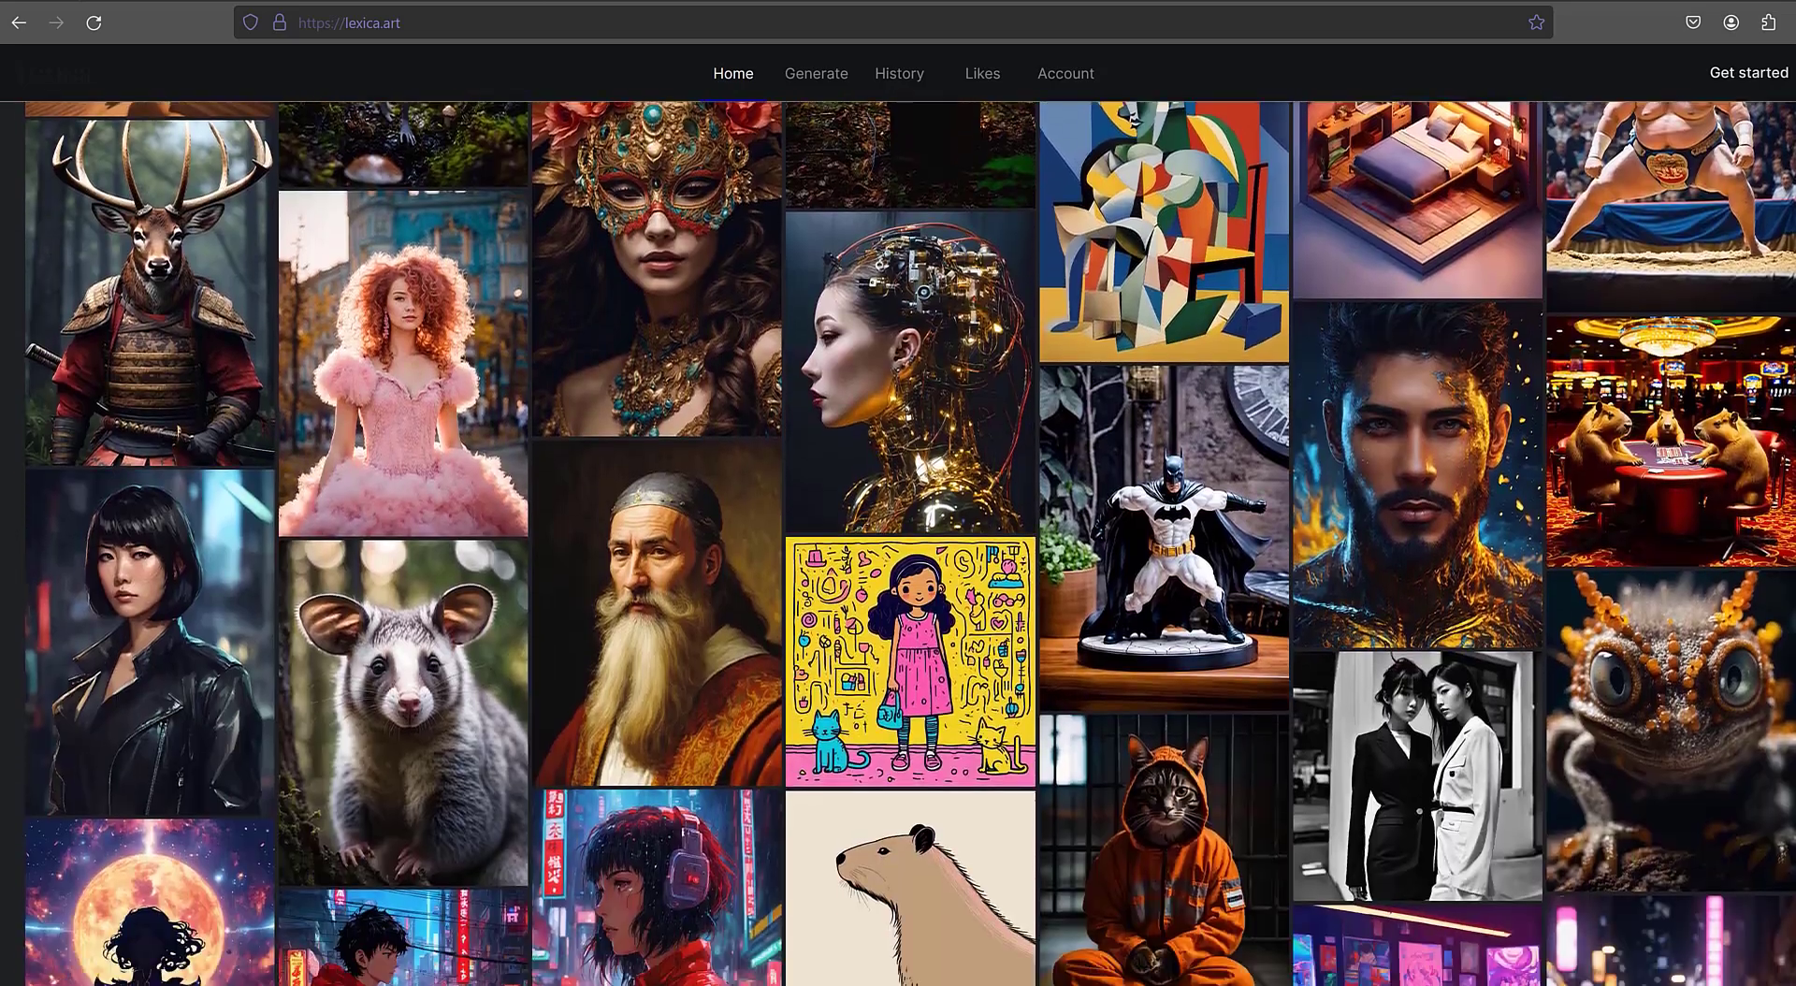
scroll(down, 3)
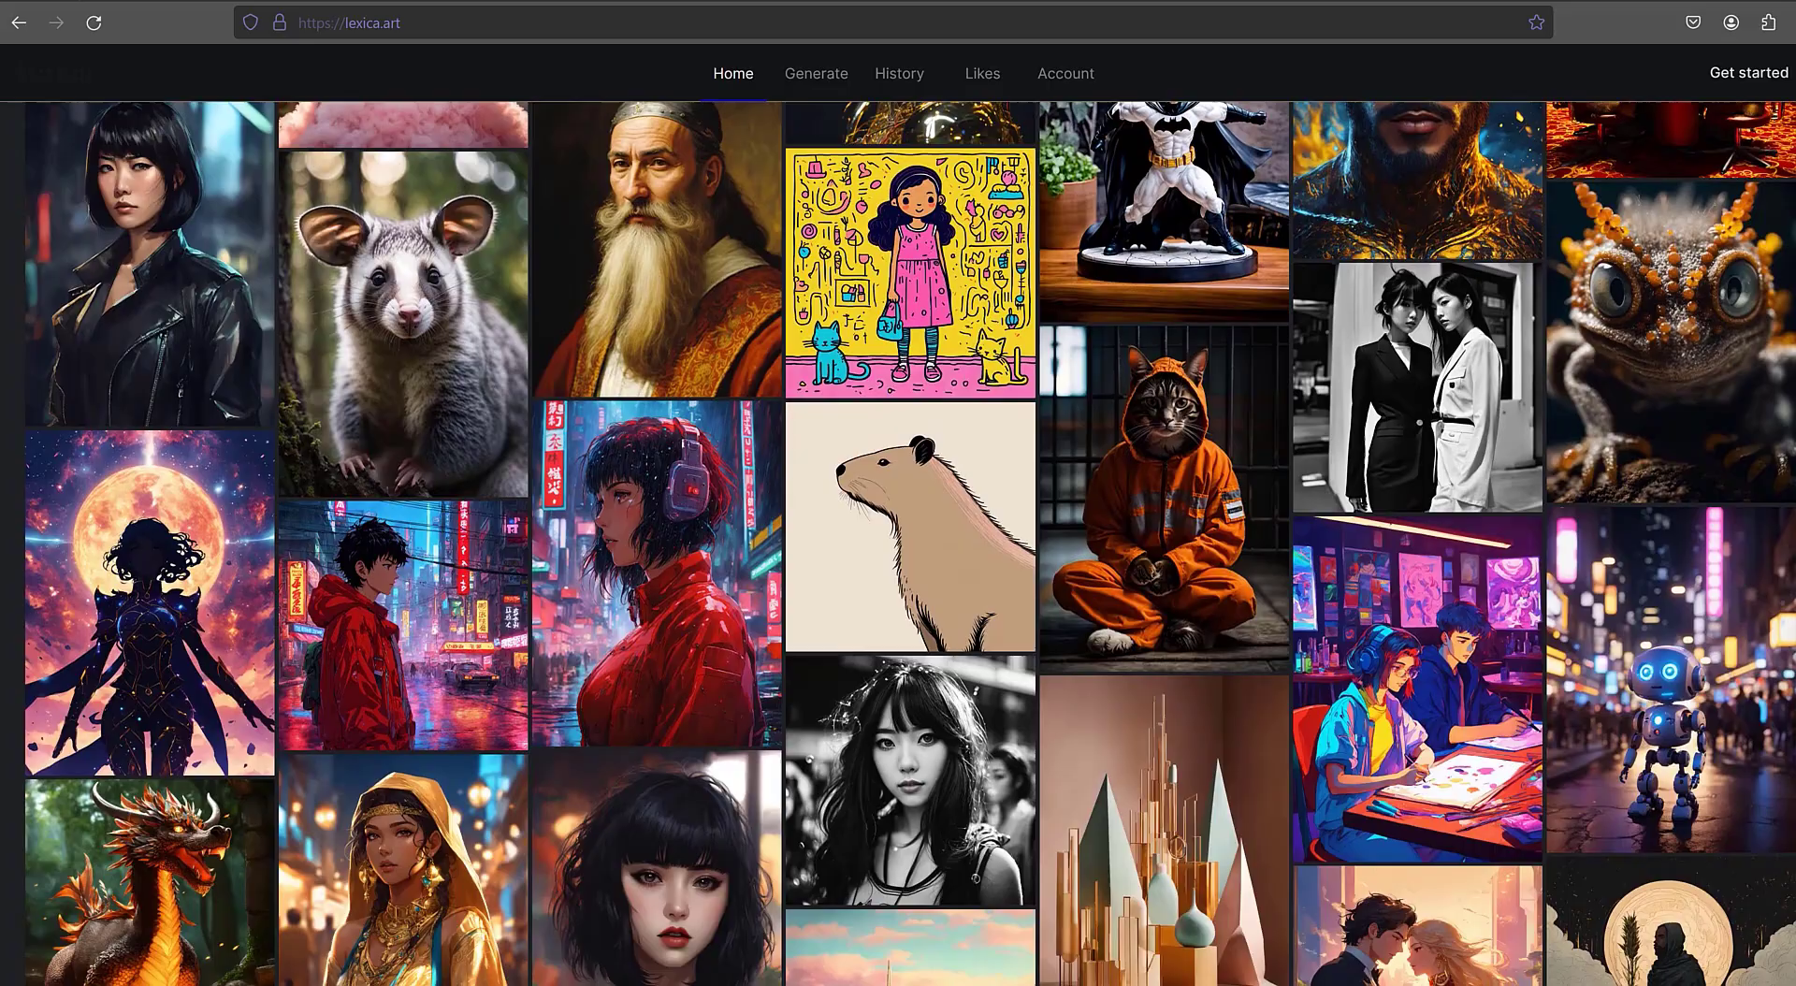
scroll(down, 3)
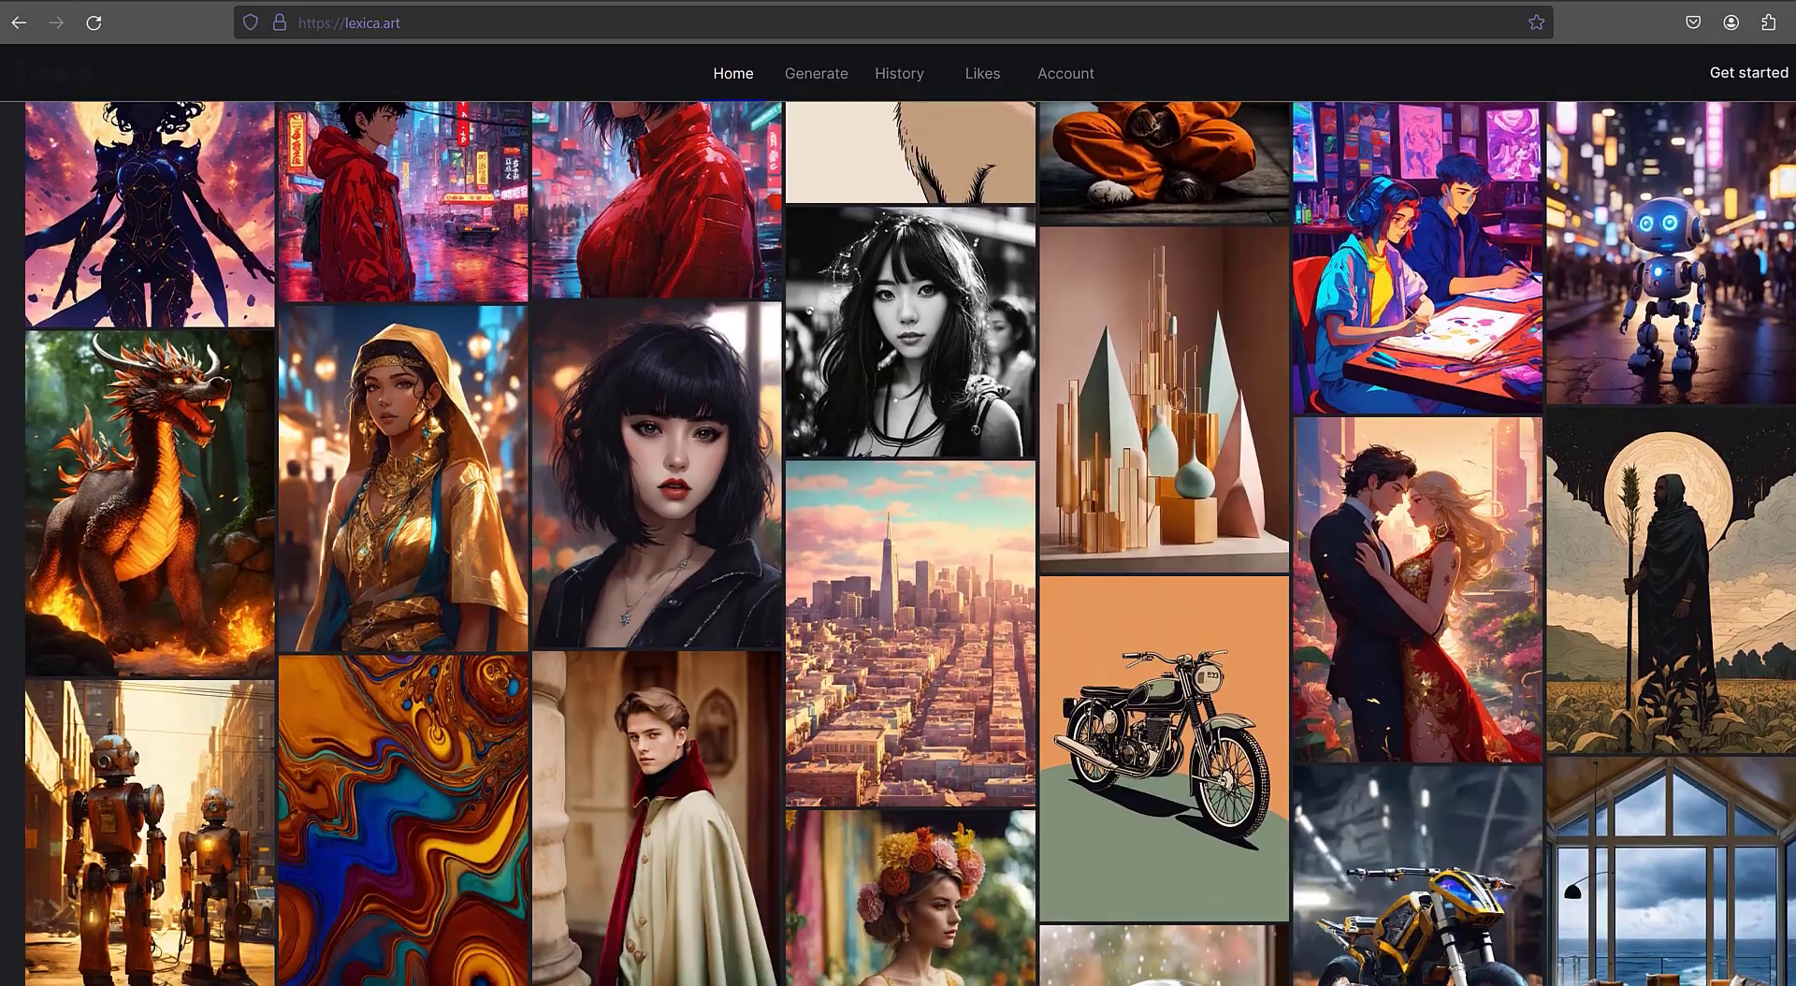
scroll(down, 3)
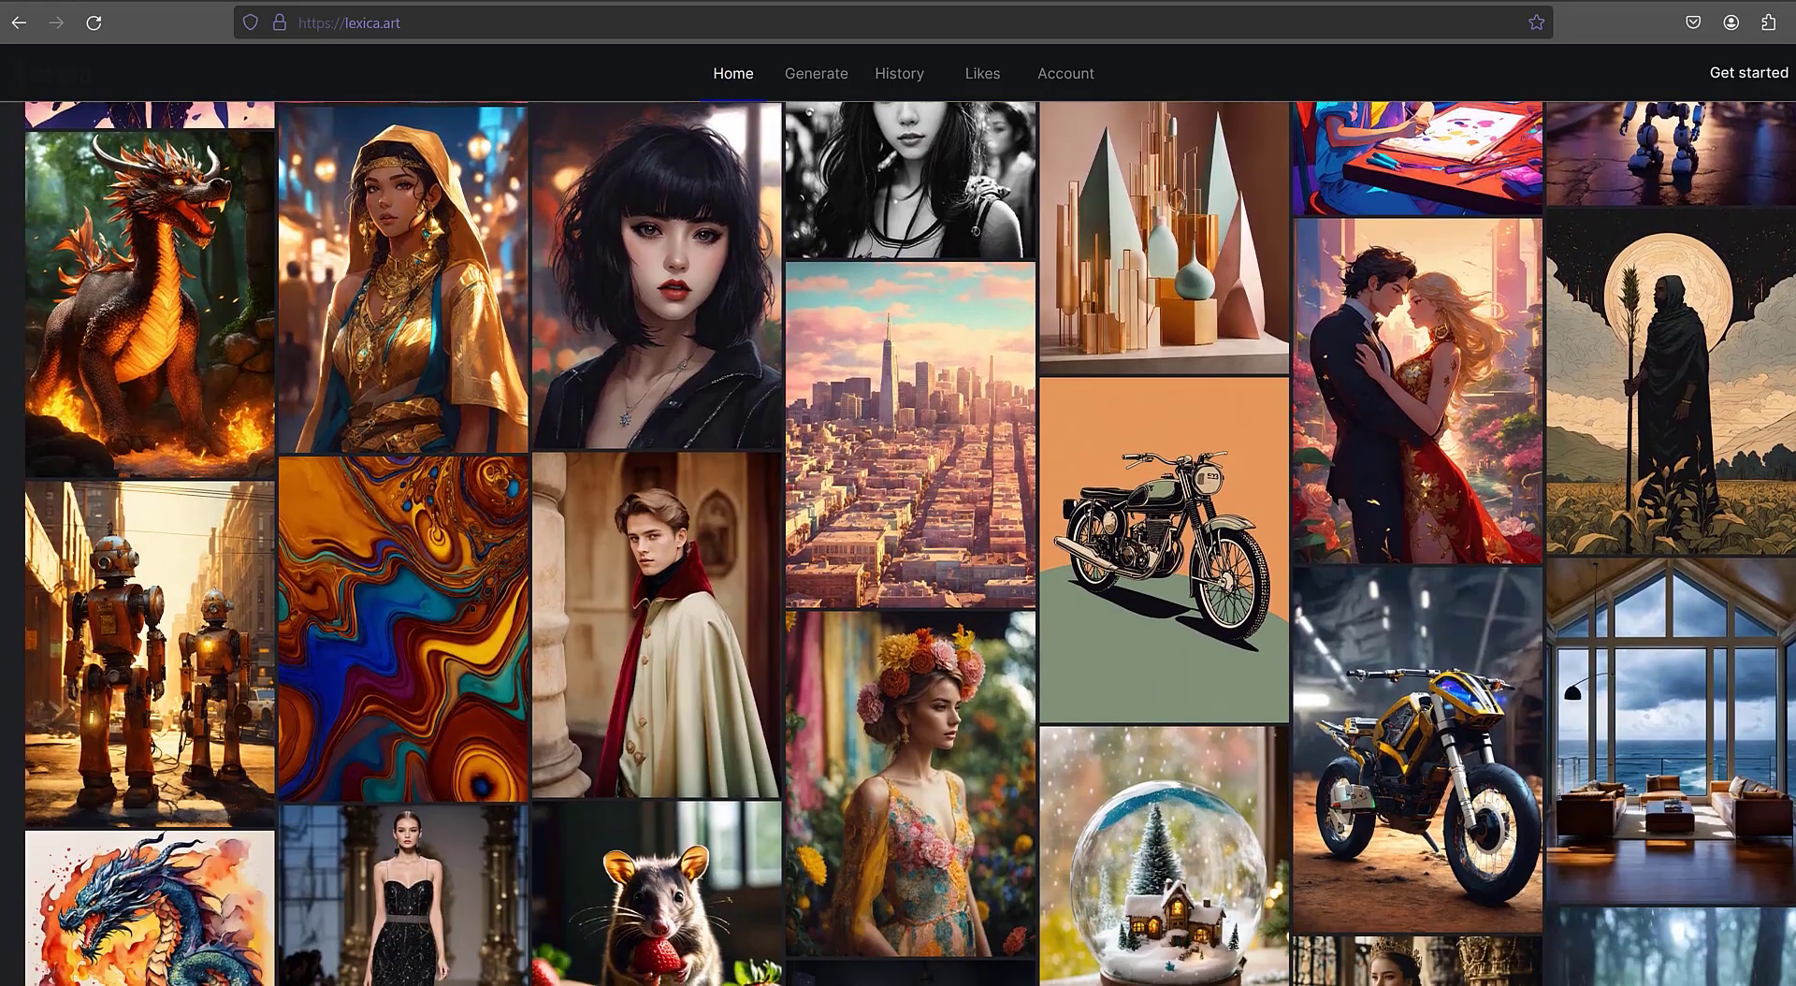
scroll(up, 3)
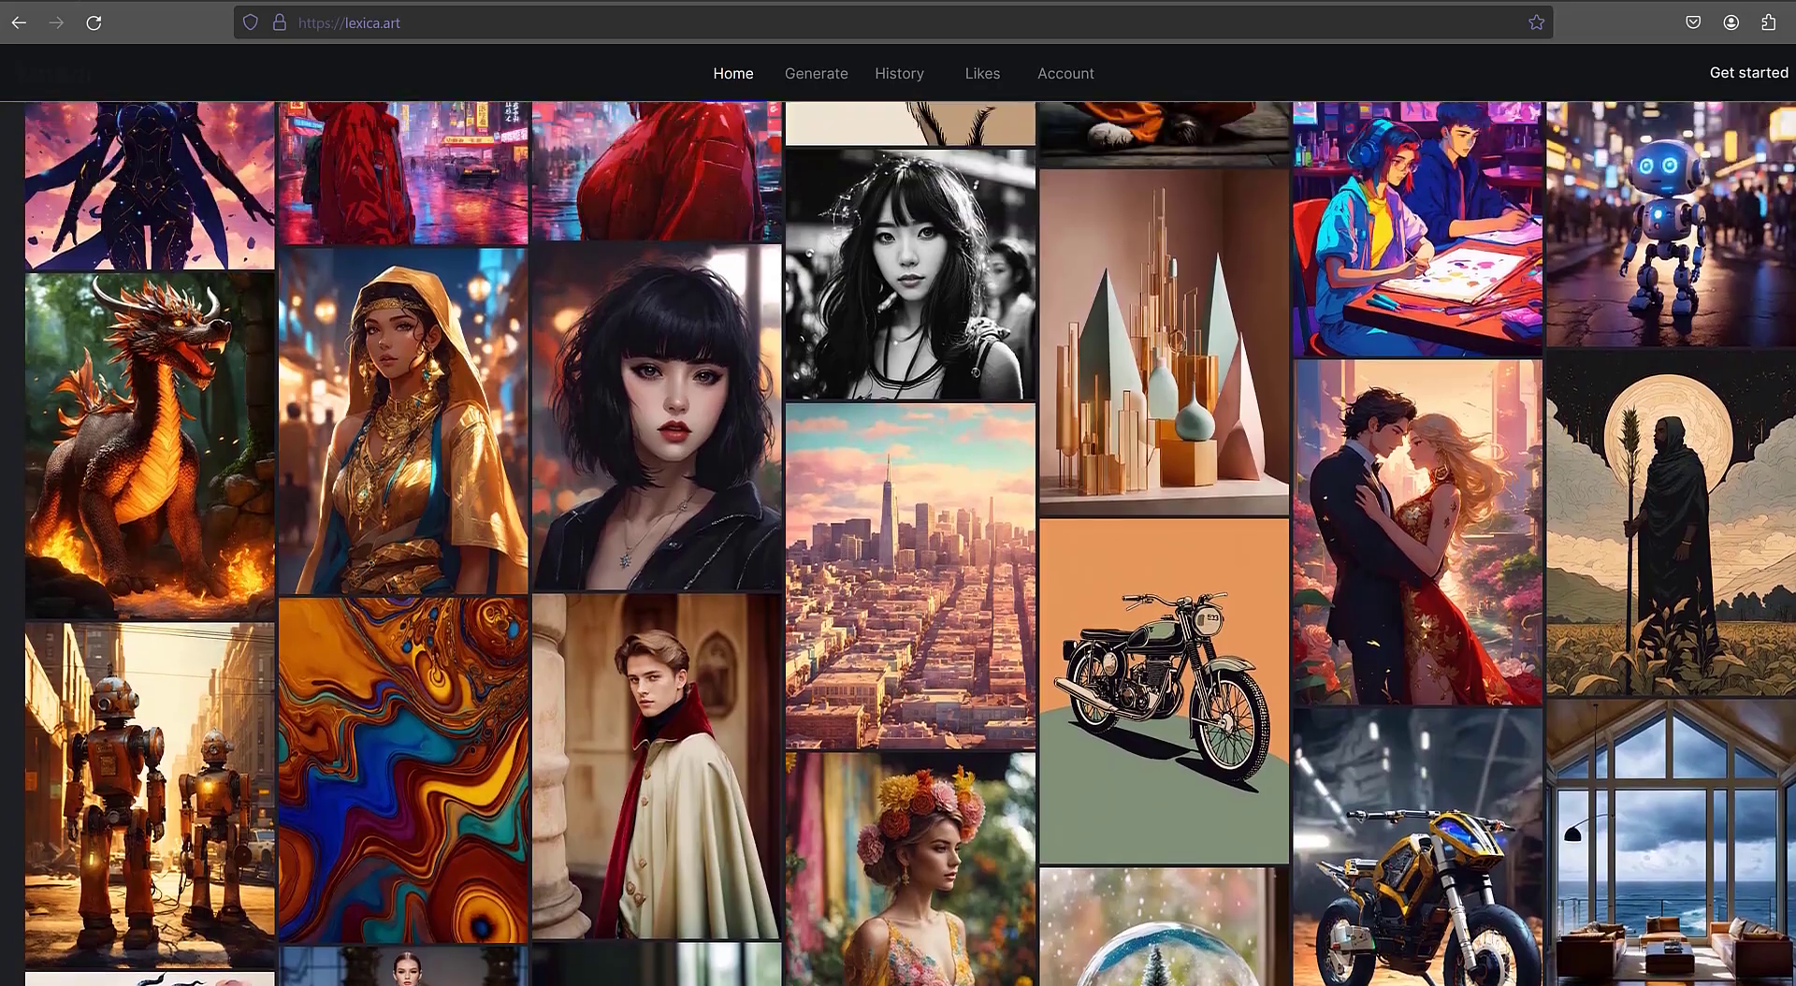
scroll(down, 3)
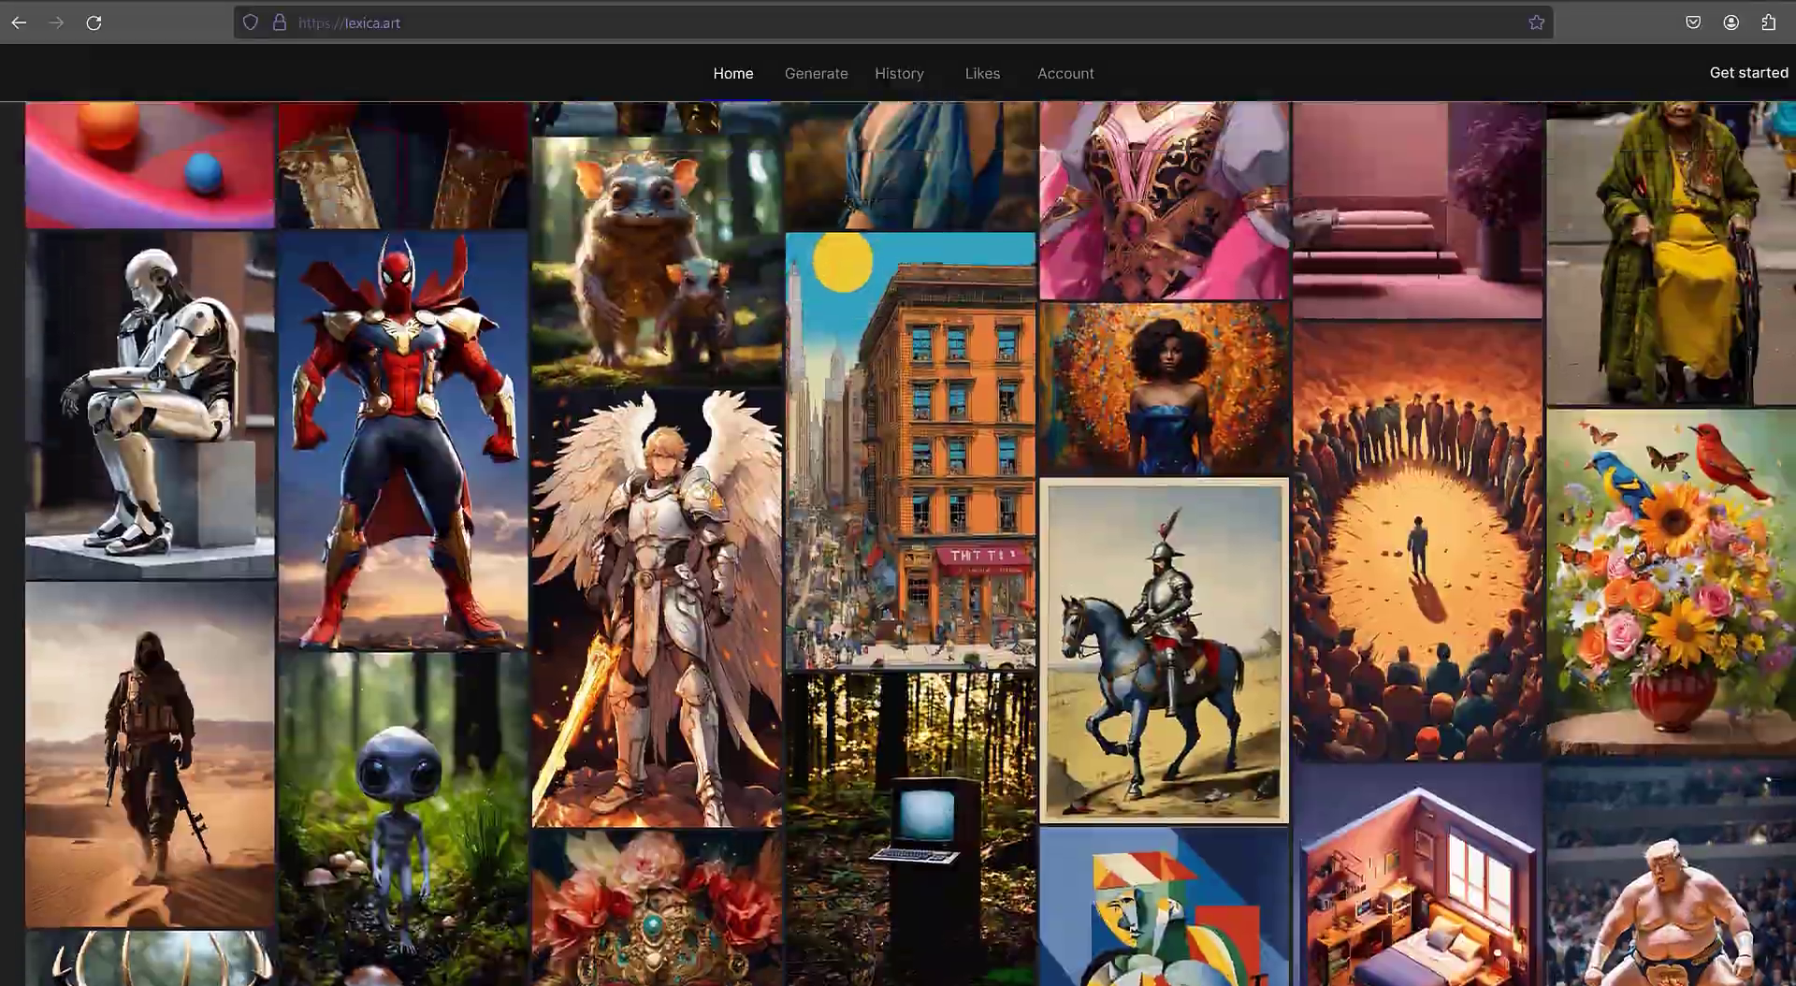
scroll(up, 3)
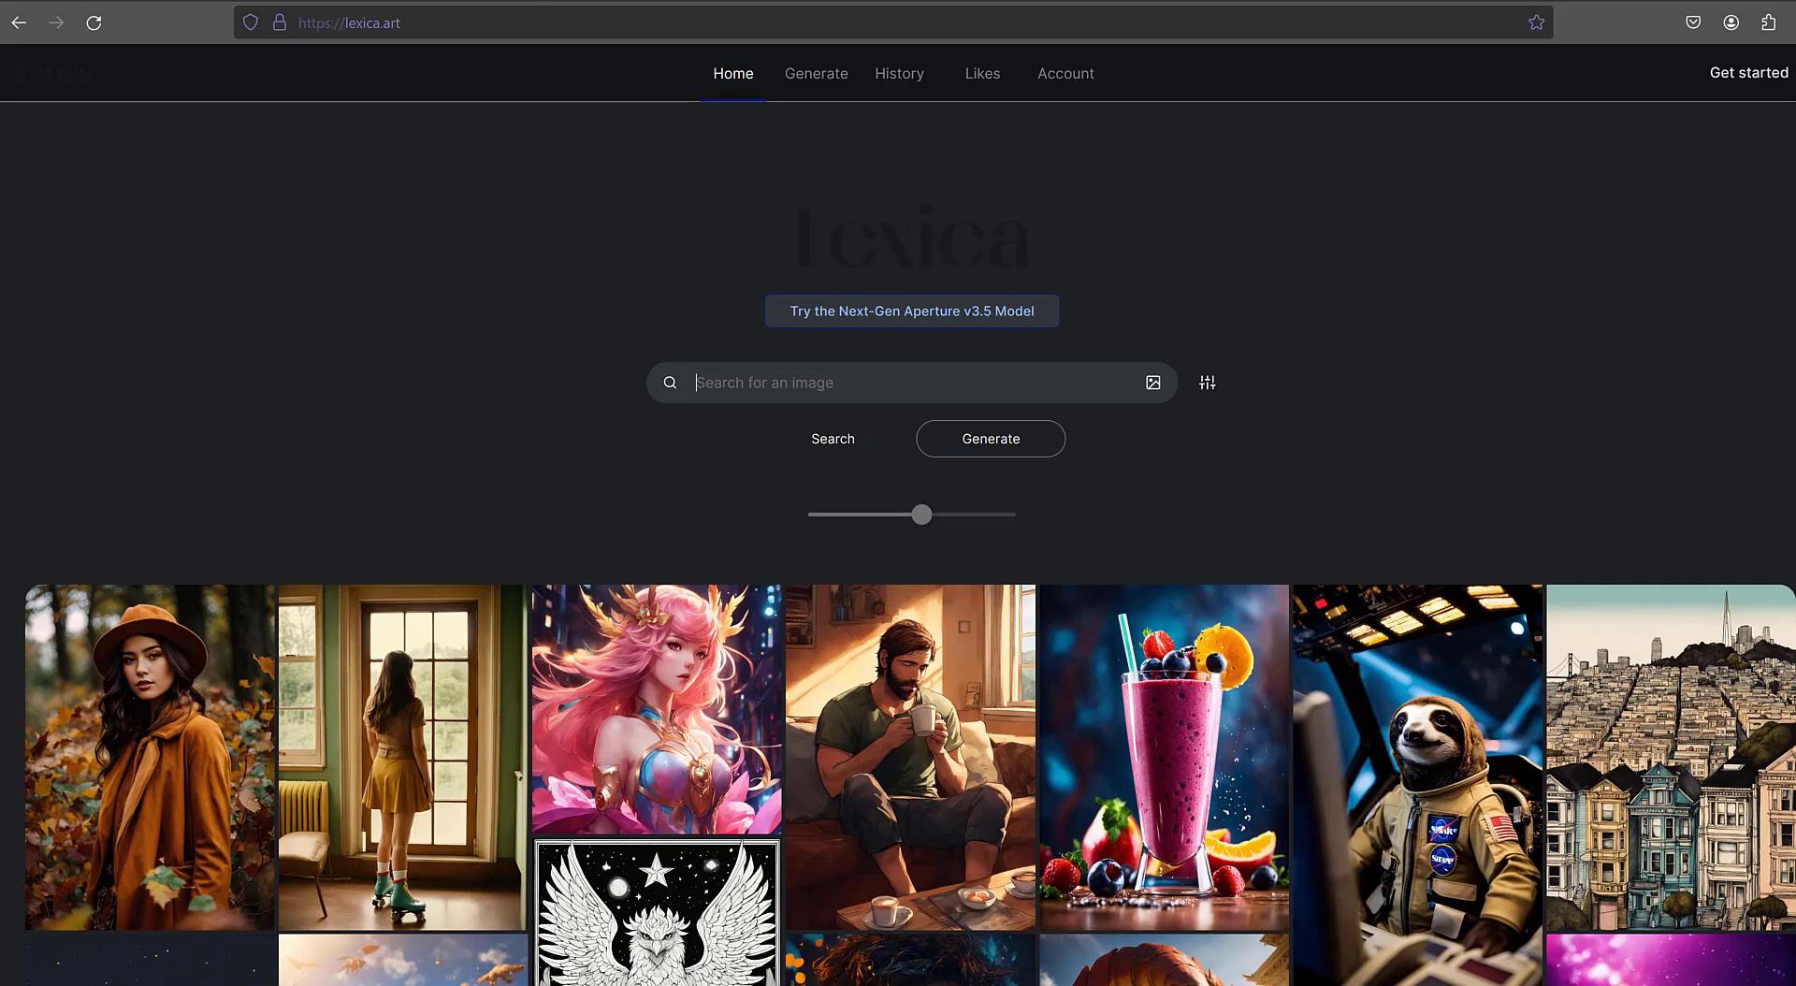
mouse_move(1748, 72)
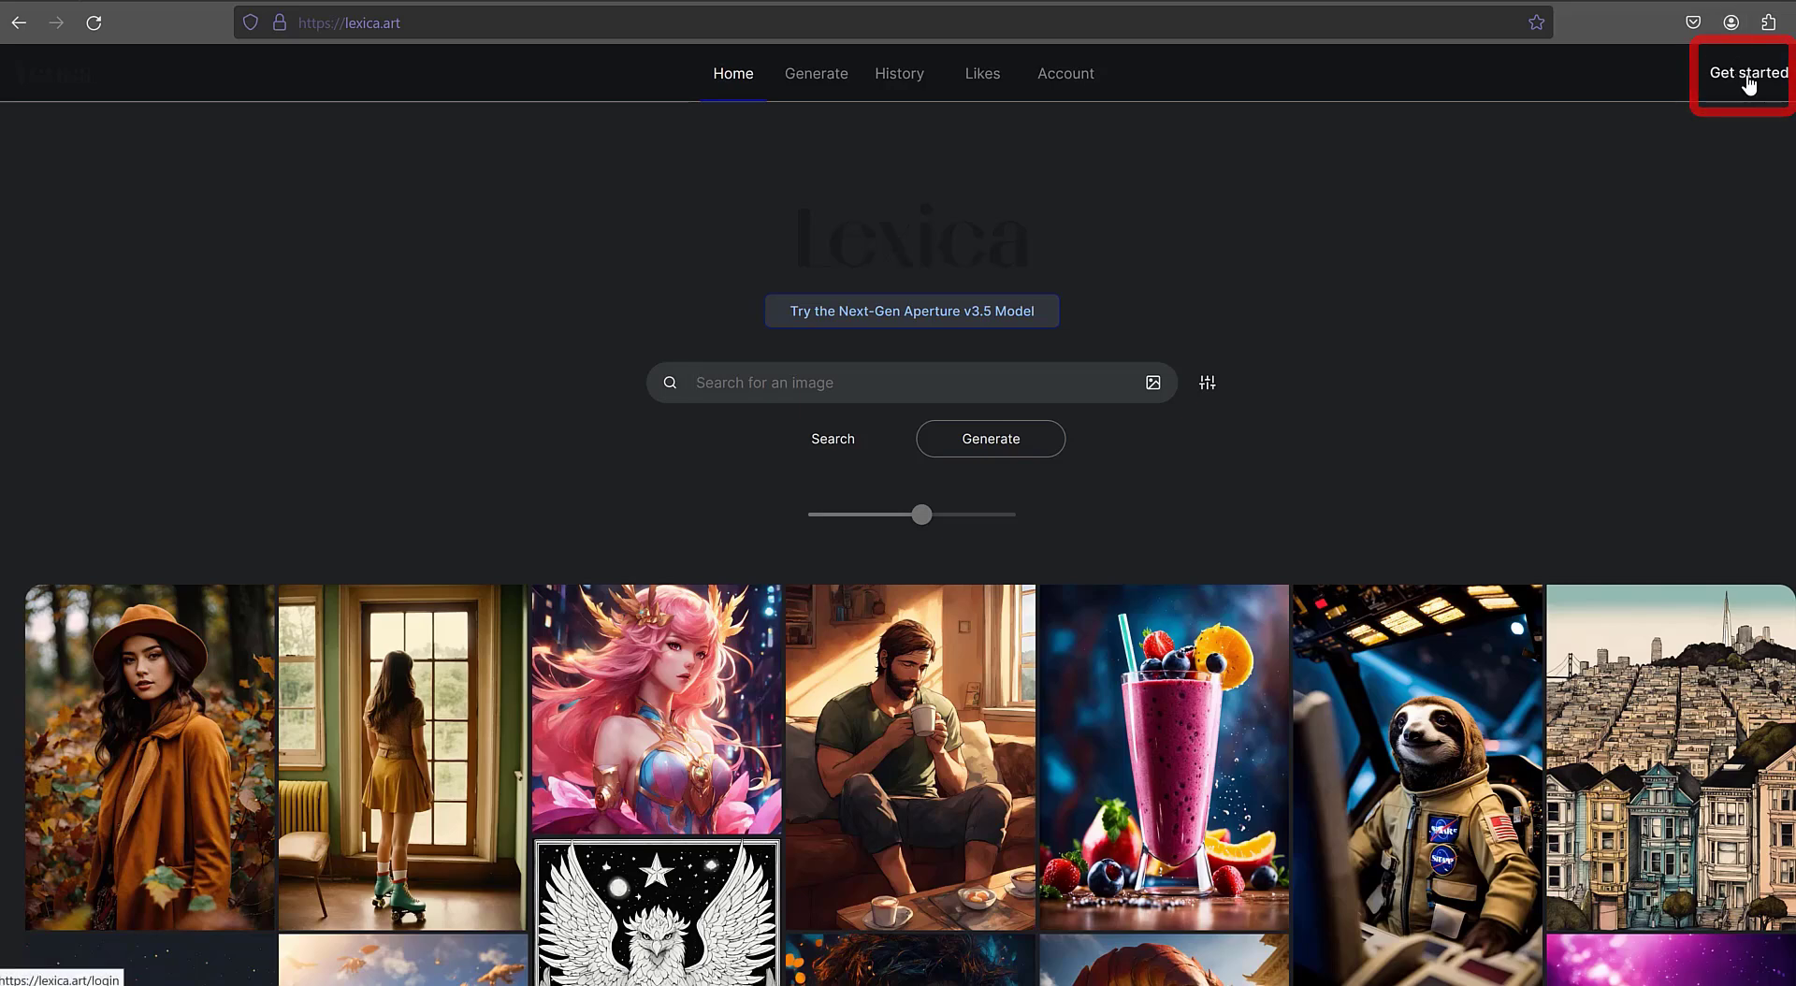
Sign in to Lexica with a Google account, approving account sharing with lexica.art
click(1745, 73)
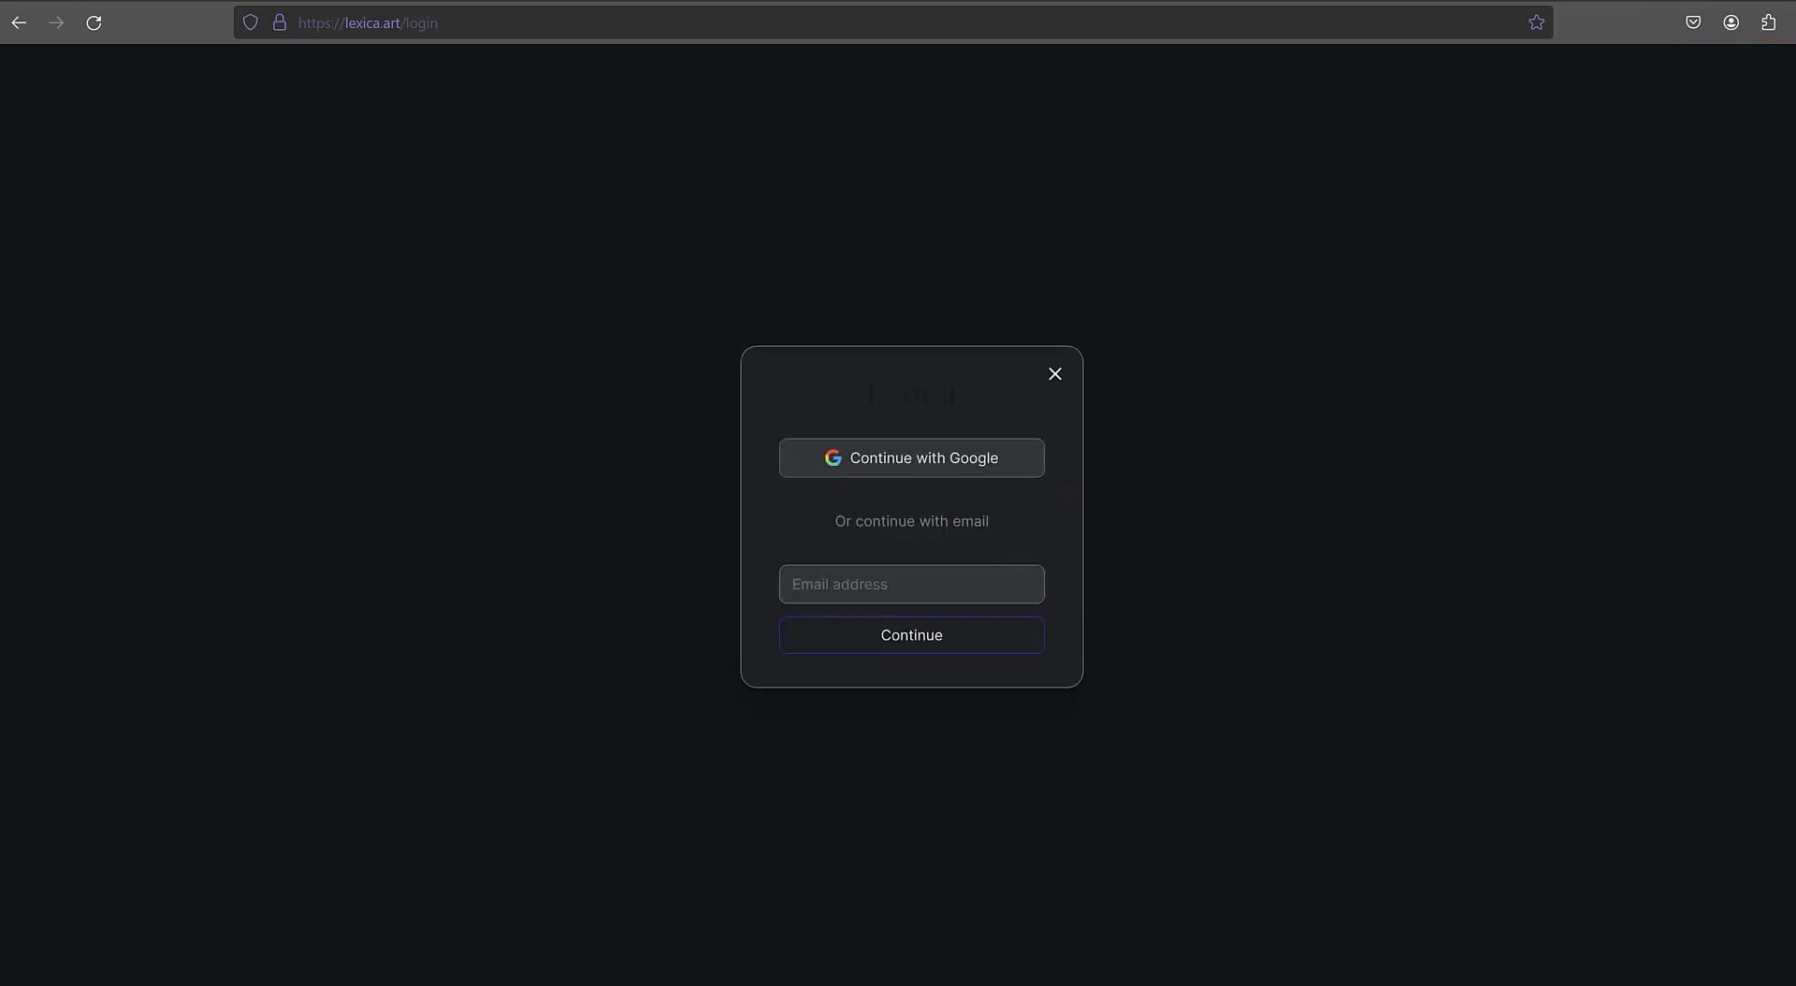
mouse_move(945, 466)
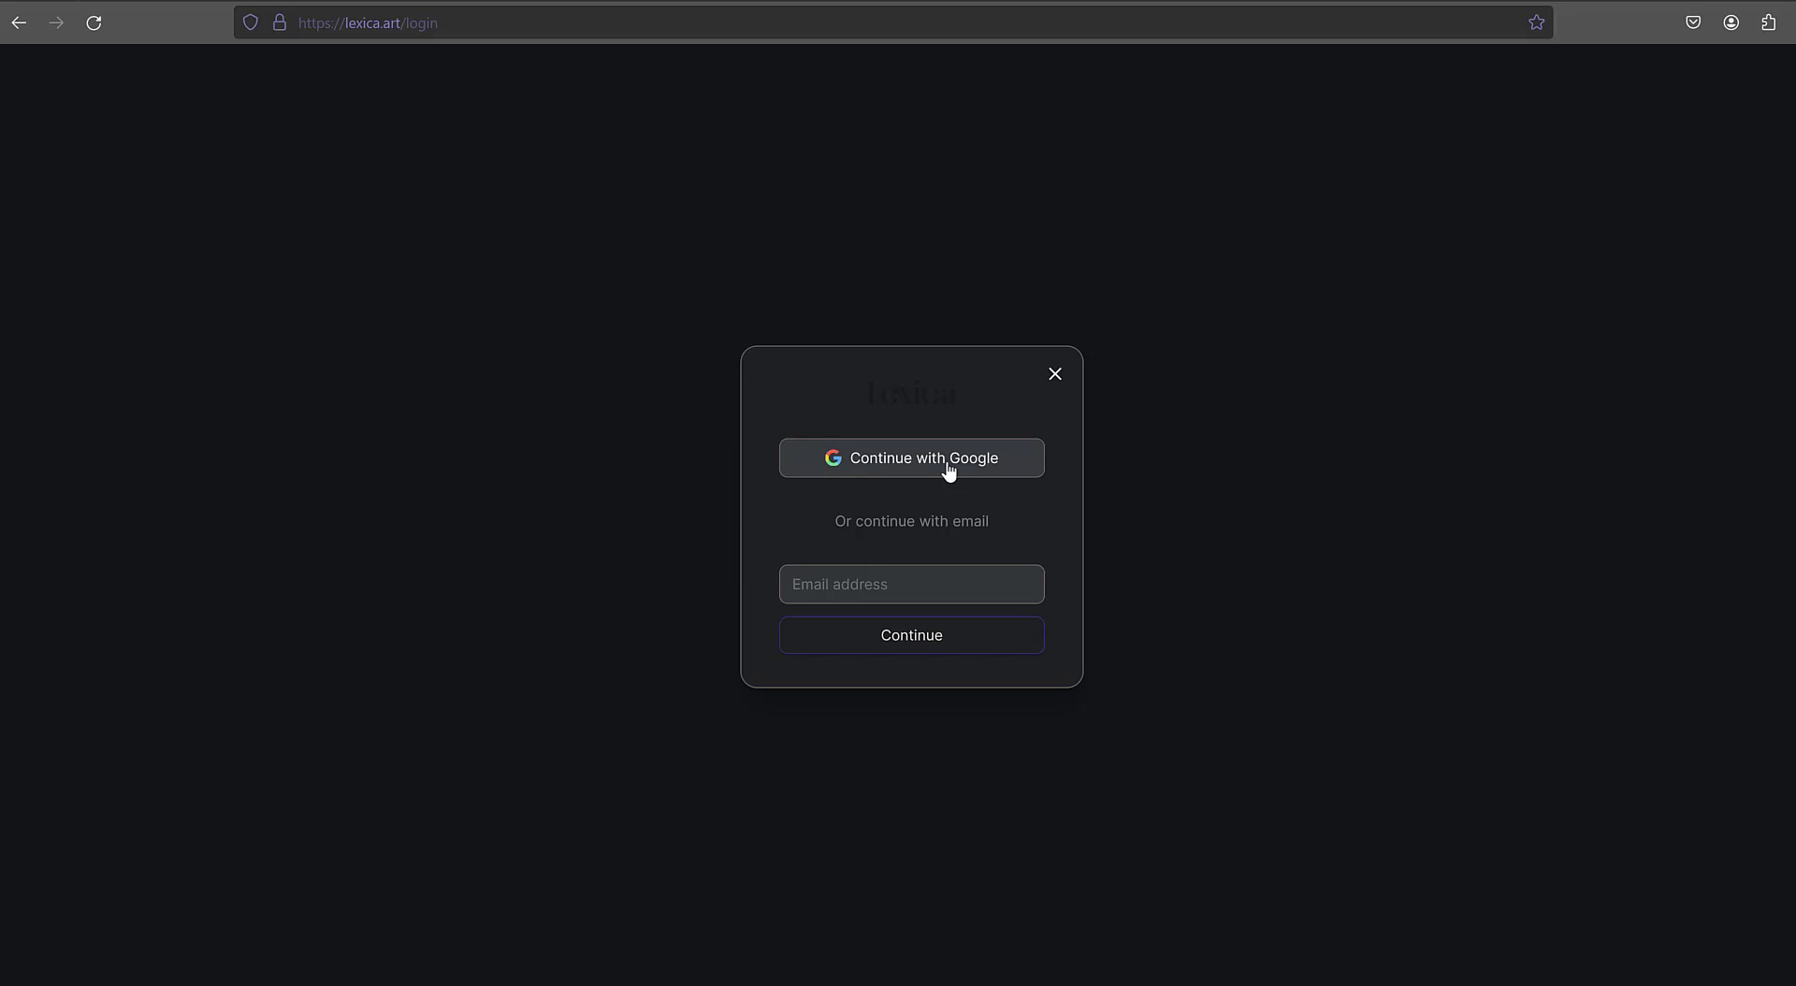
click(910, 458)
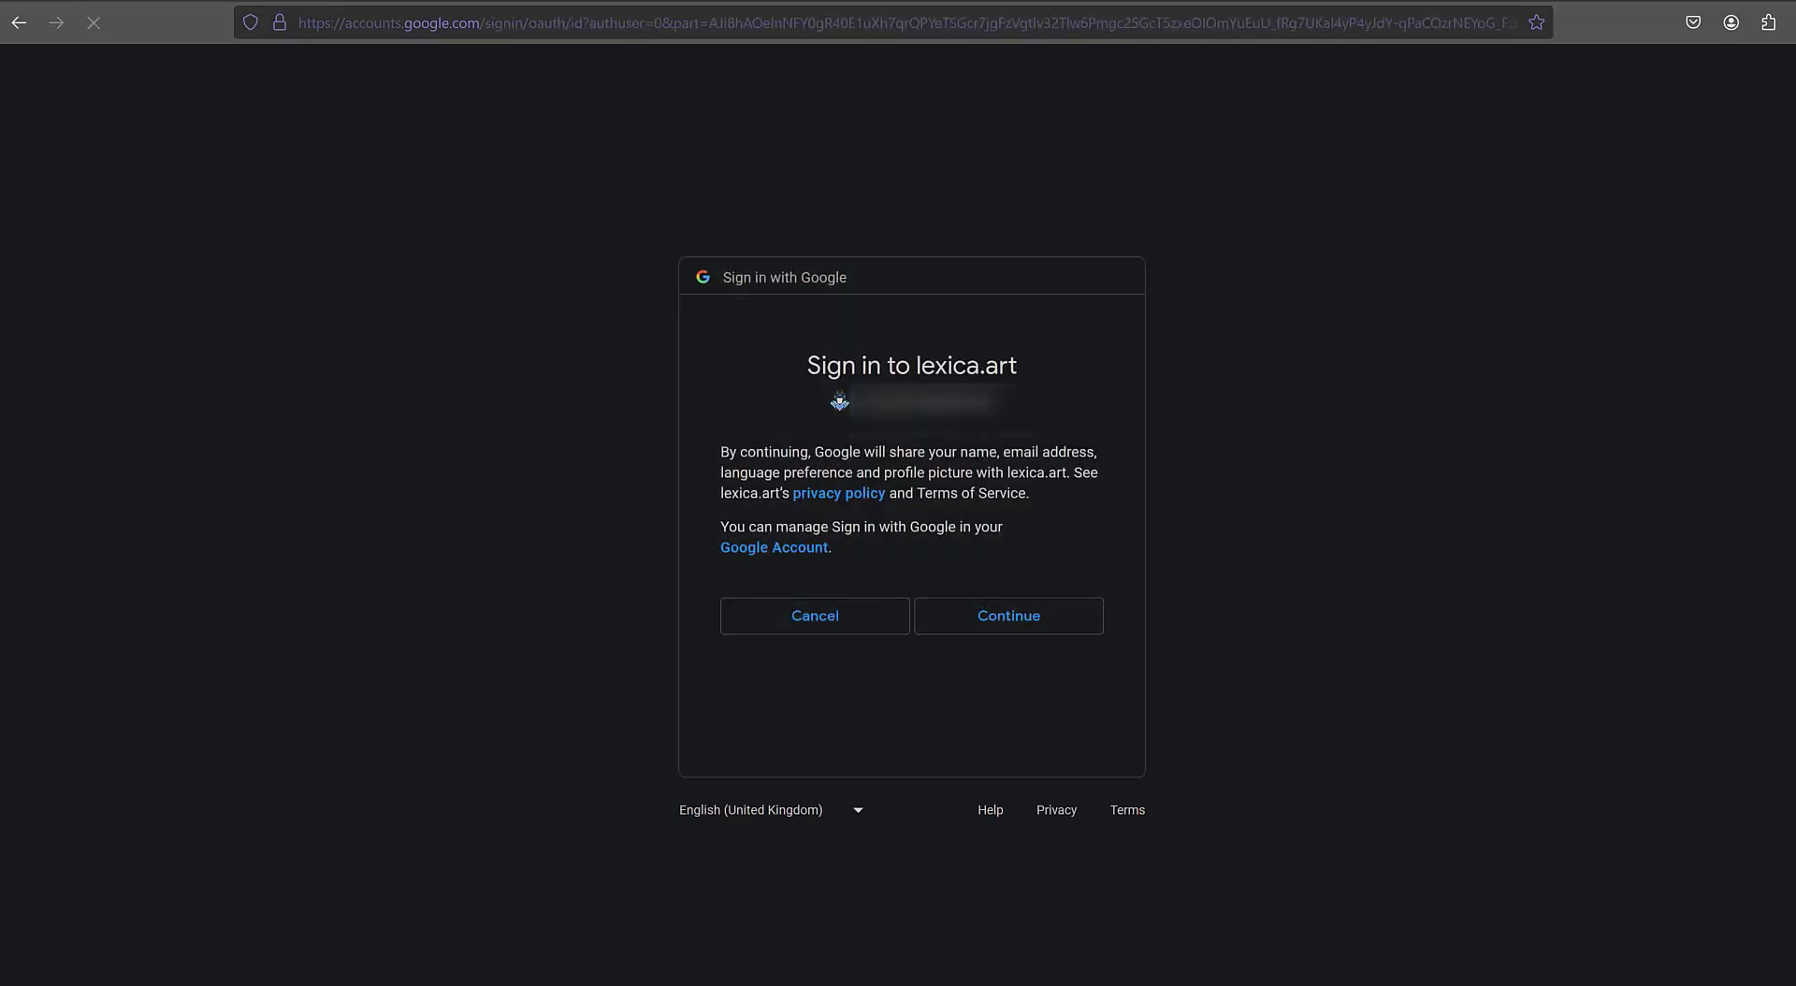
click(1007, 615)
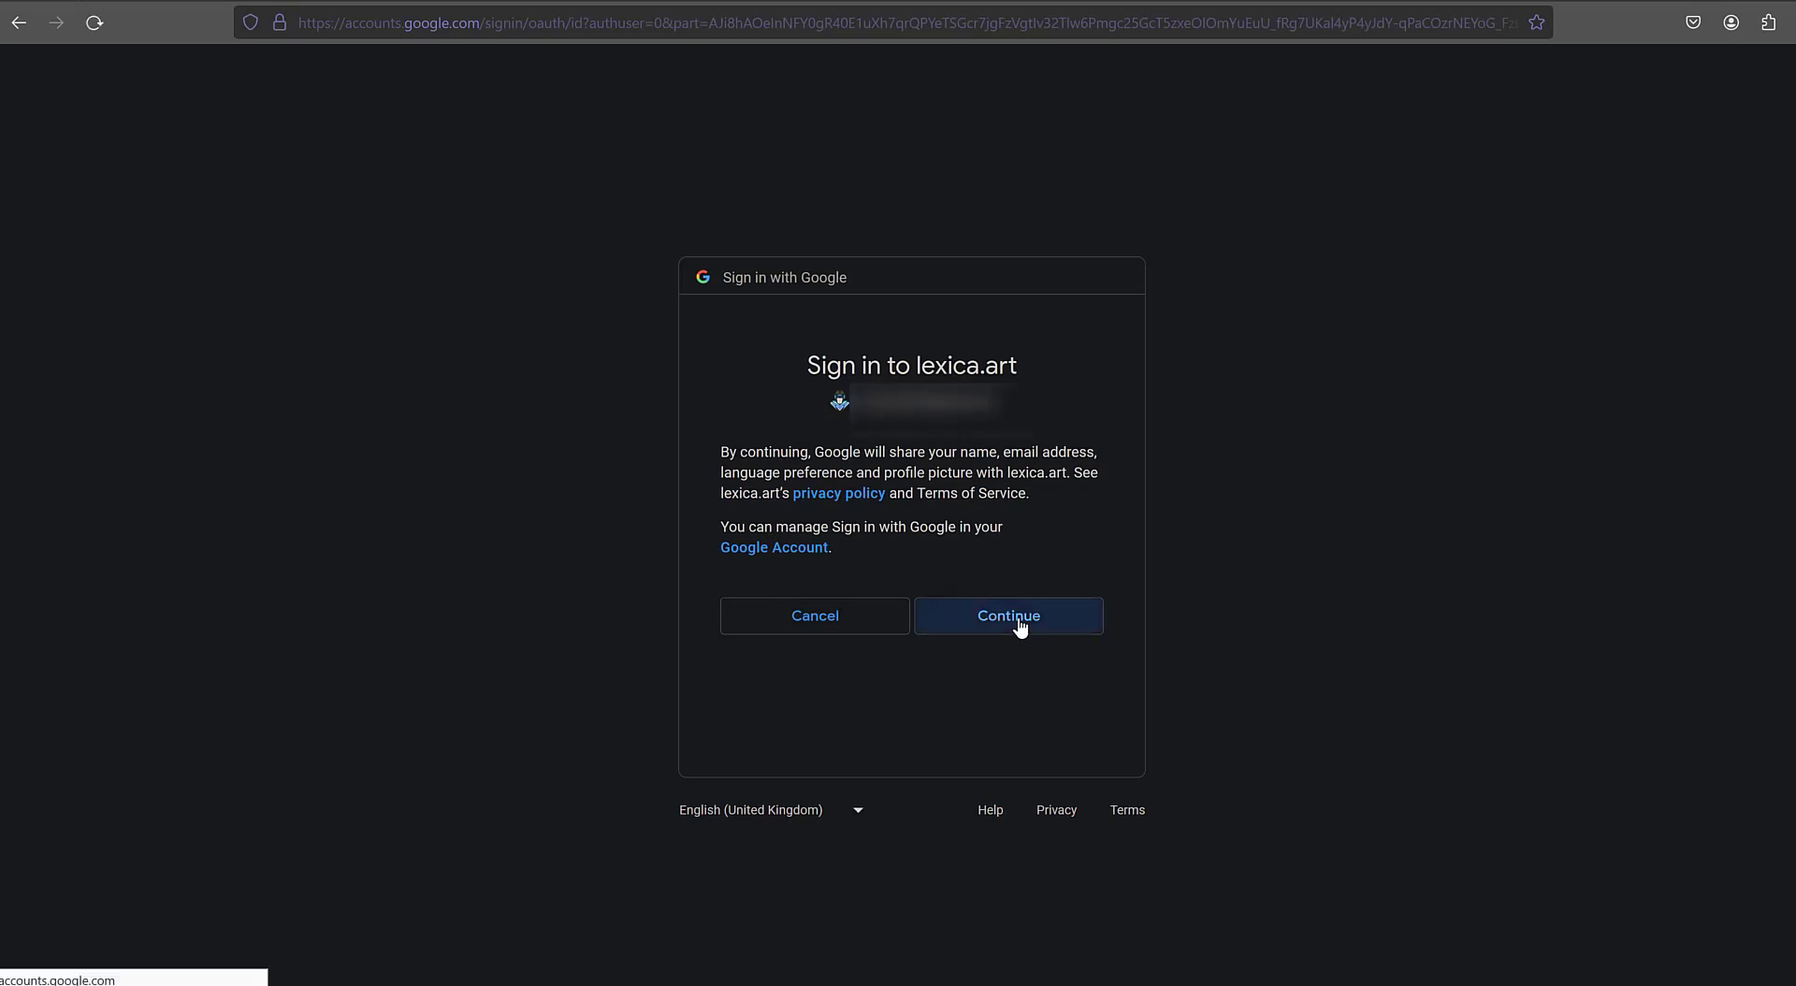
click(1006, 614)
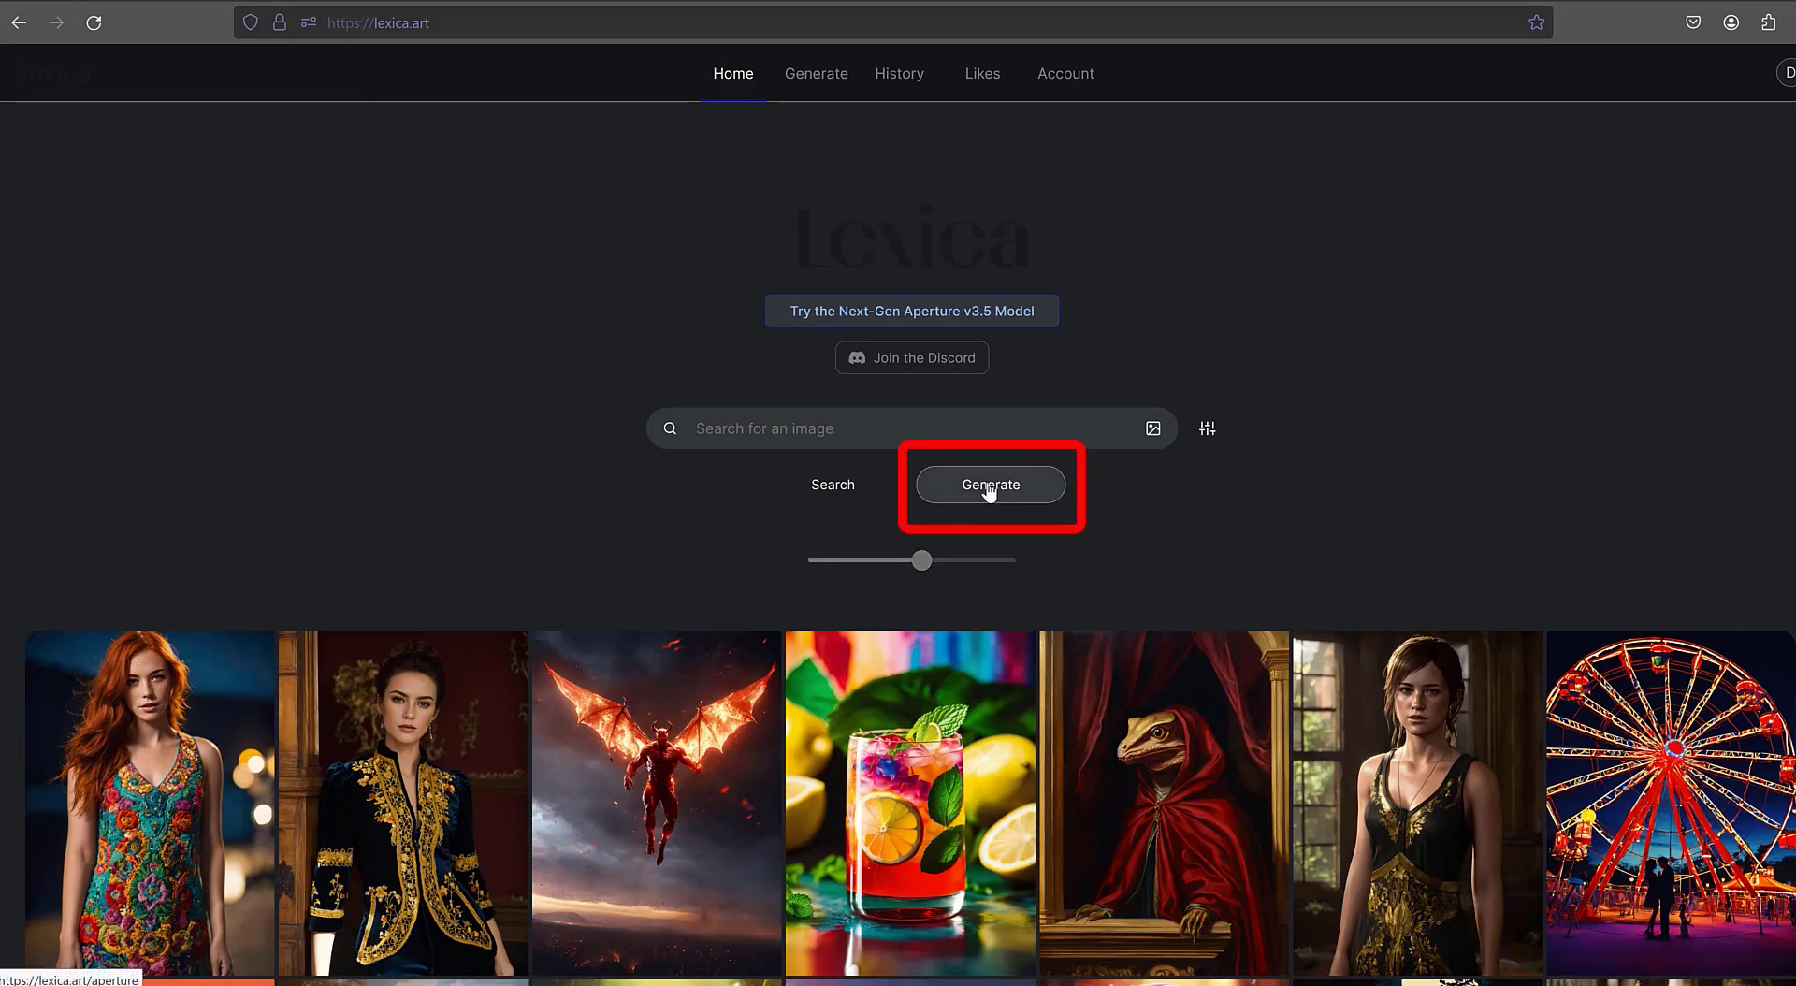
Open Lexica's Generate page and place the cursor in the prompt description field
click(989, 483)
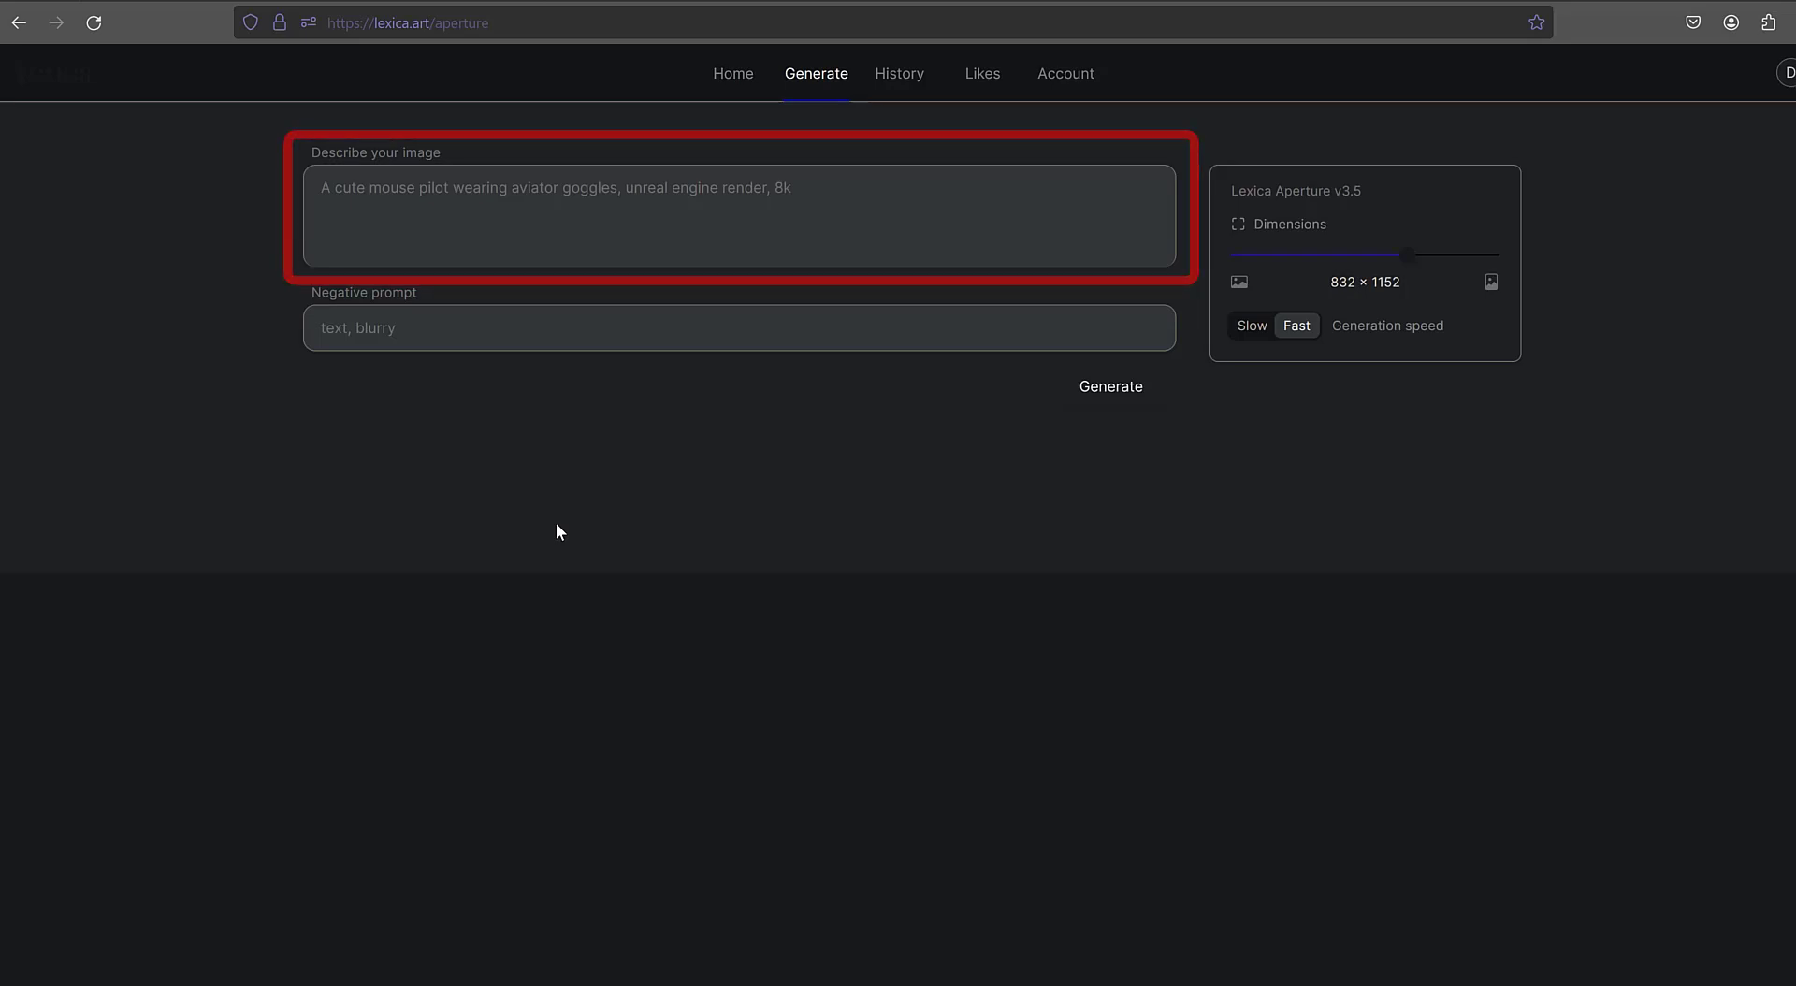
click(738, 327)
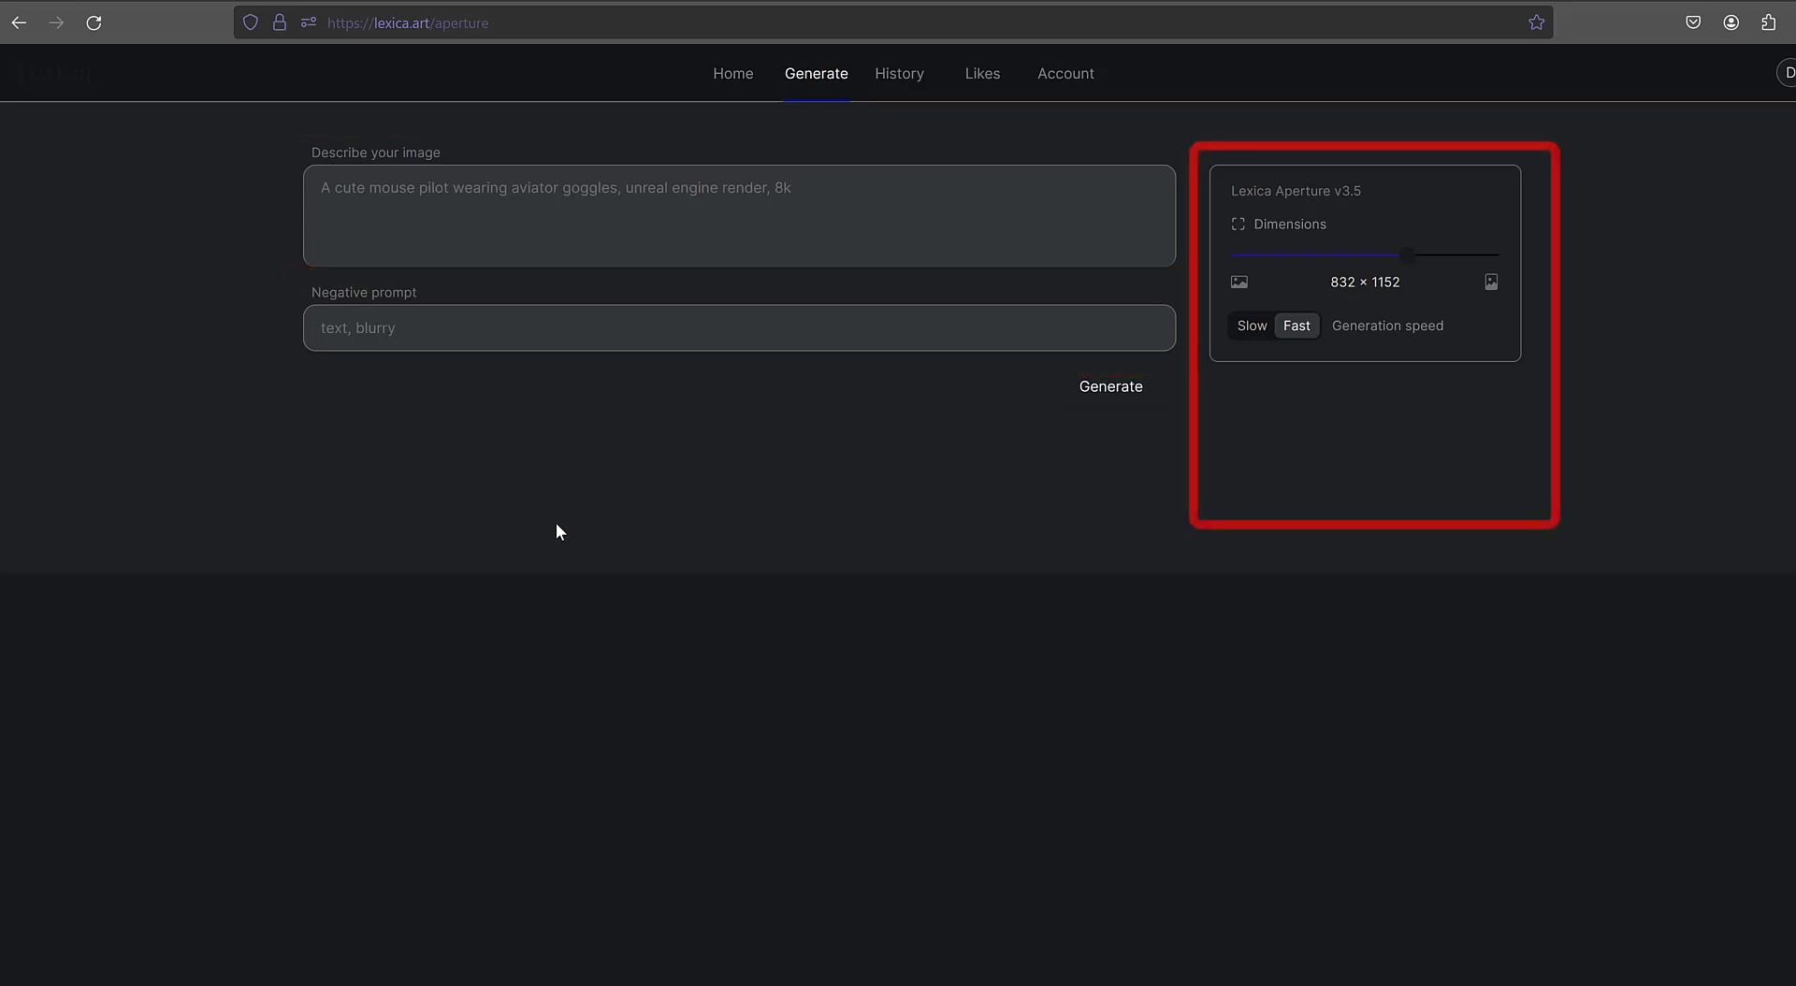
mouse_move(1409, 310)
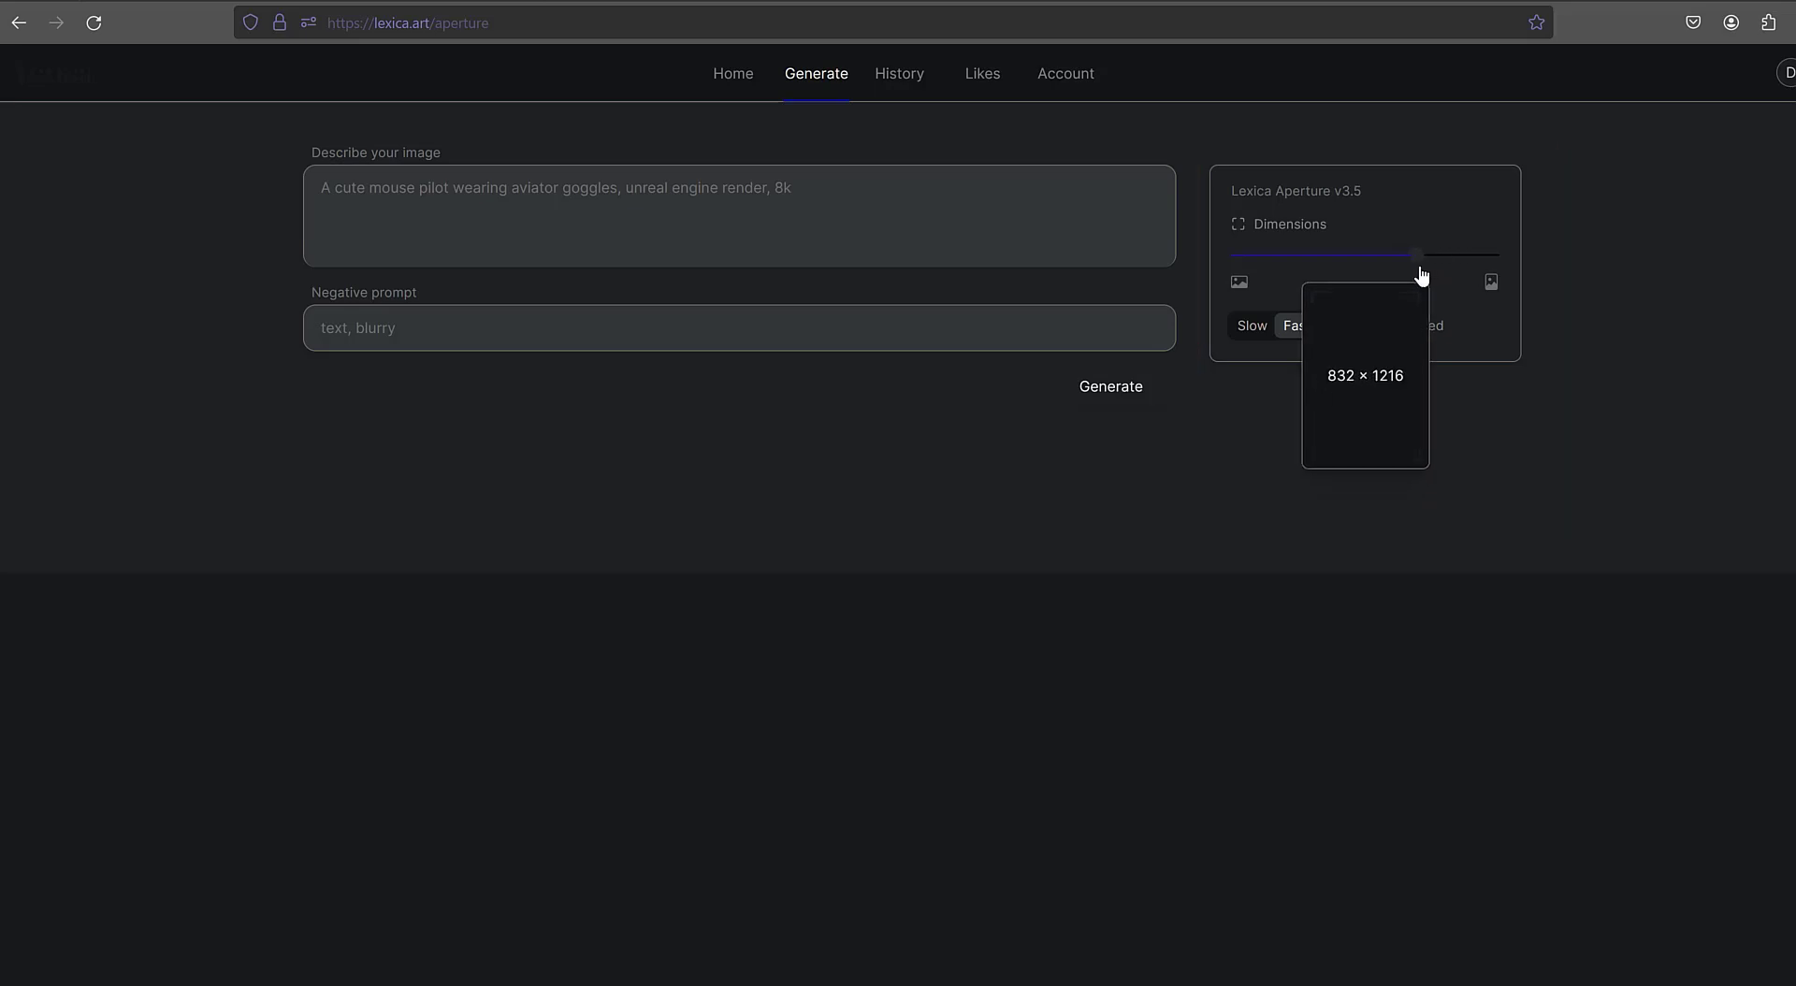
mouse_move(1349, 383)
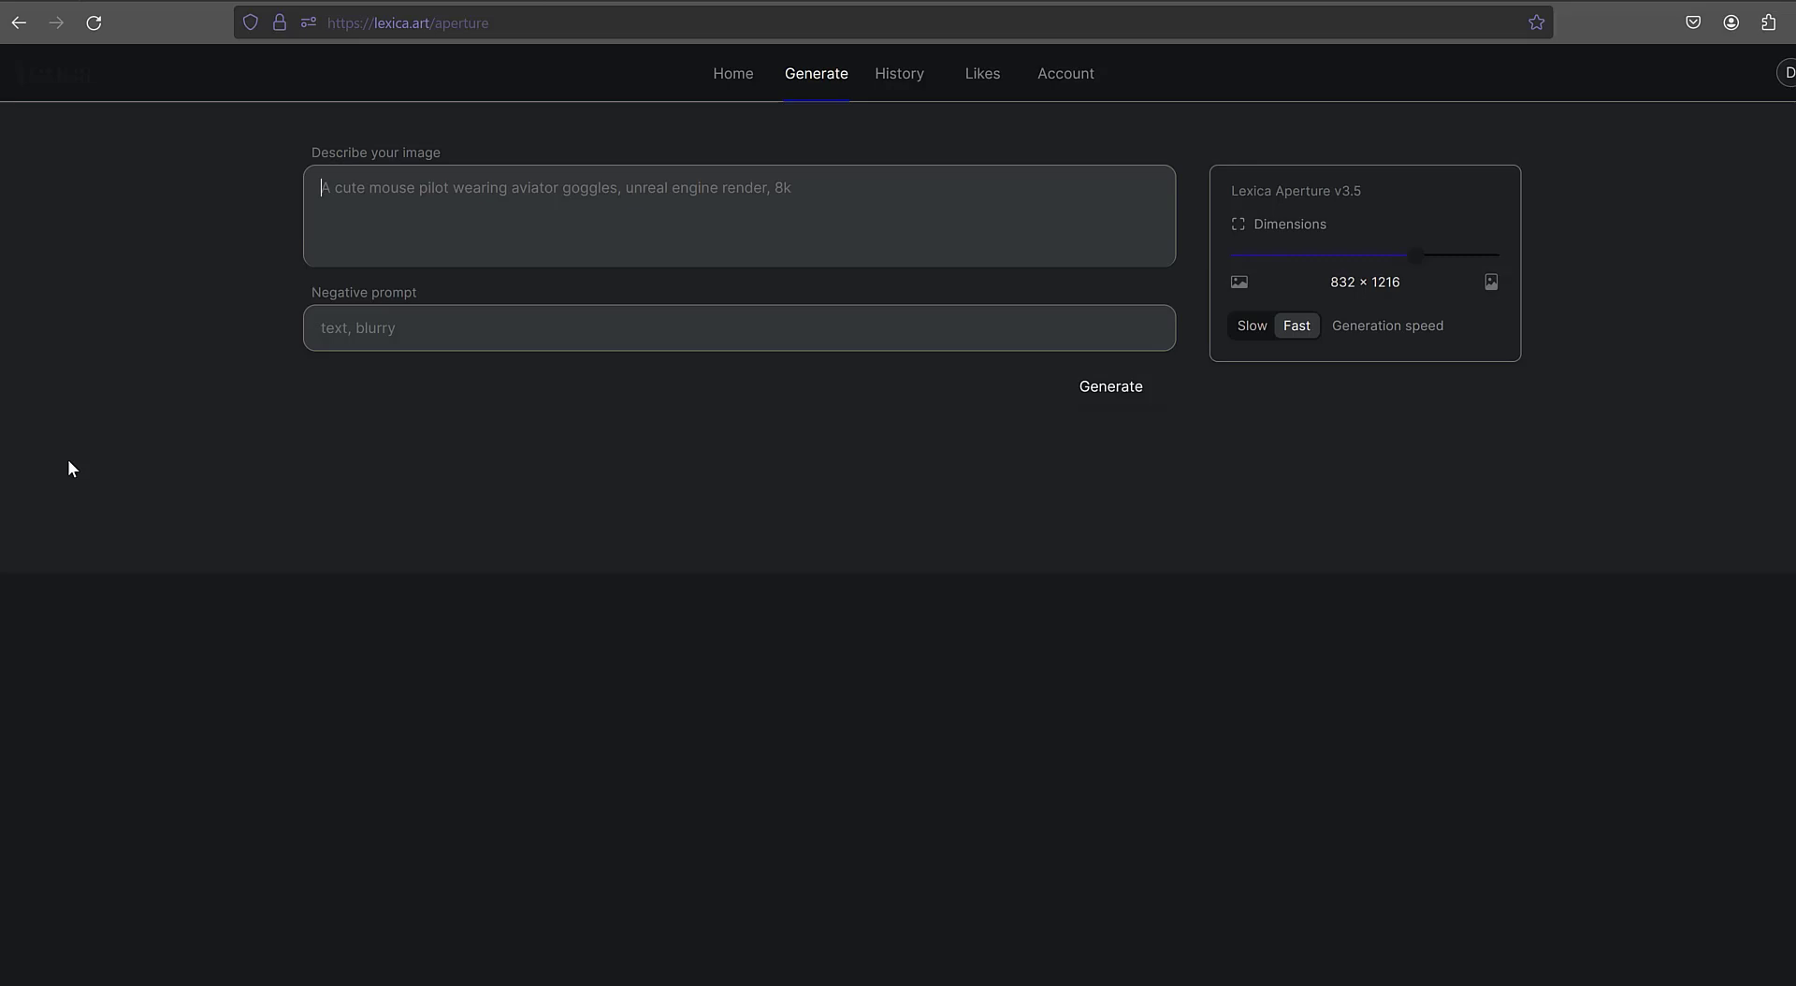
Generate images for the prompt 'Raccoon in the forest in the style of oil paints'
text(Raccoon in the forest in the style of oil paints)
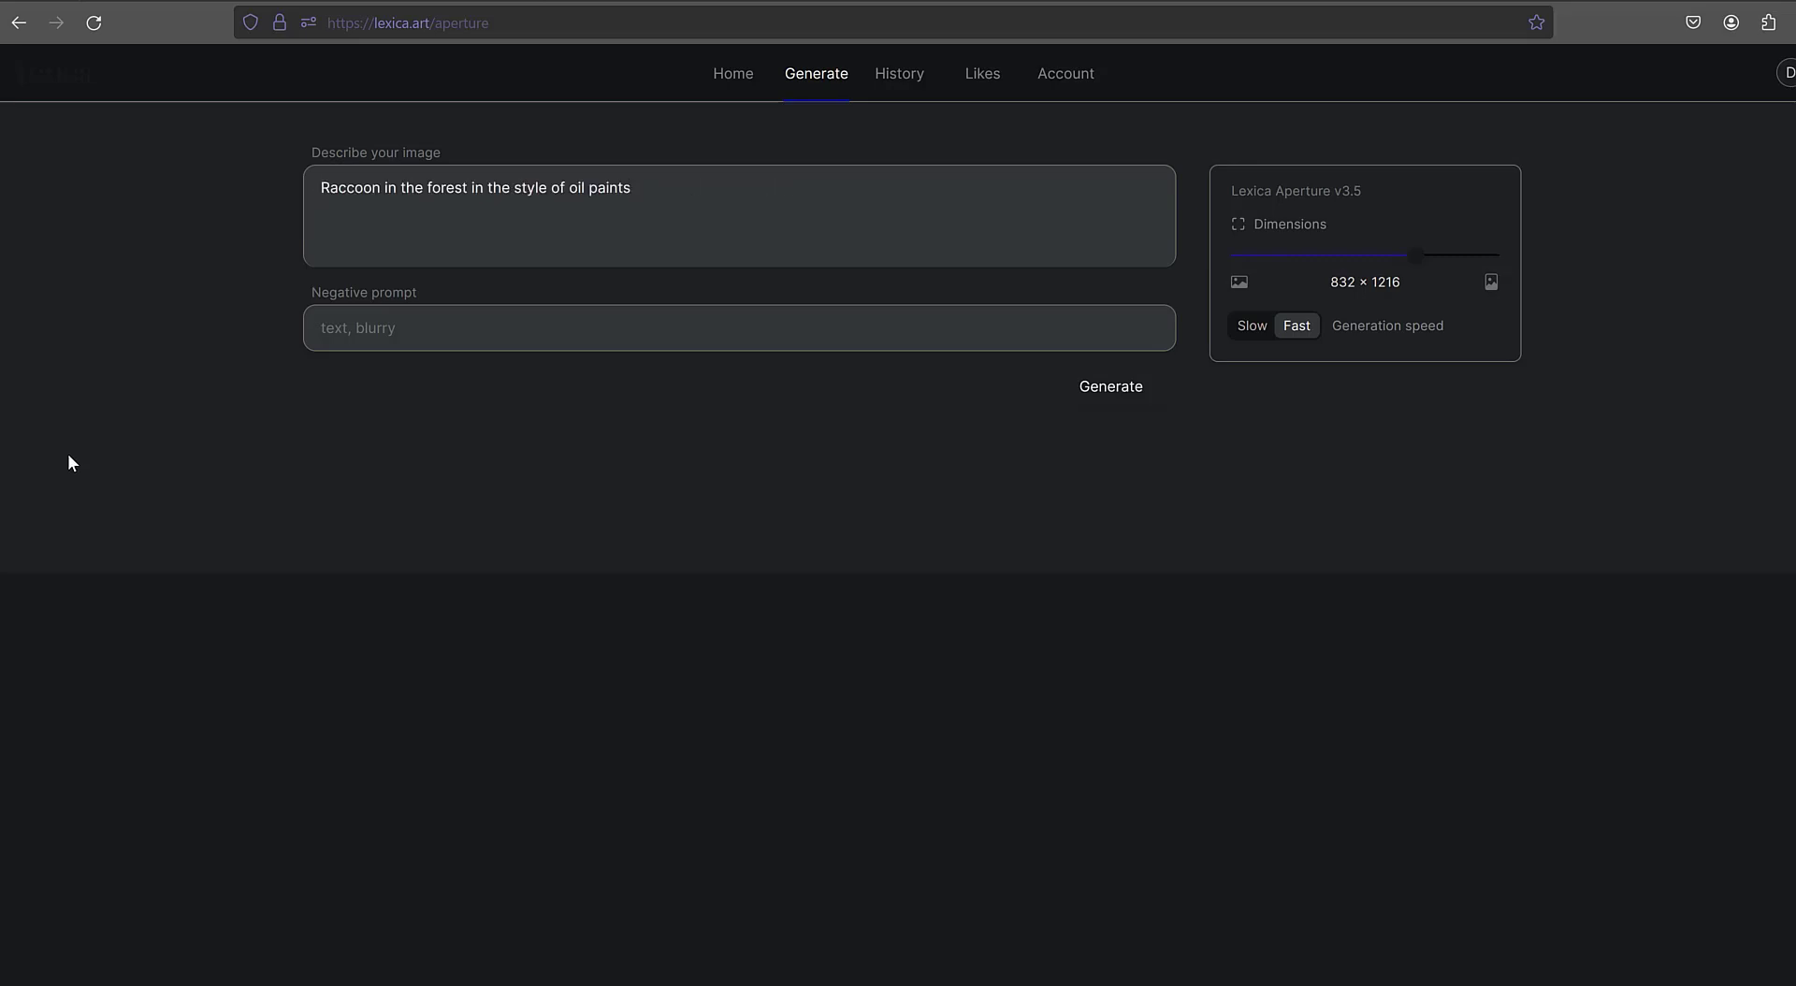
mouse_move(78, 454)
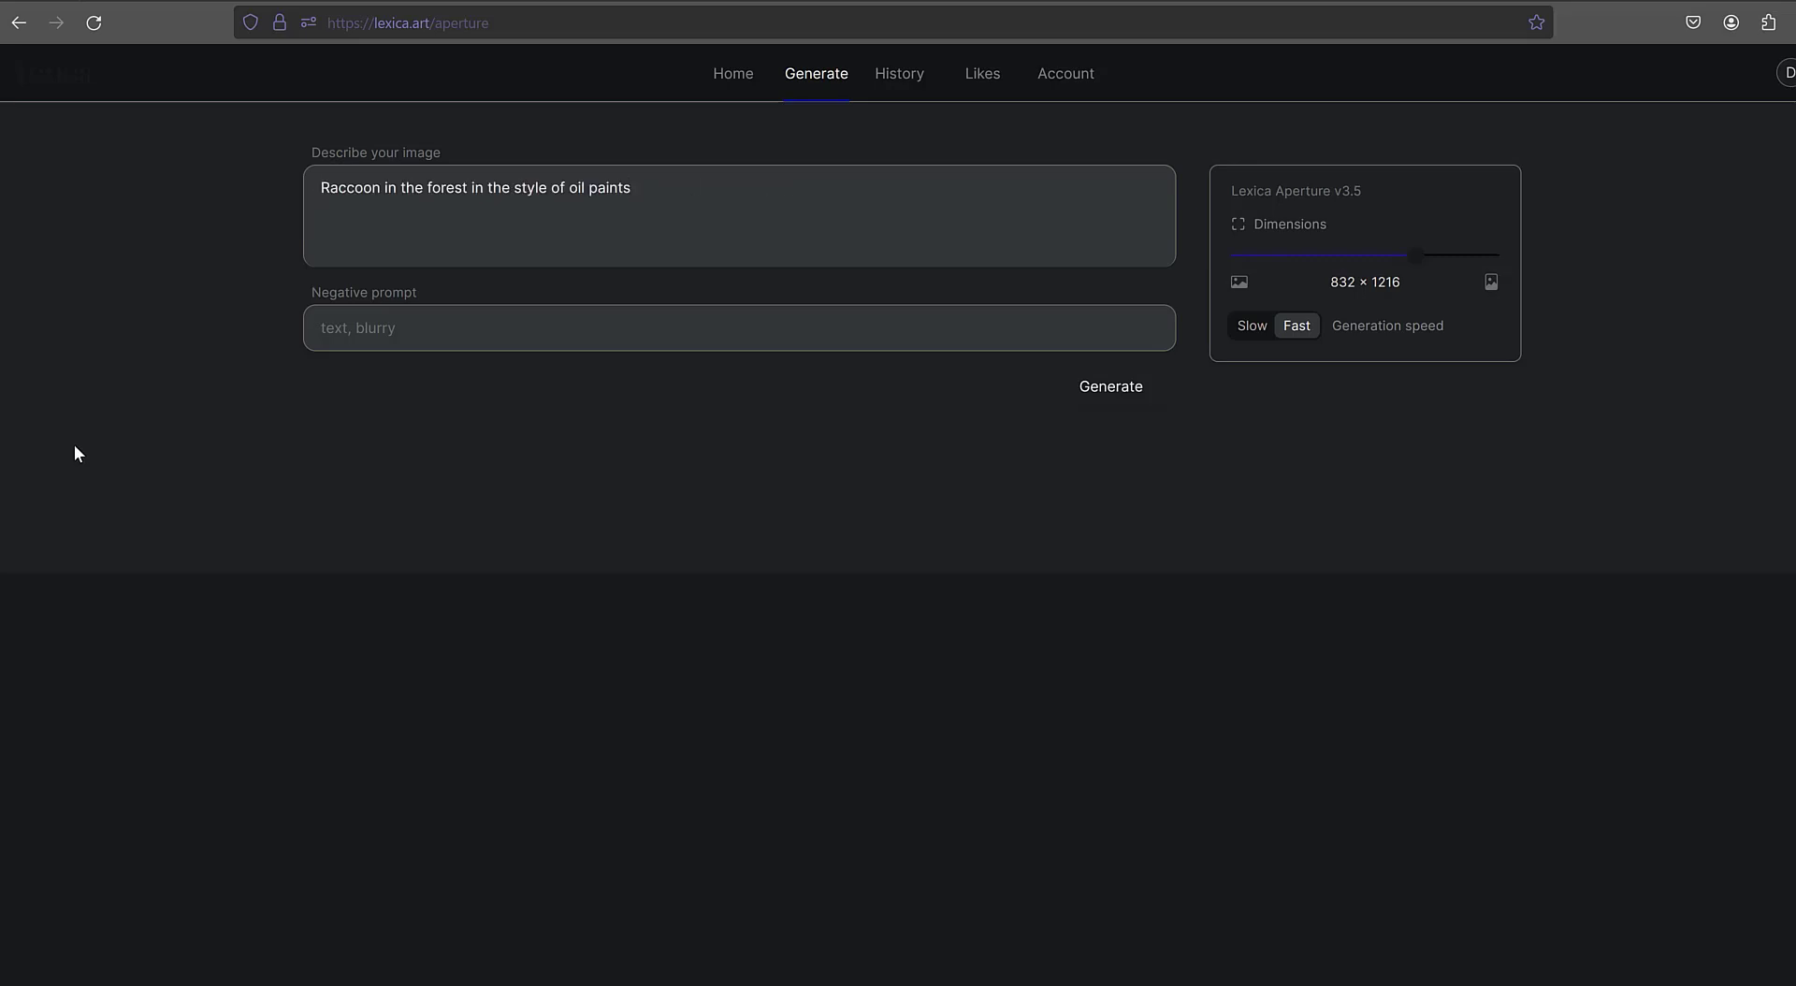
click(1108, 386)
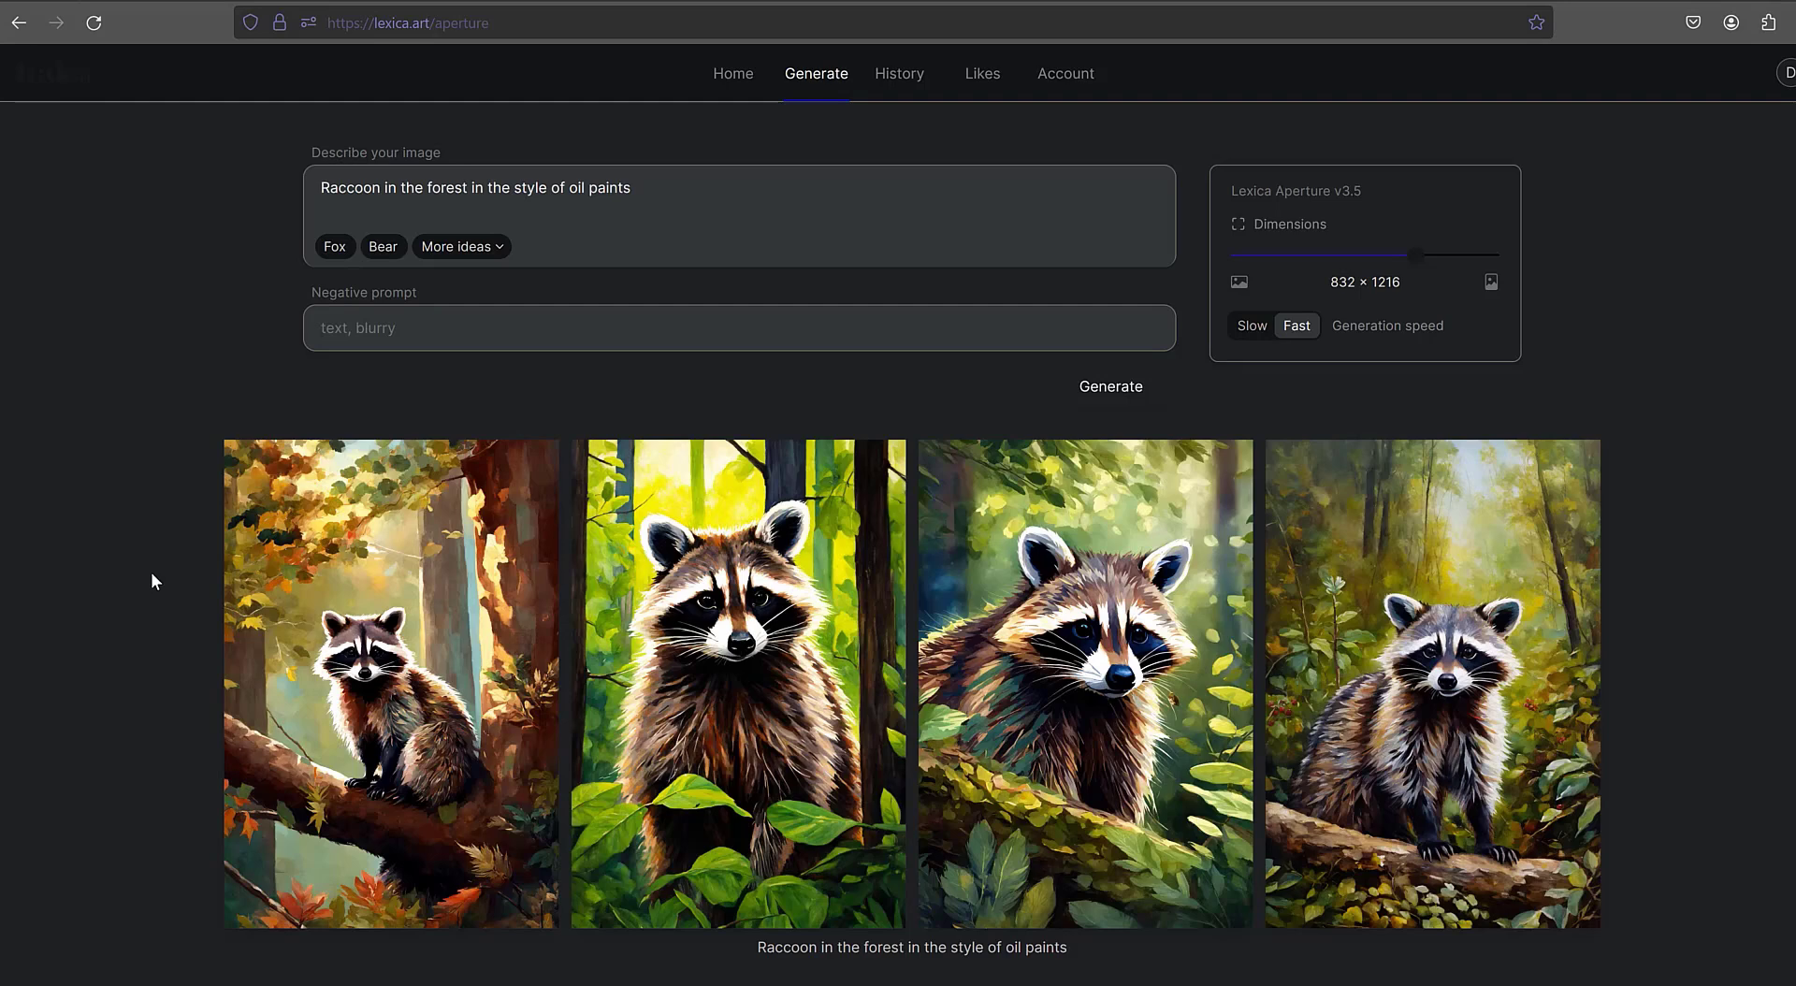
mouse_move(306, 210)
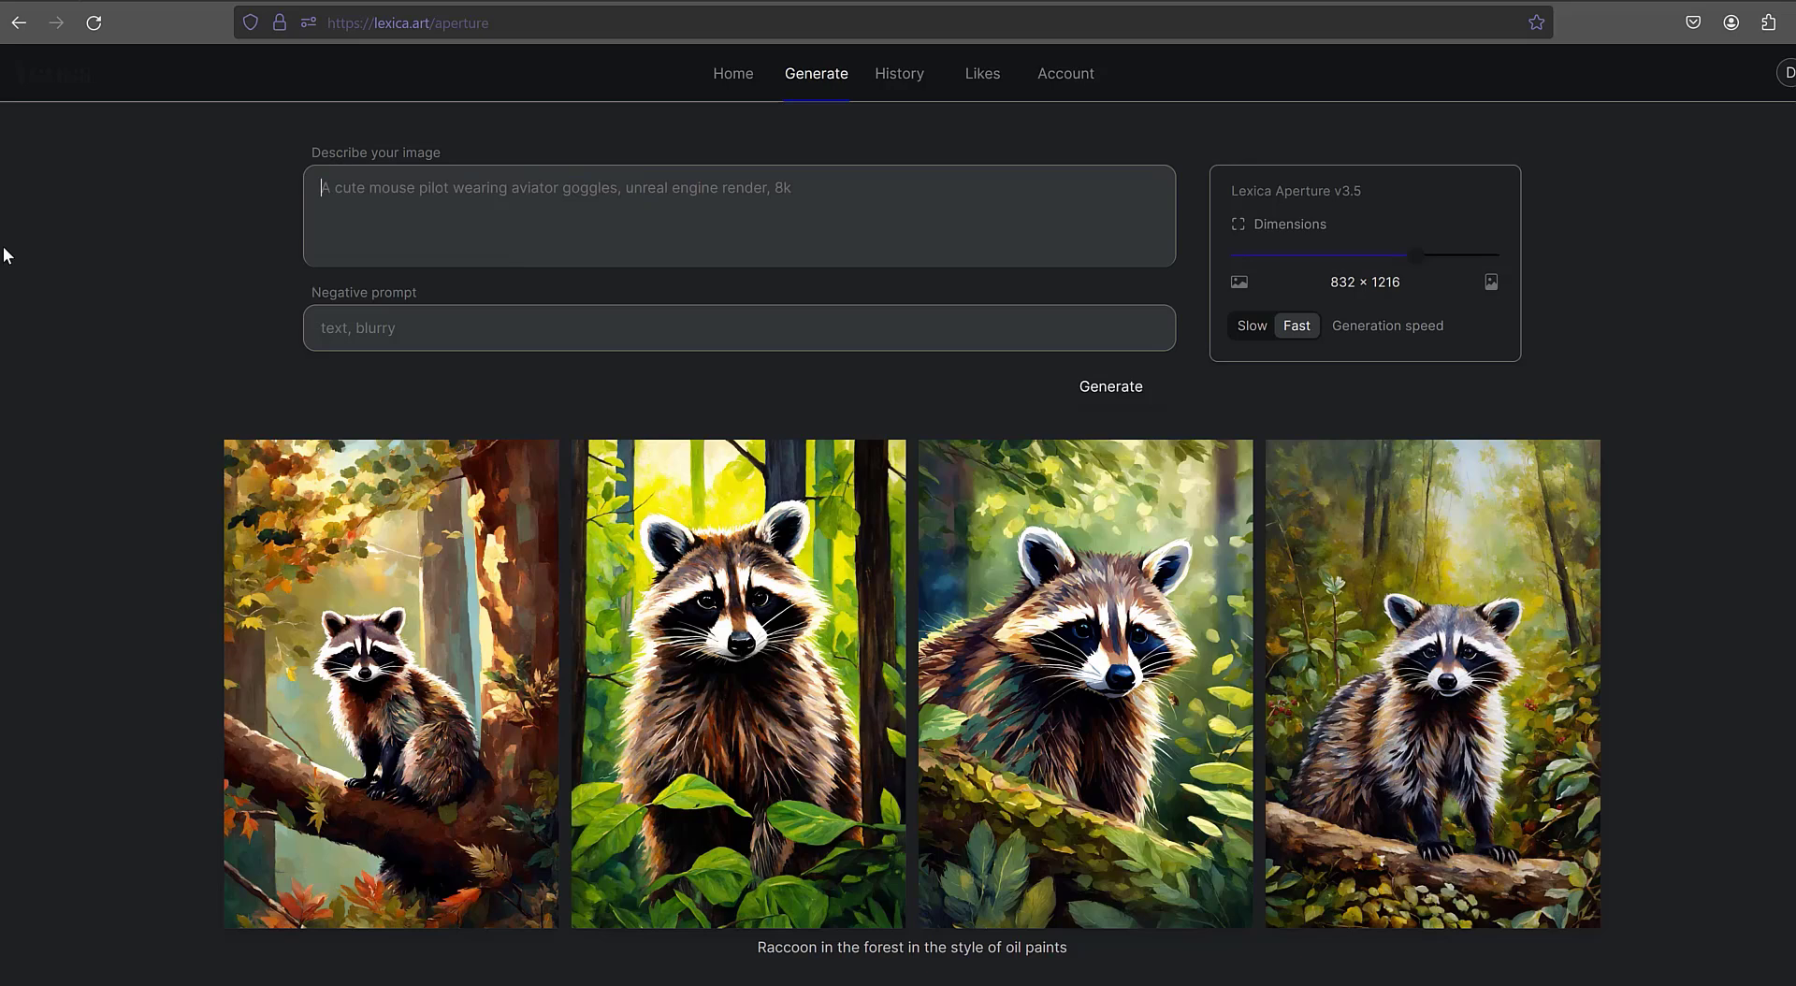
Generate 'Chibi-style animated raccoon in the forest' images and scroll to compare with the oil set
text(Chibi-style animated raccoon in the forest)
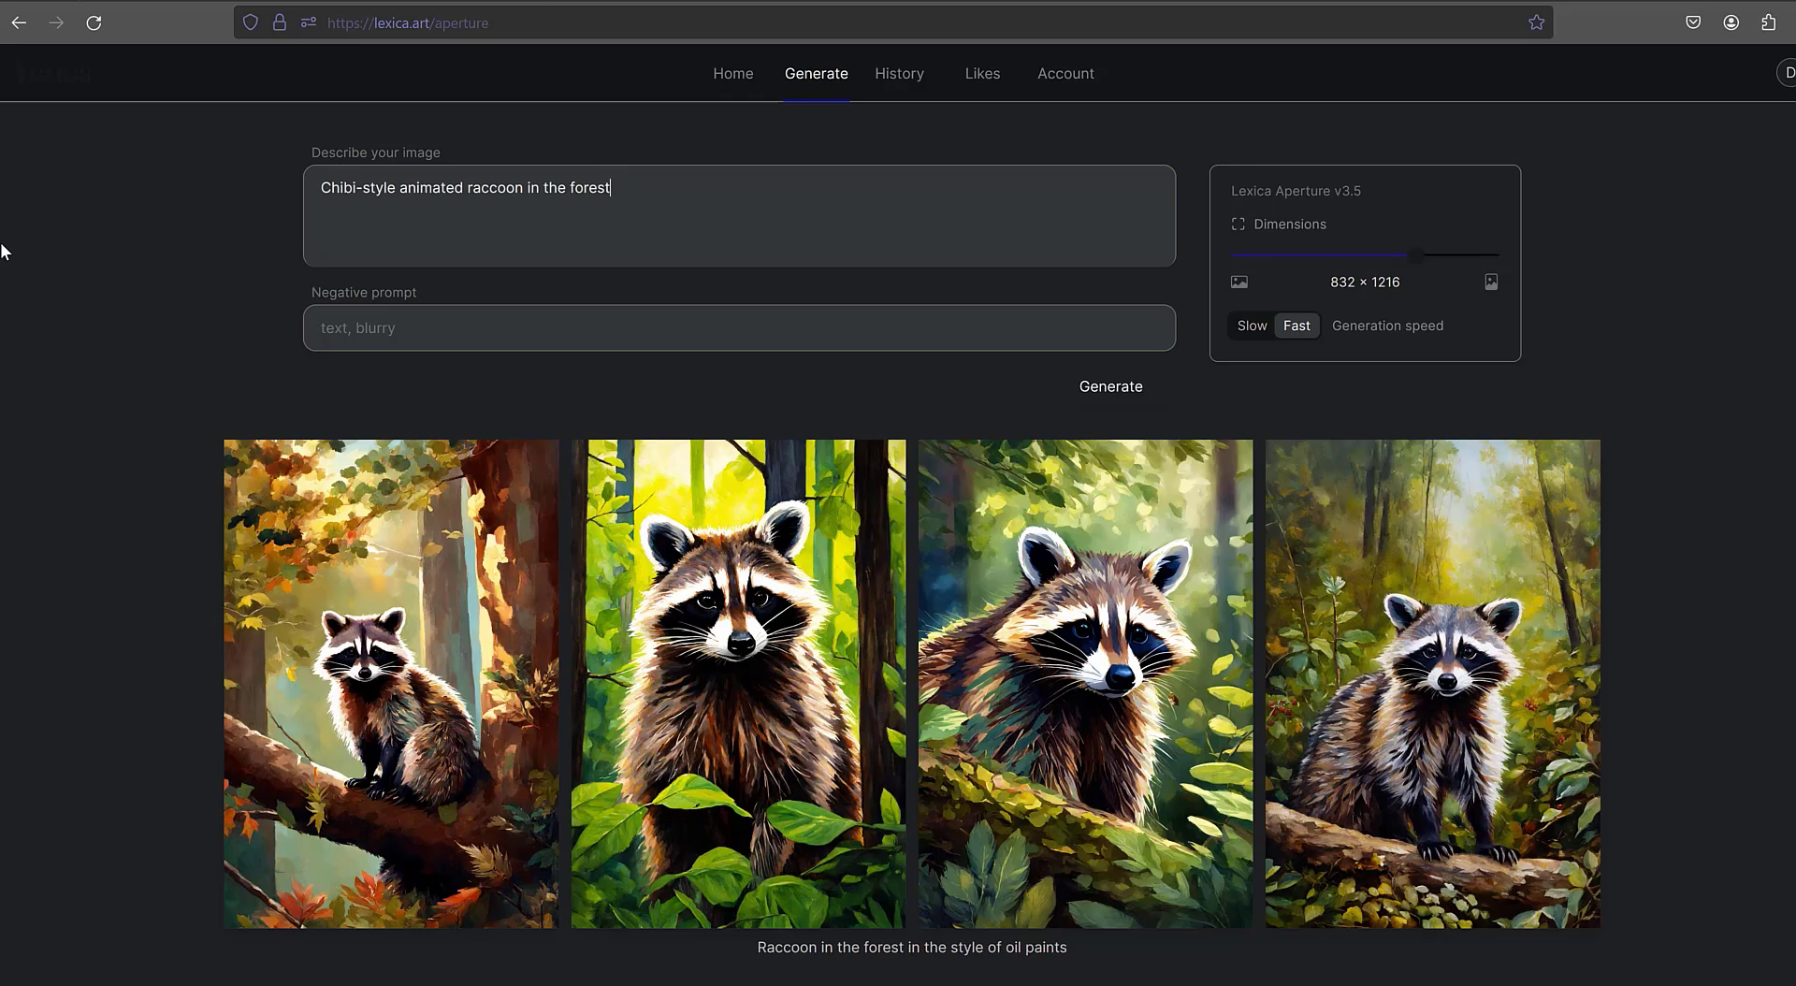
click(1109, 386)
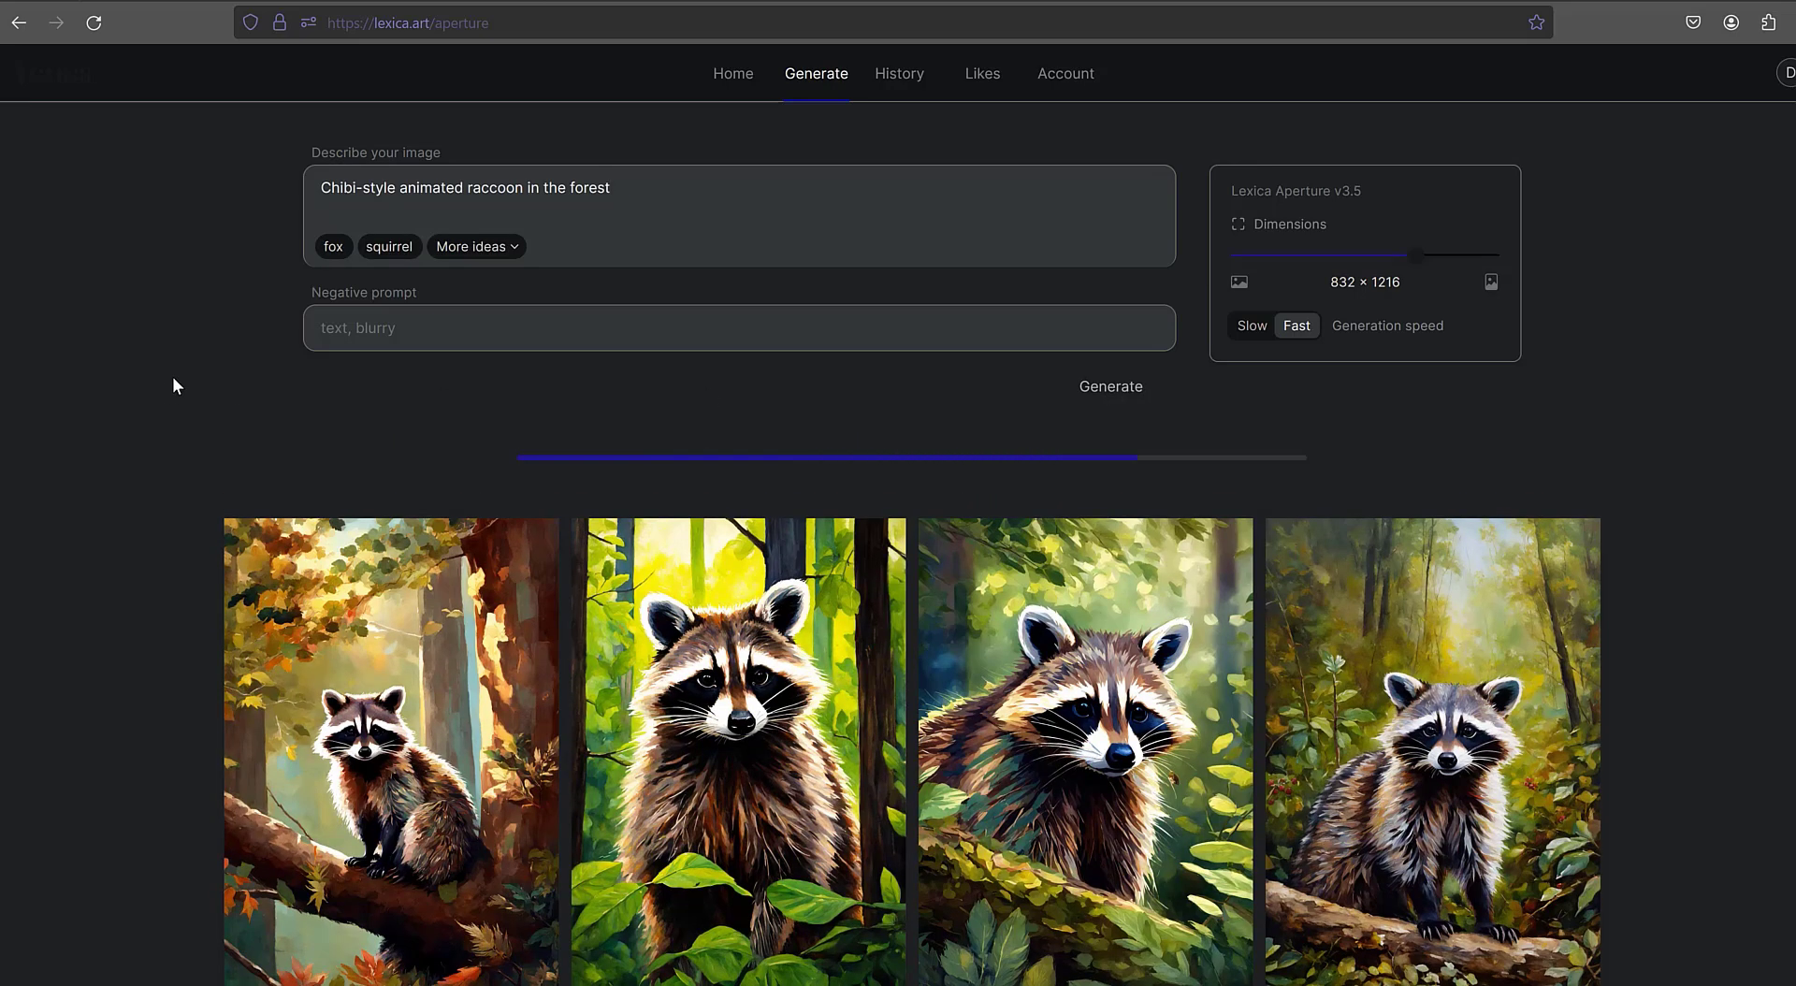
click(1109, 387)
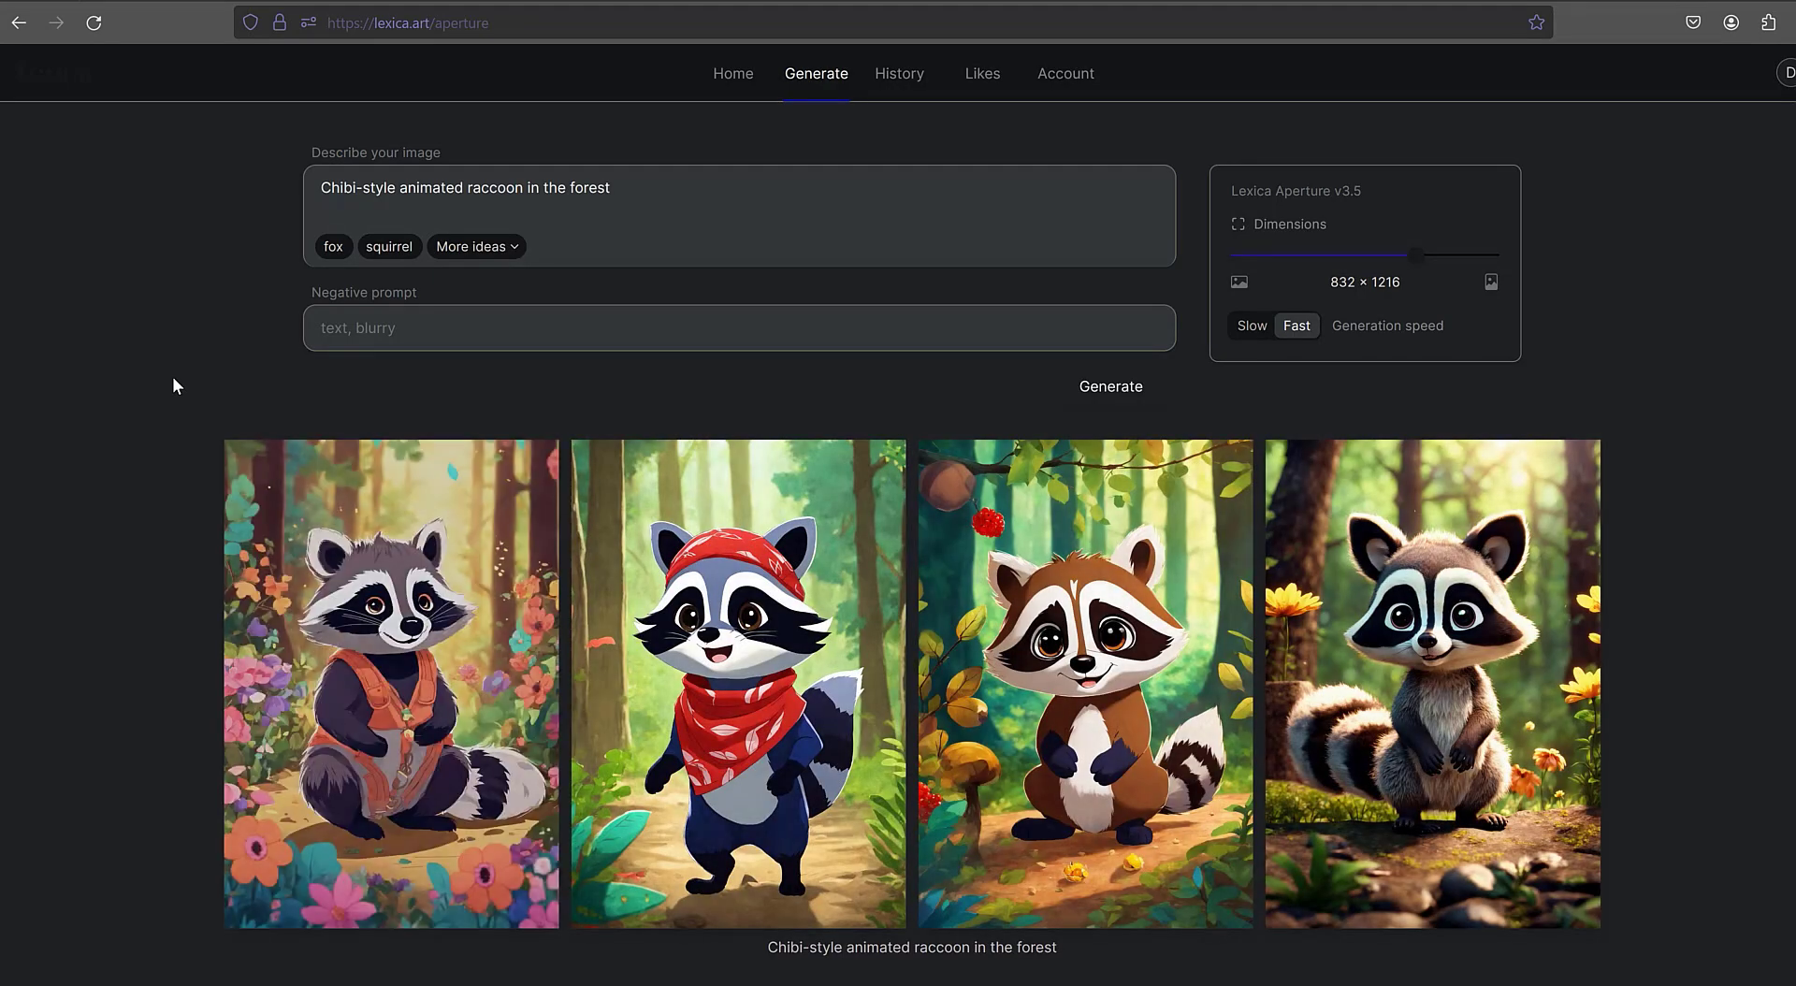
scroll(down, 3)
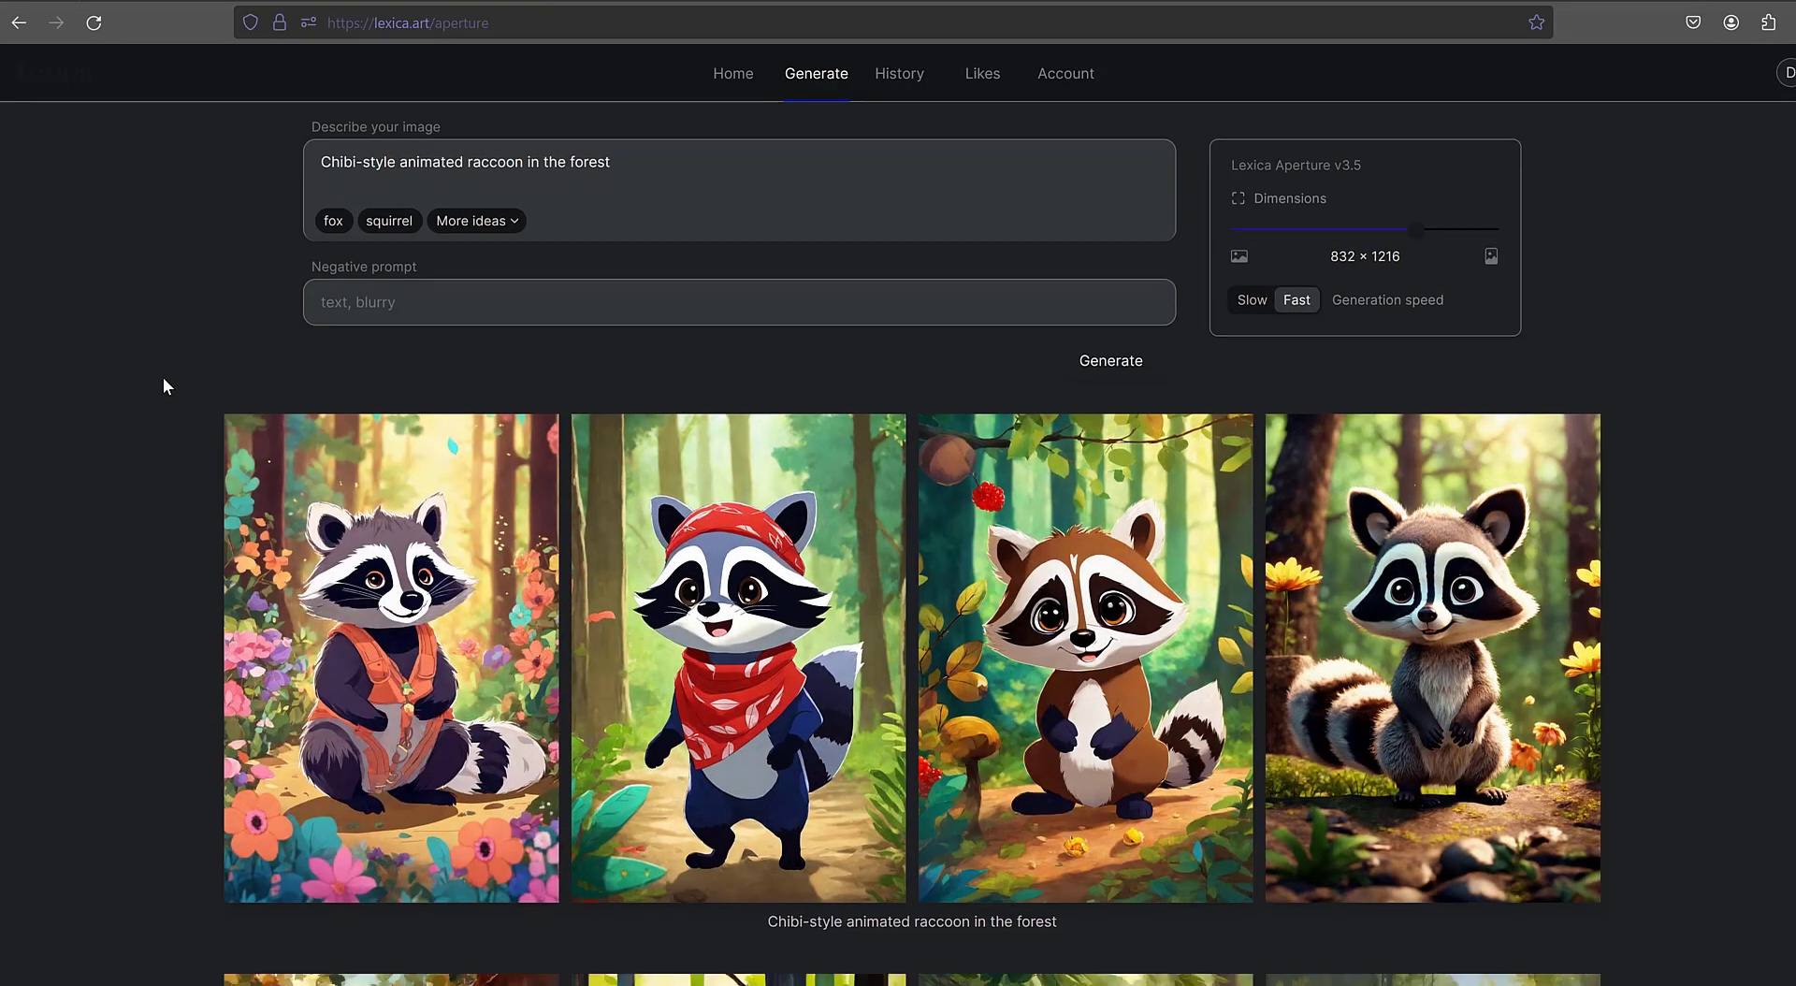
scroll(down, 3)
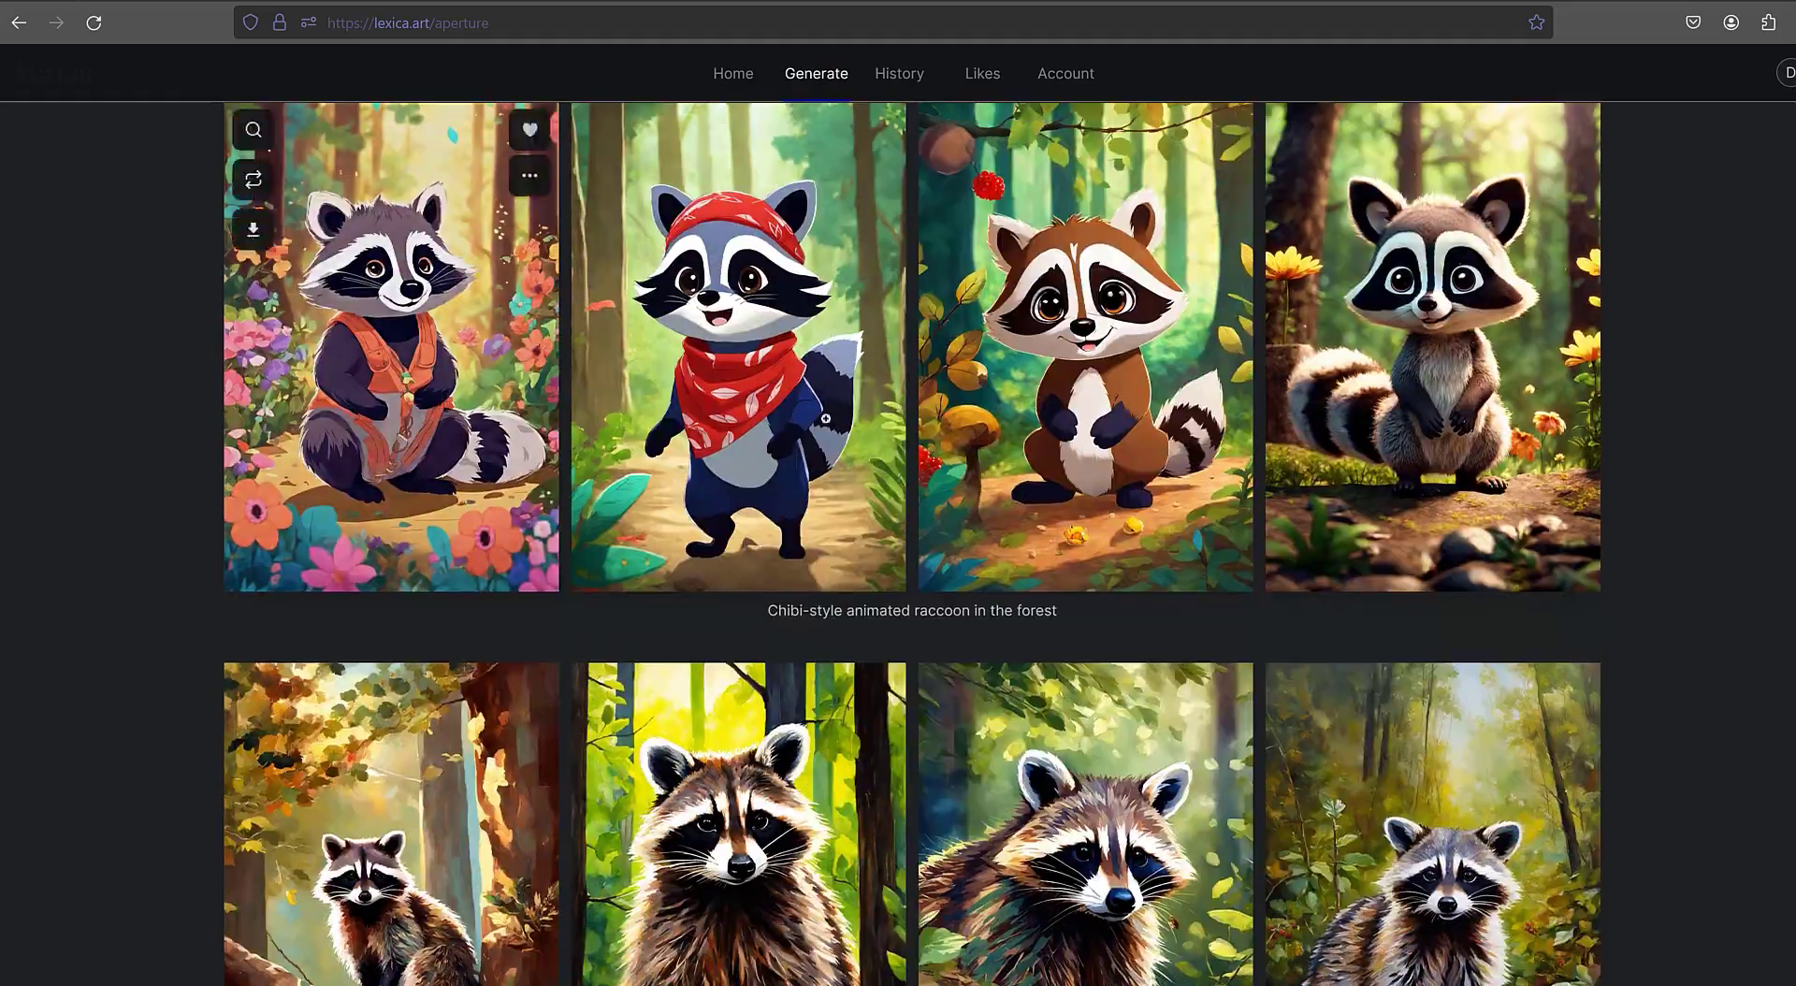
mouse_move(945, 349)
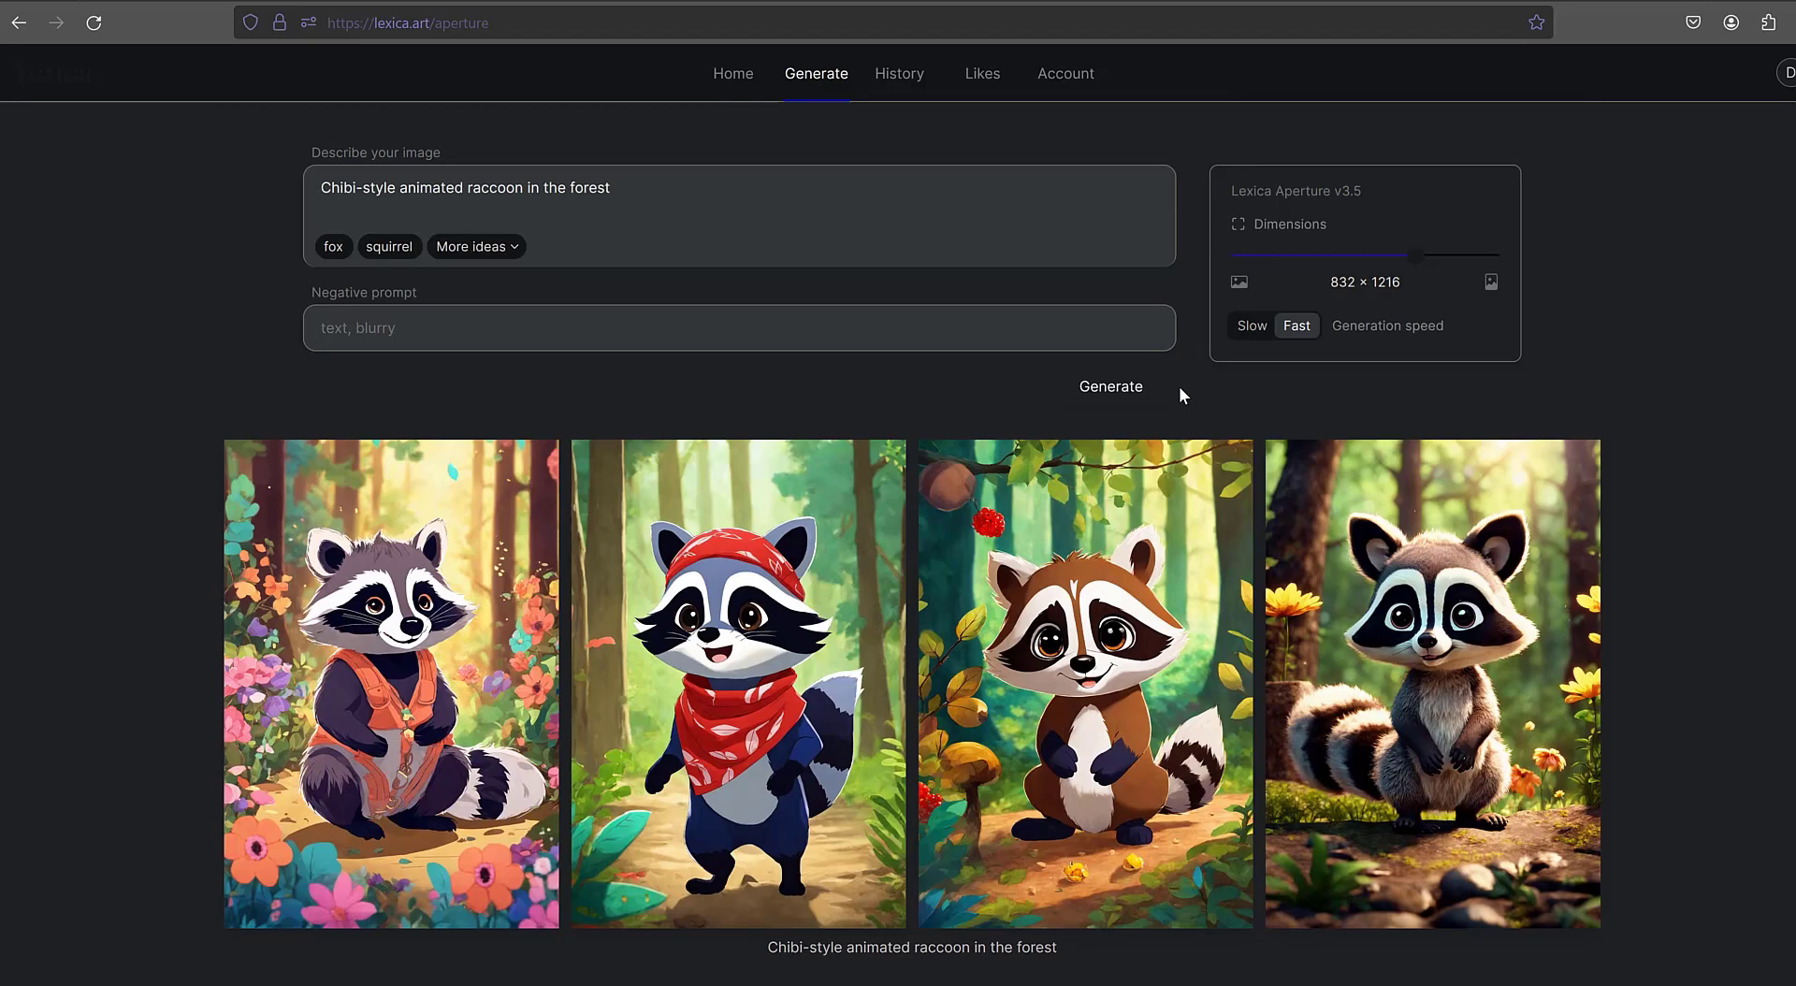
mouse_move(370, 72)
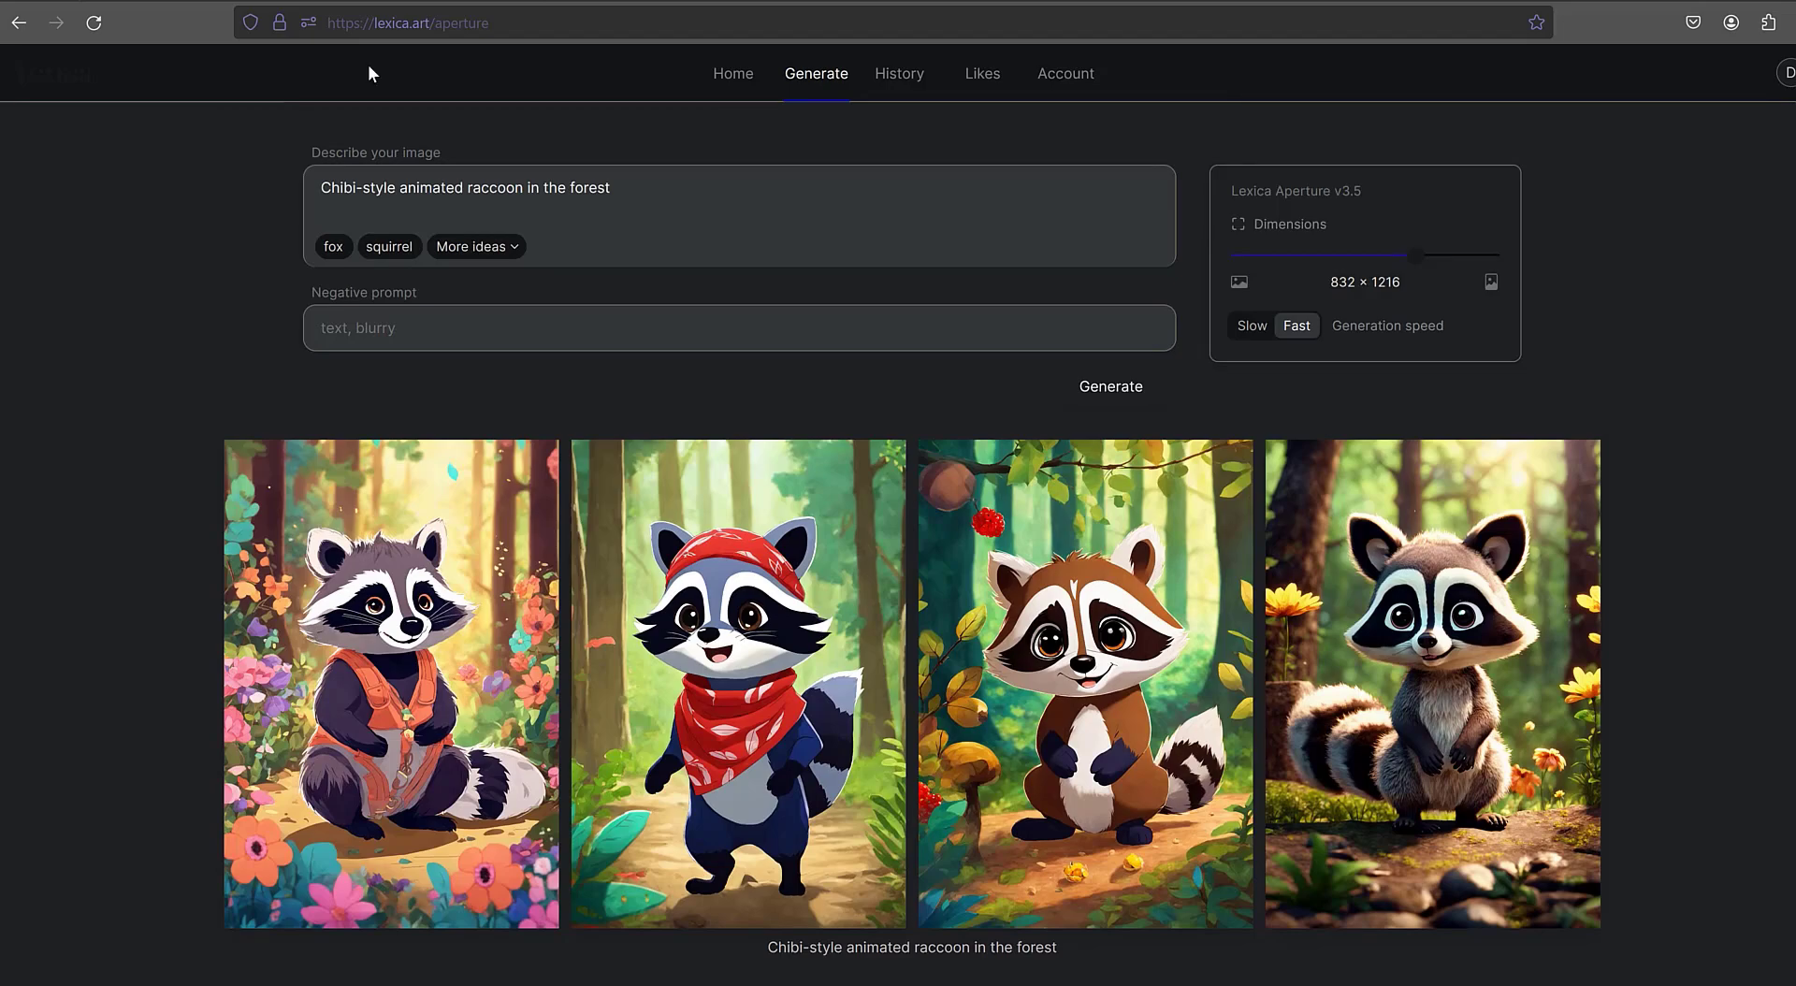
Browse the home gallery and open the Wes Anderson red panda reading a book image
click(732, 73)
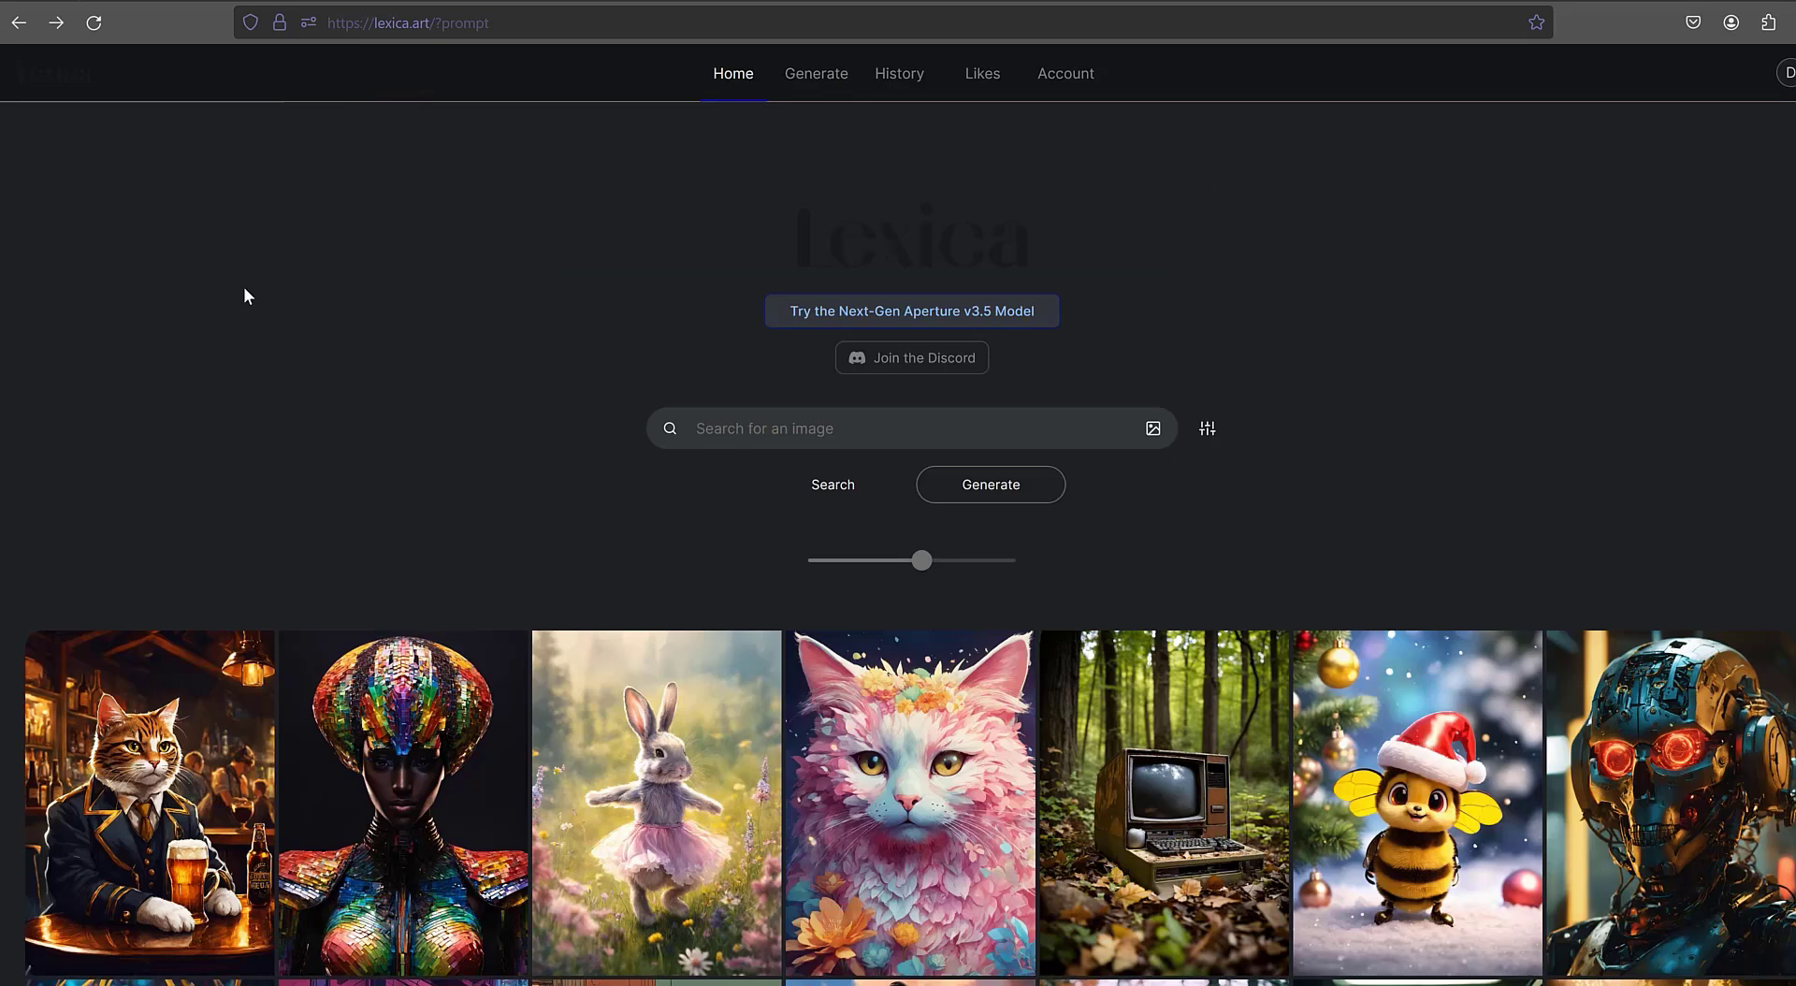
scroll(down, 3)
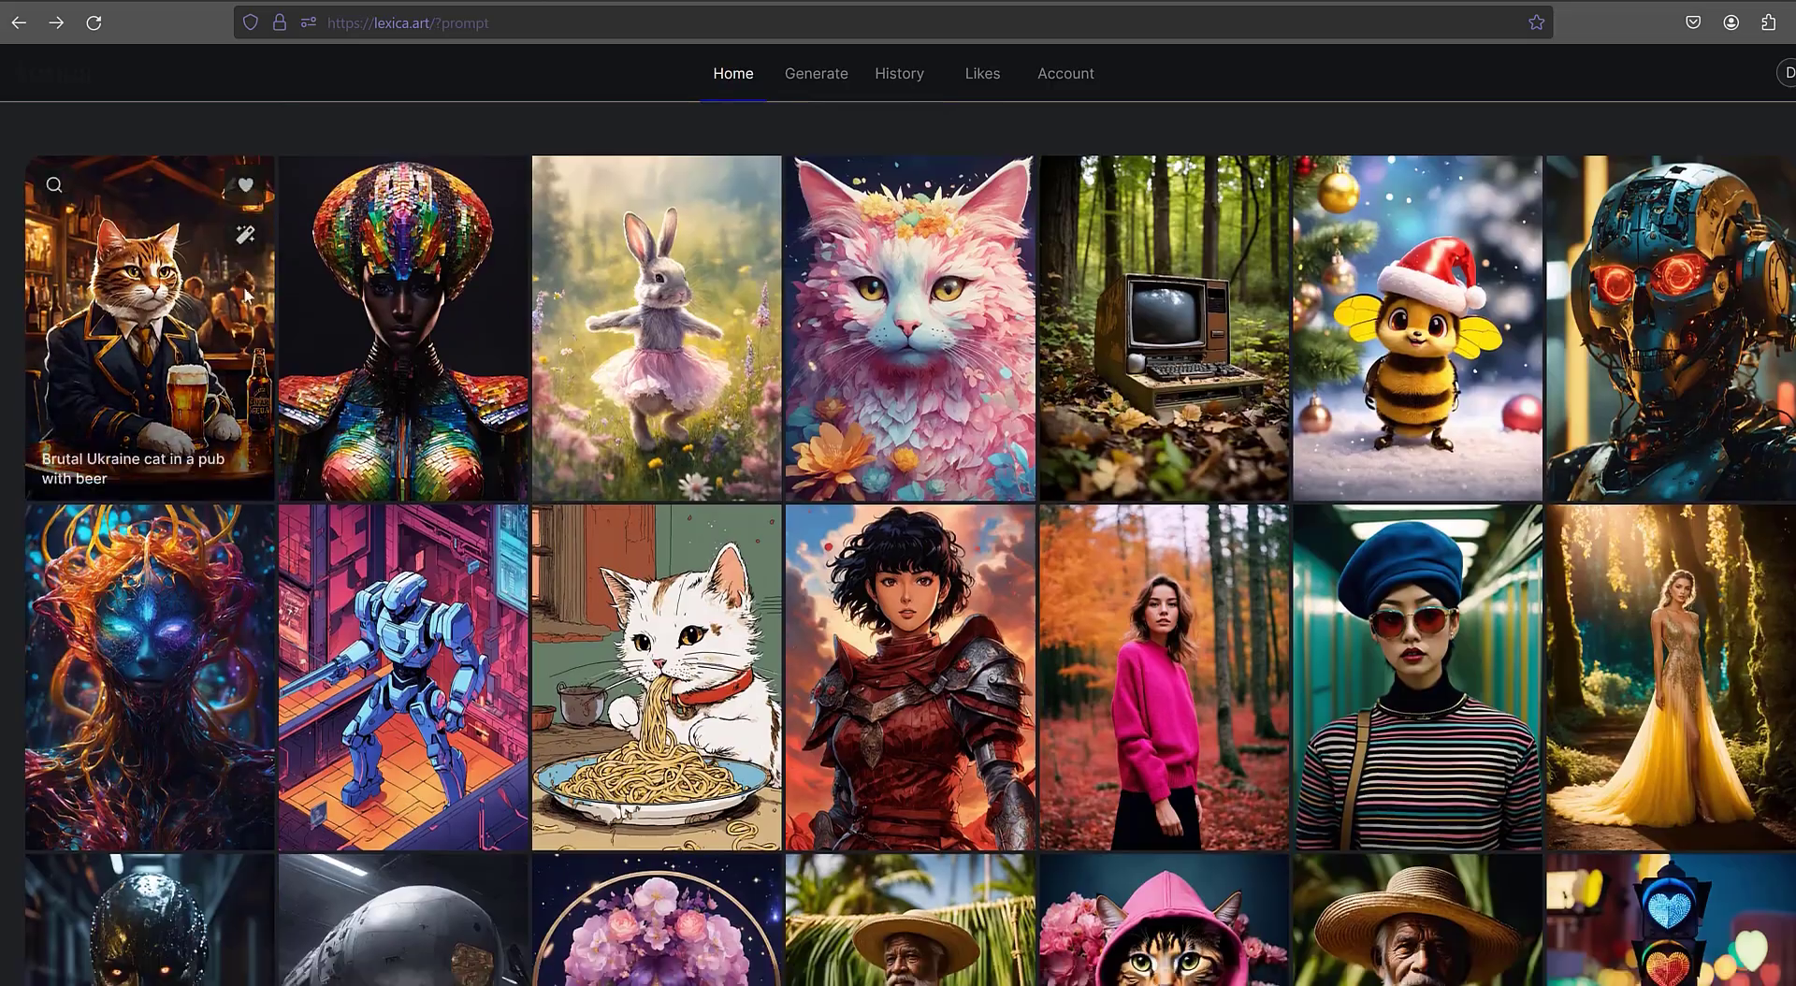
scroll(down, 3)
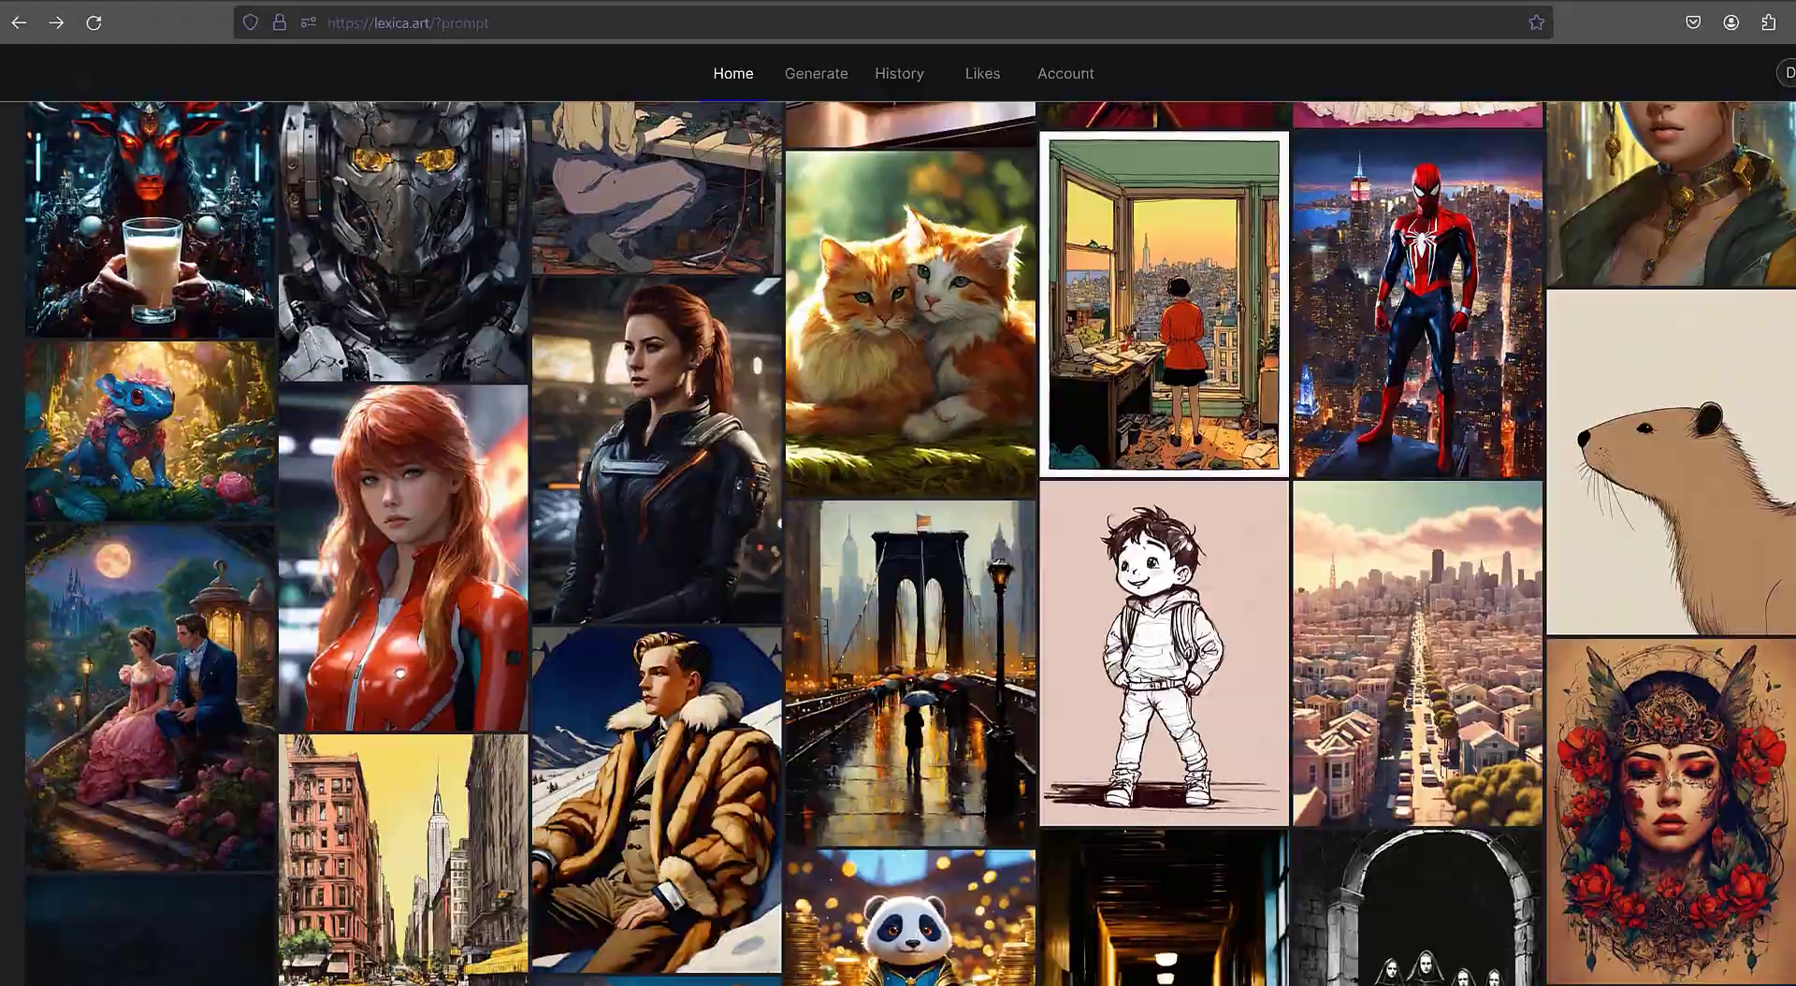
scroll(down, 3)
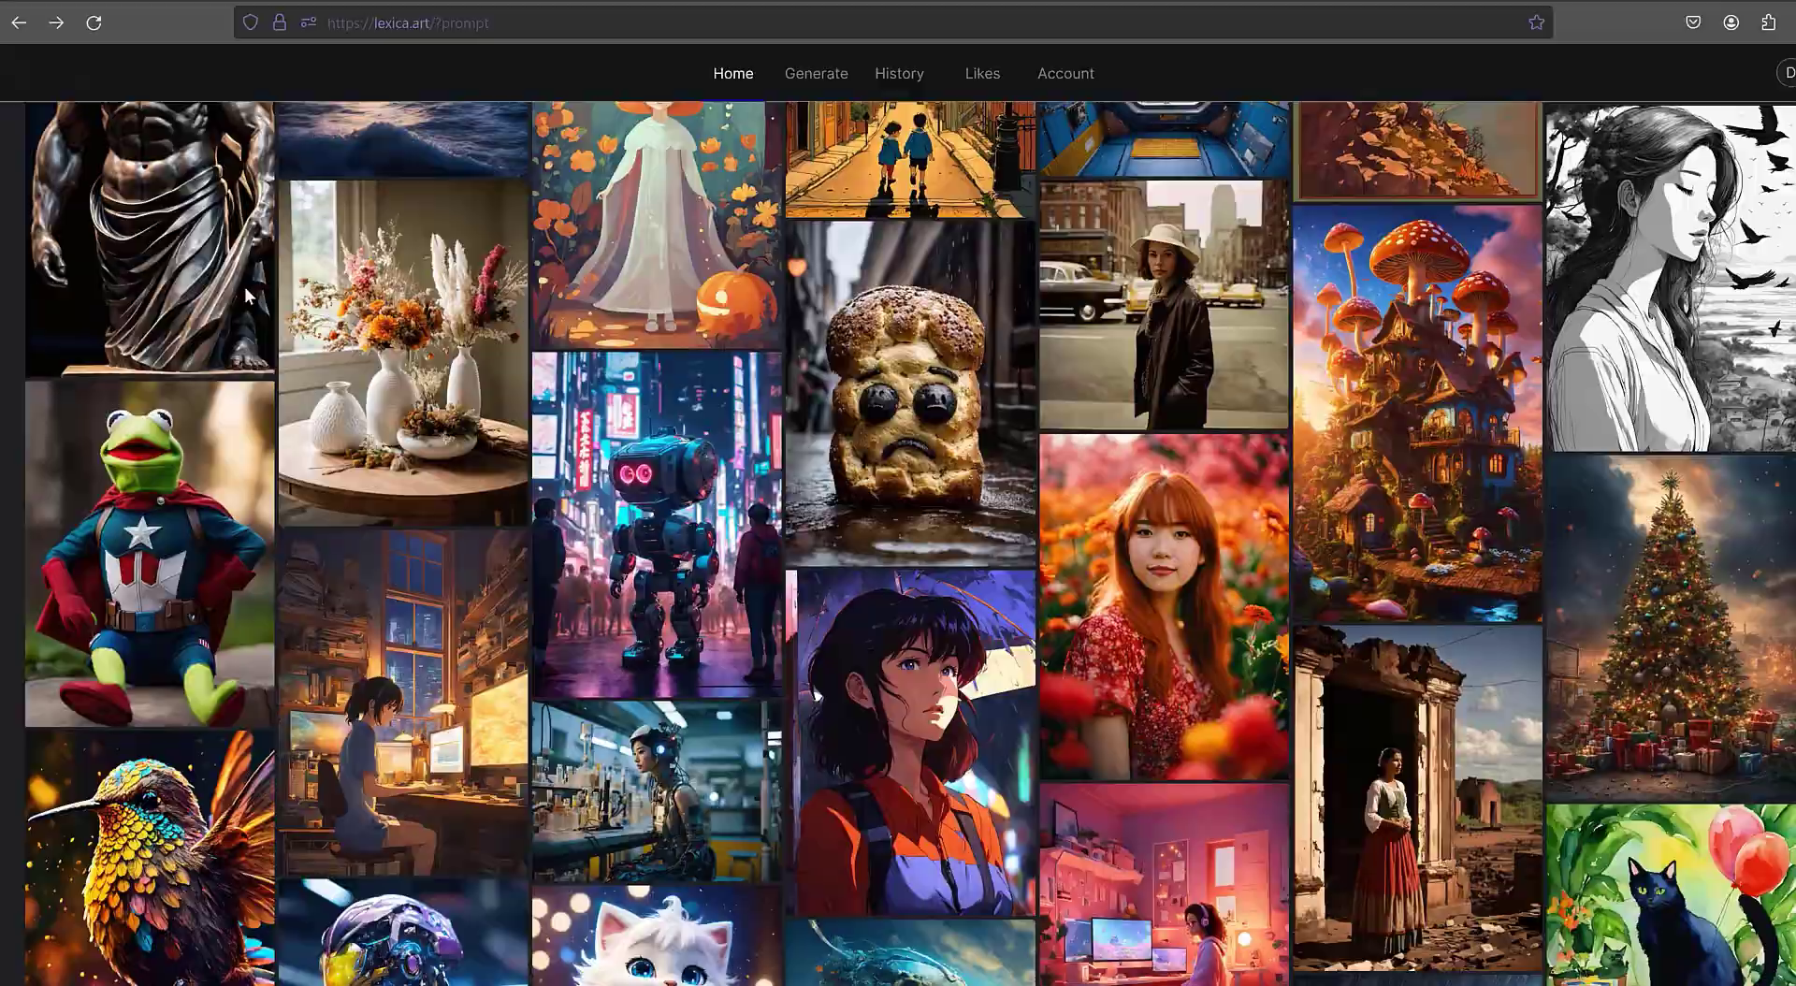
scroll(down, 3)
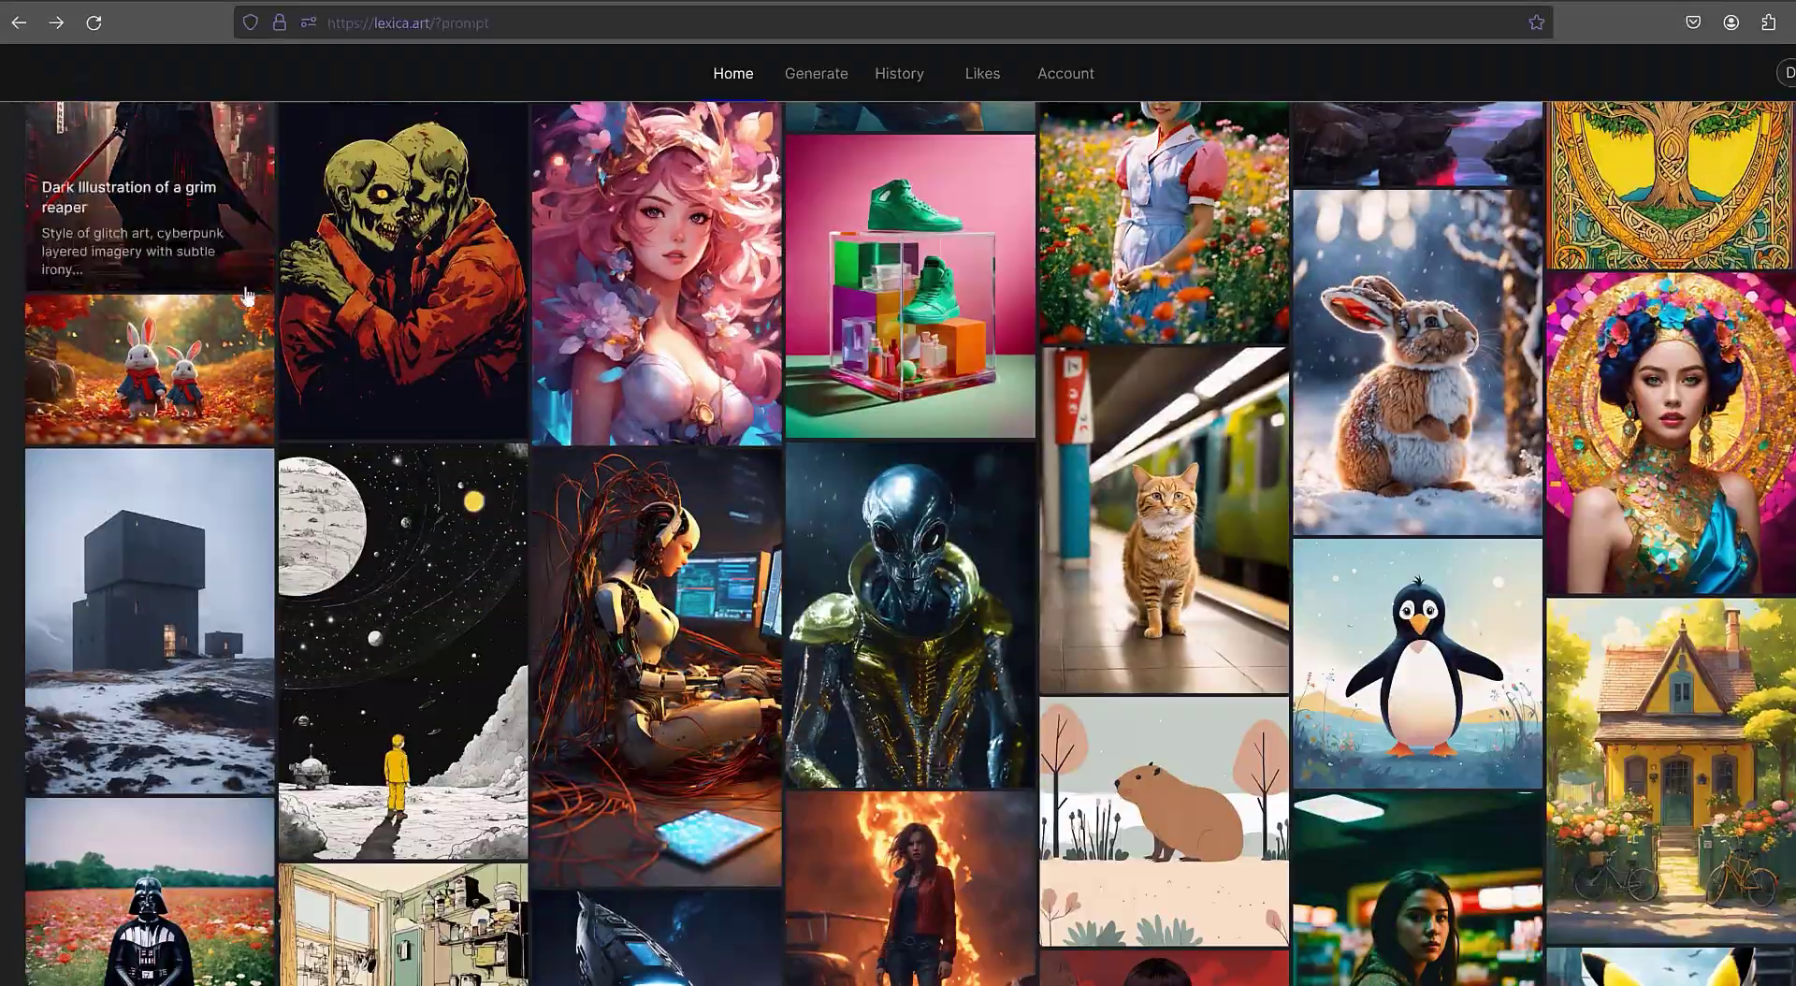
scroll(down, 3)
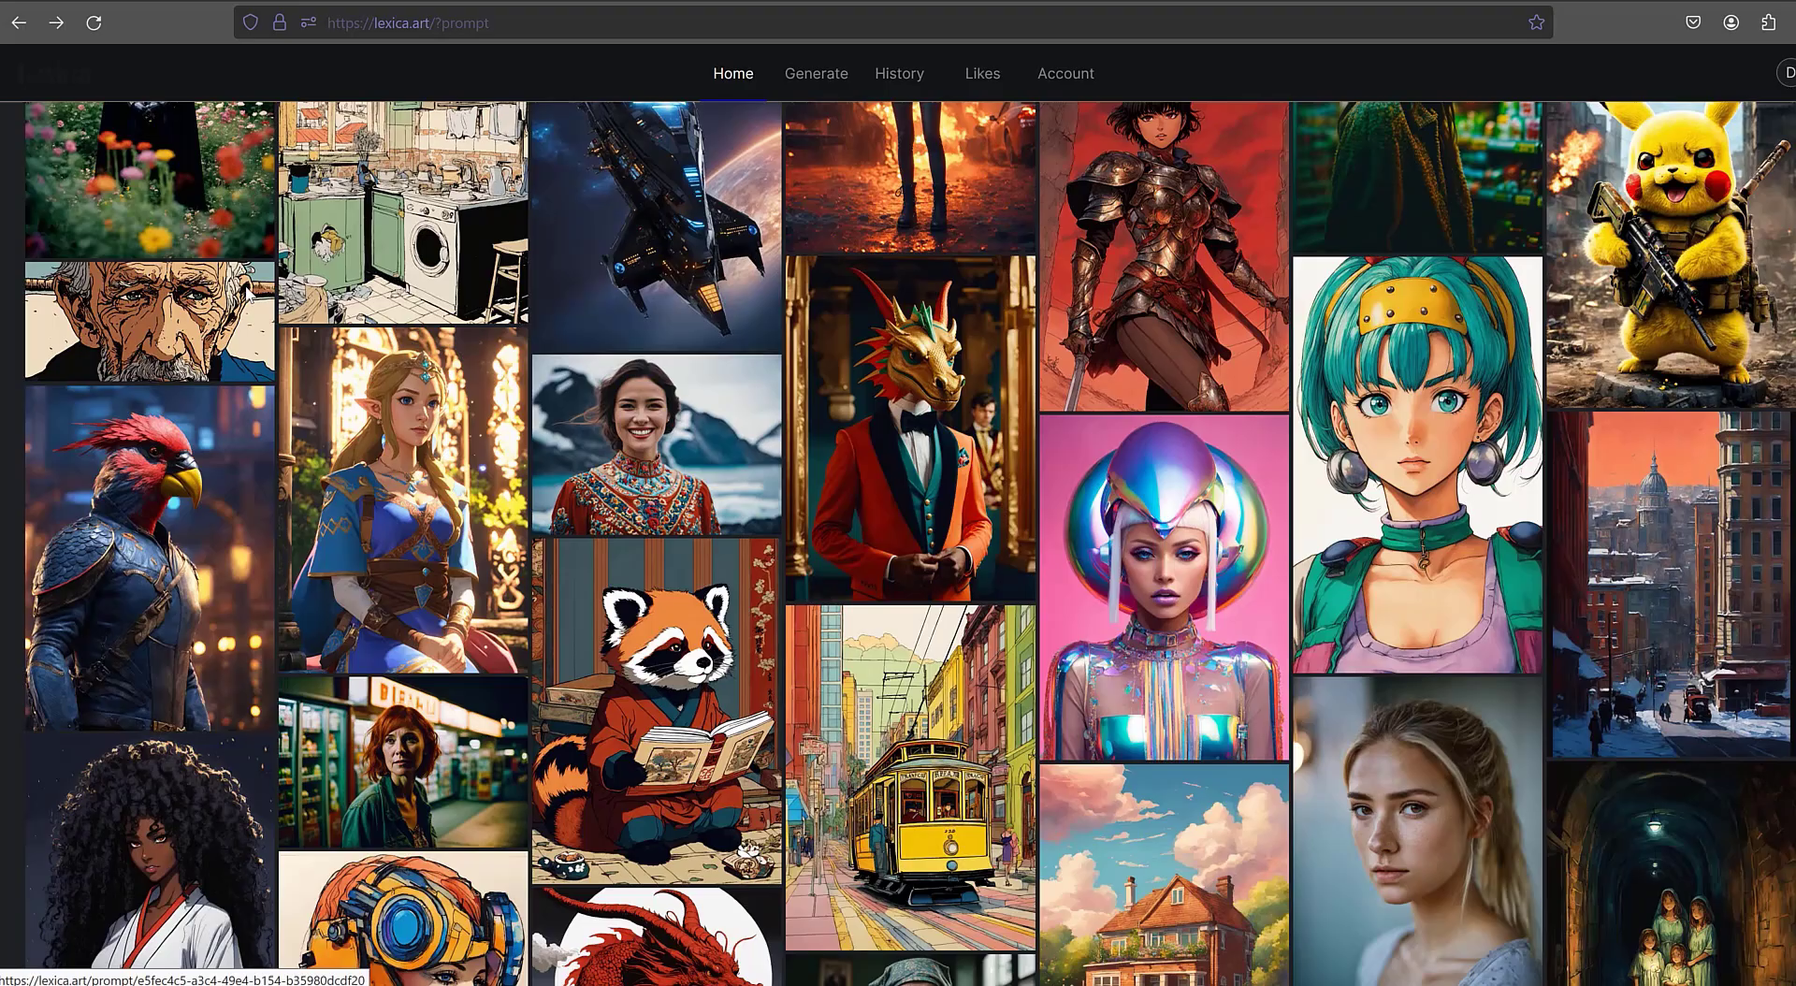
scroll(down, 3)
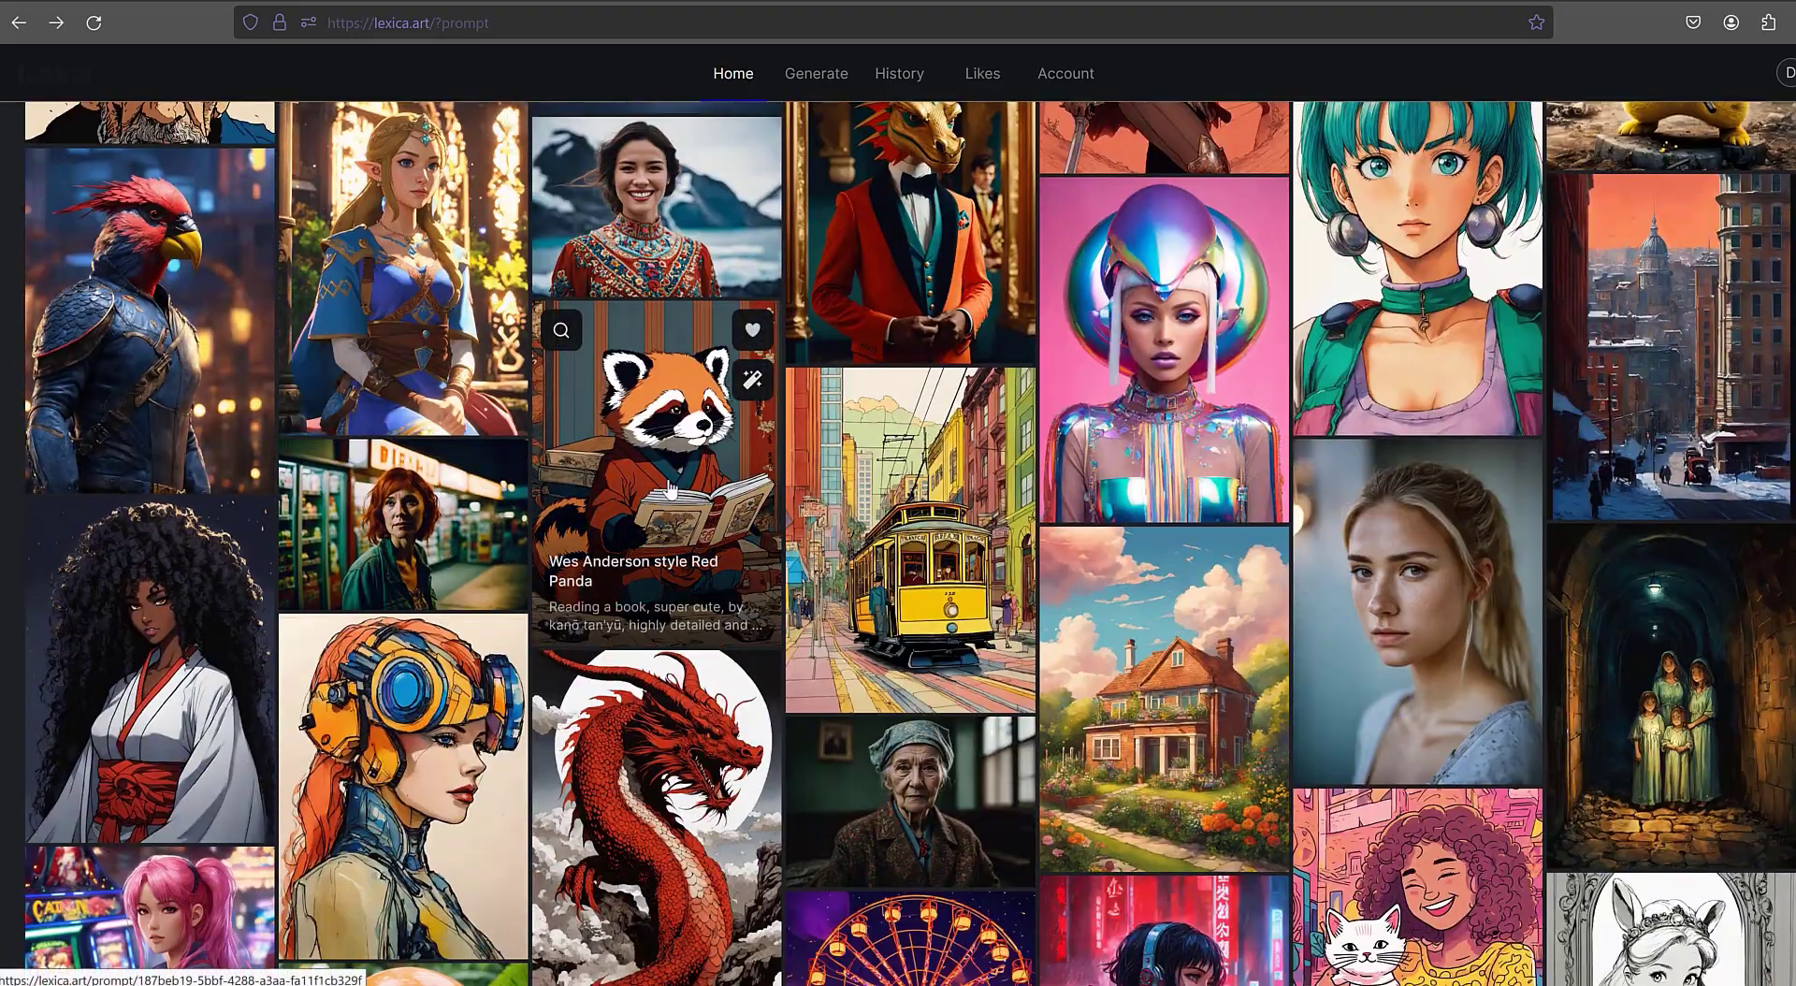
click(655, 492)
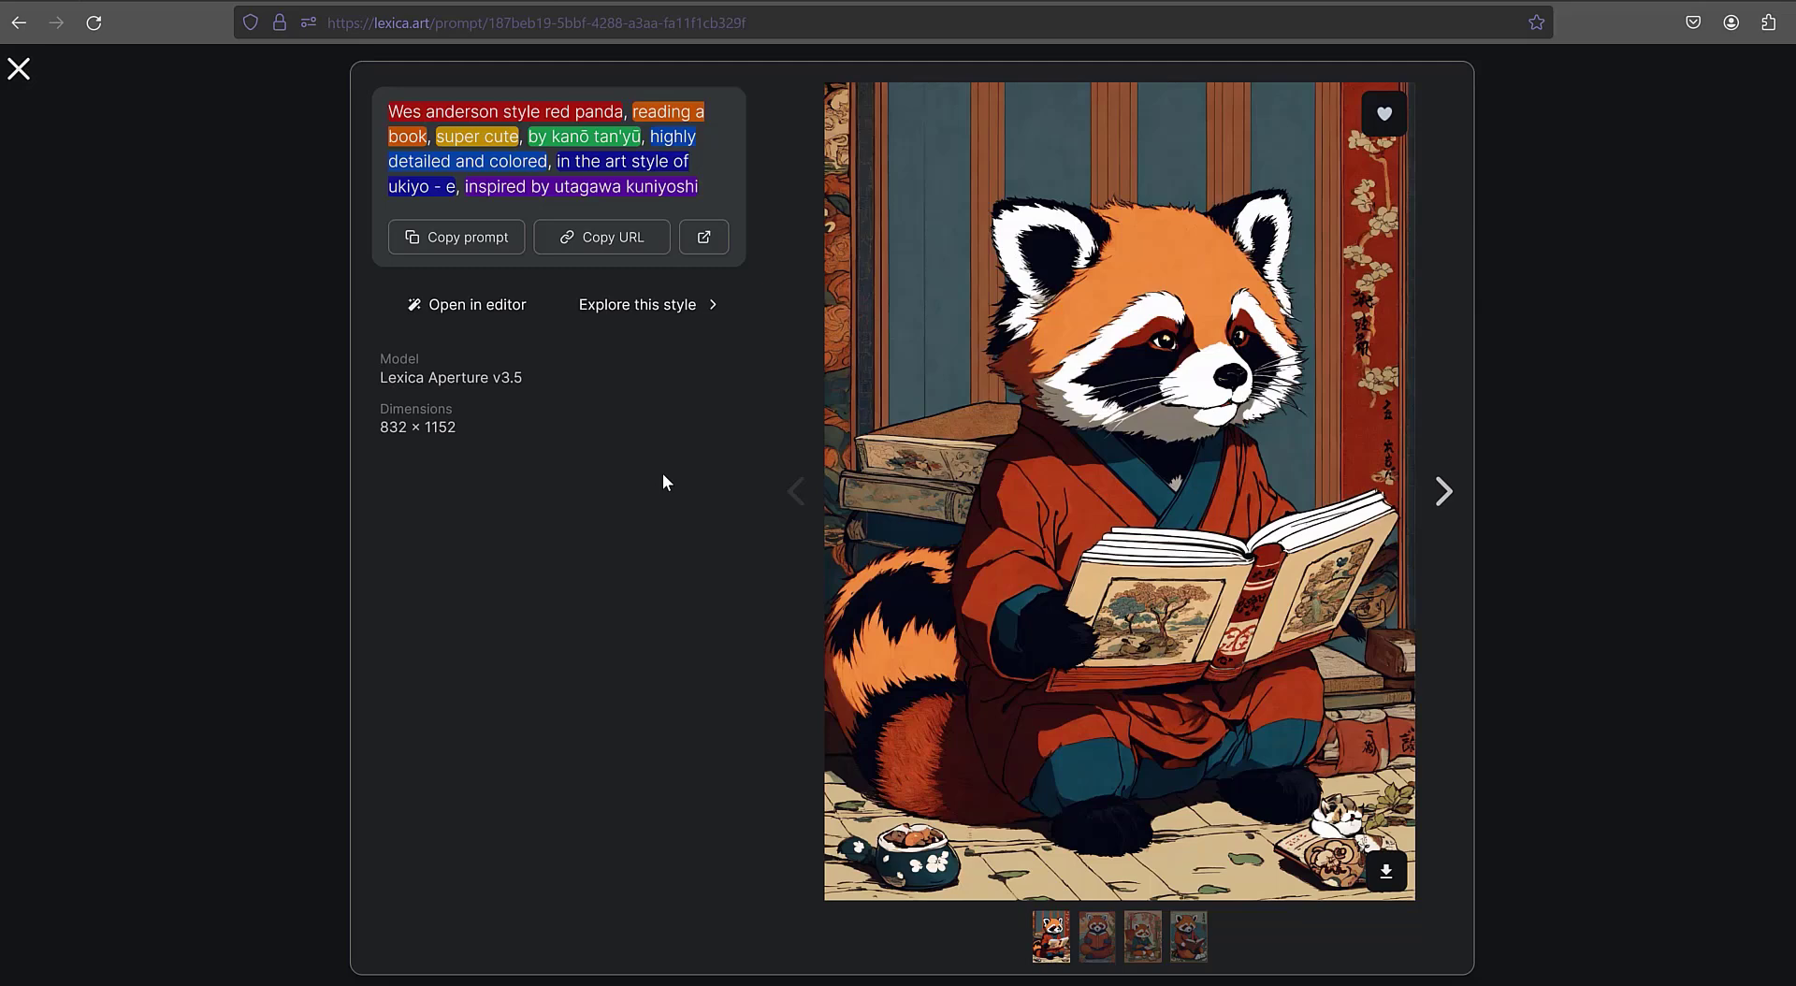
mouse_move(560, 337)
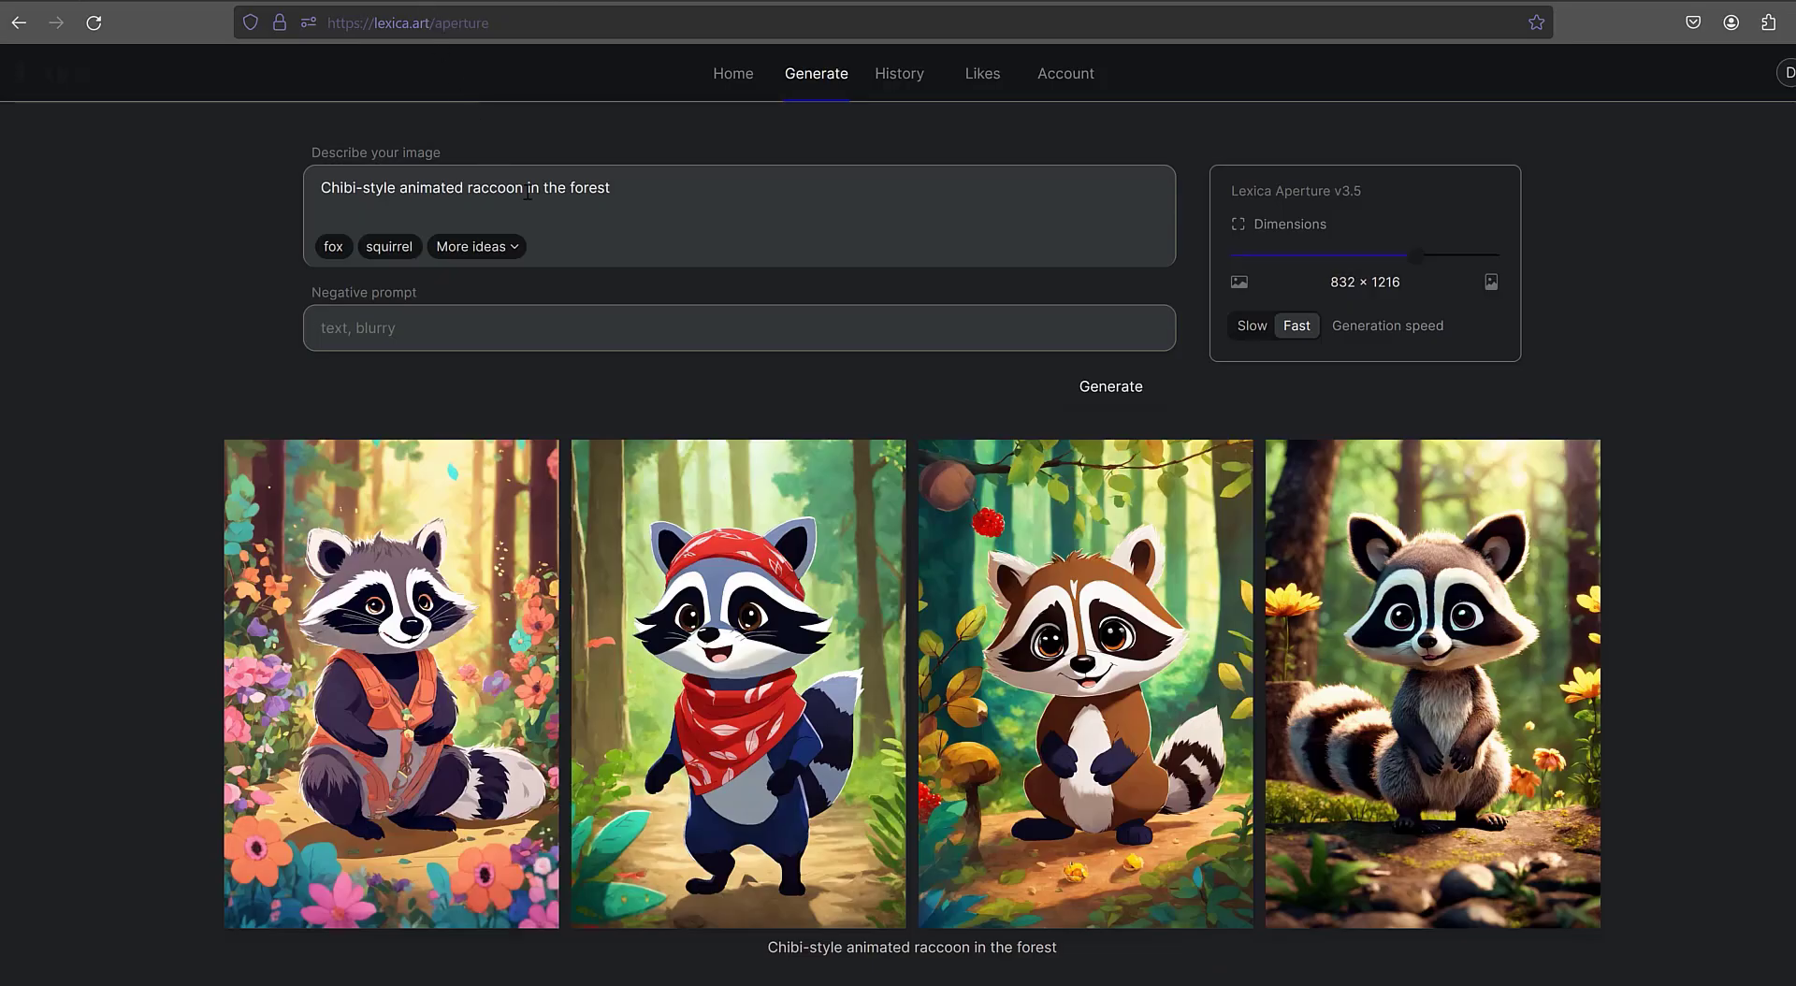
Replace the chibi prompt with the Wes Anderson red panda ukiyo-e prompt and generate
triple_click(464, 187)
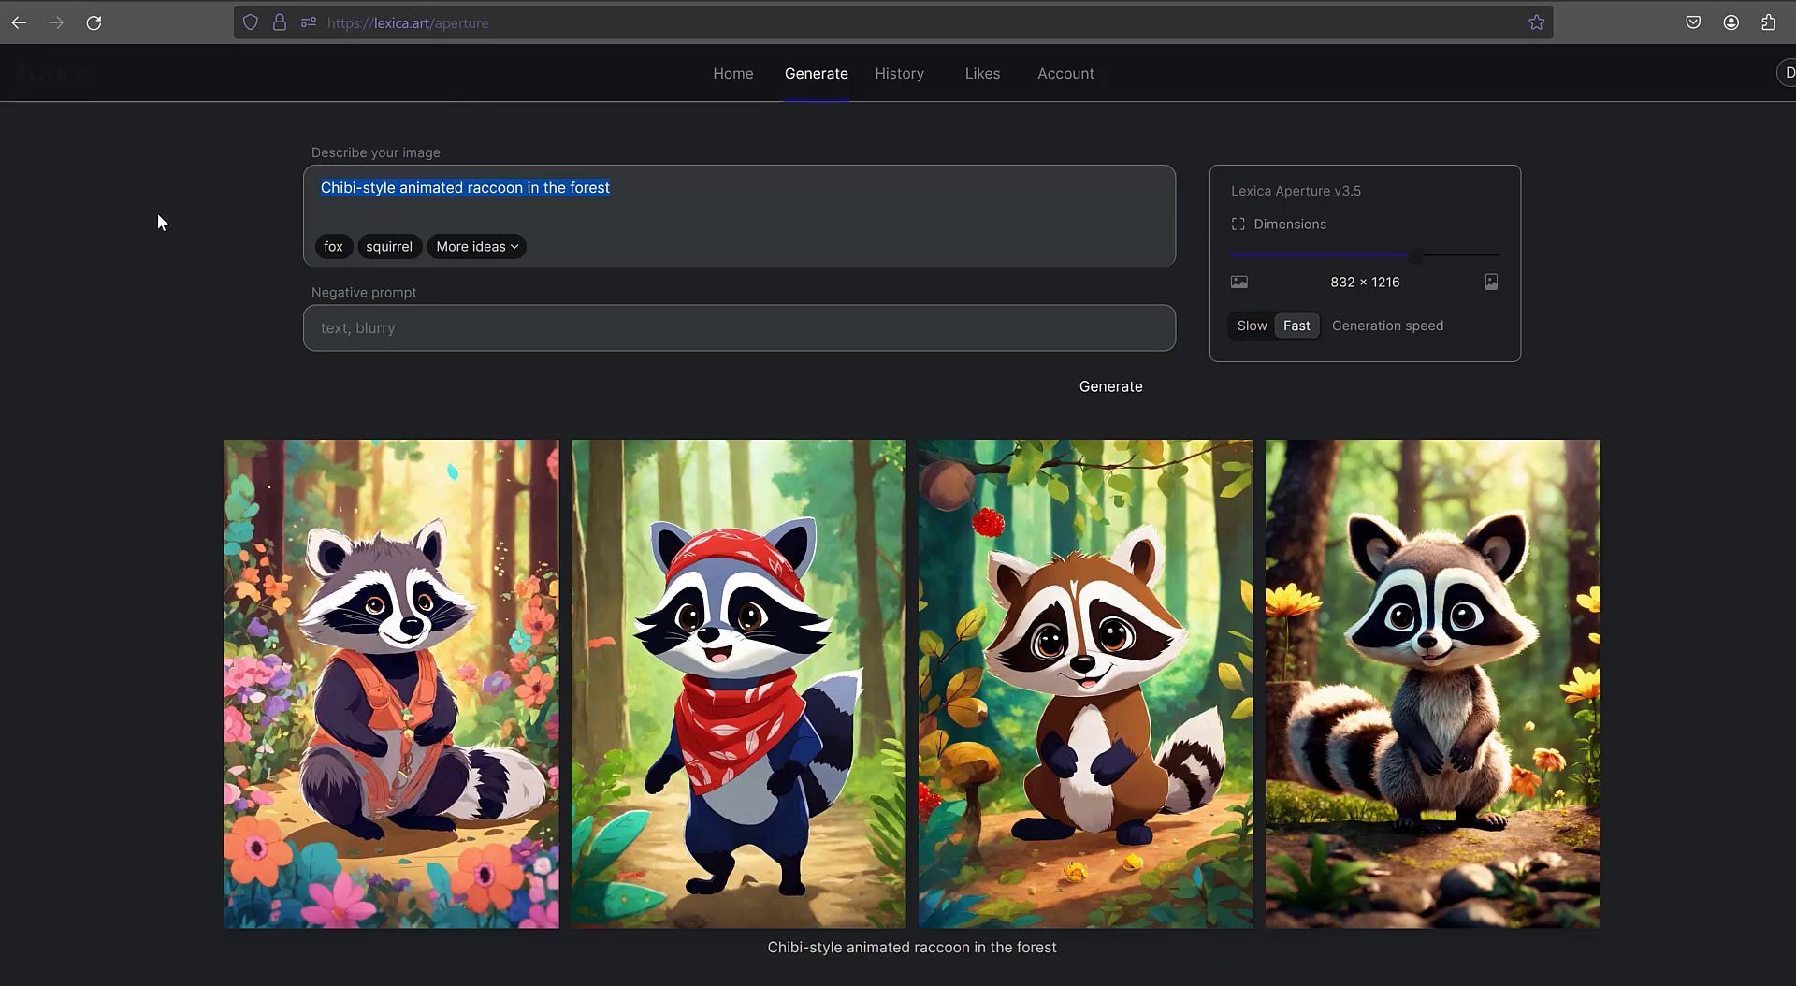
text(Wes Anderson style Red Panda, reading a book, super cute, by kanō tan'yū, highly detailed and colored, in the art style of ukiyo - e, inspired by utagawa kuniyoshi)
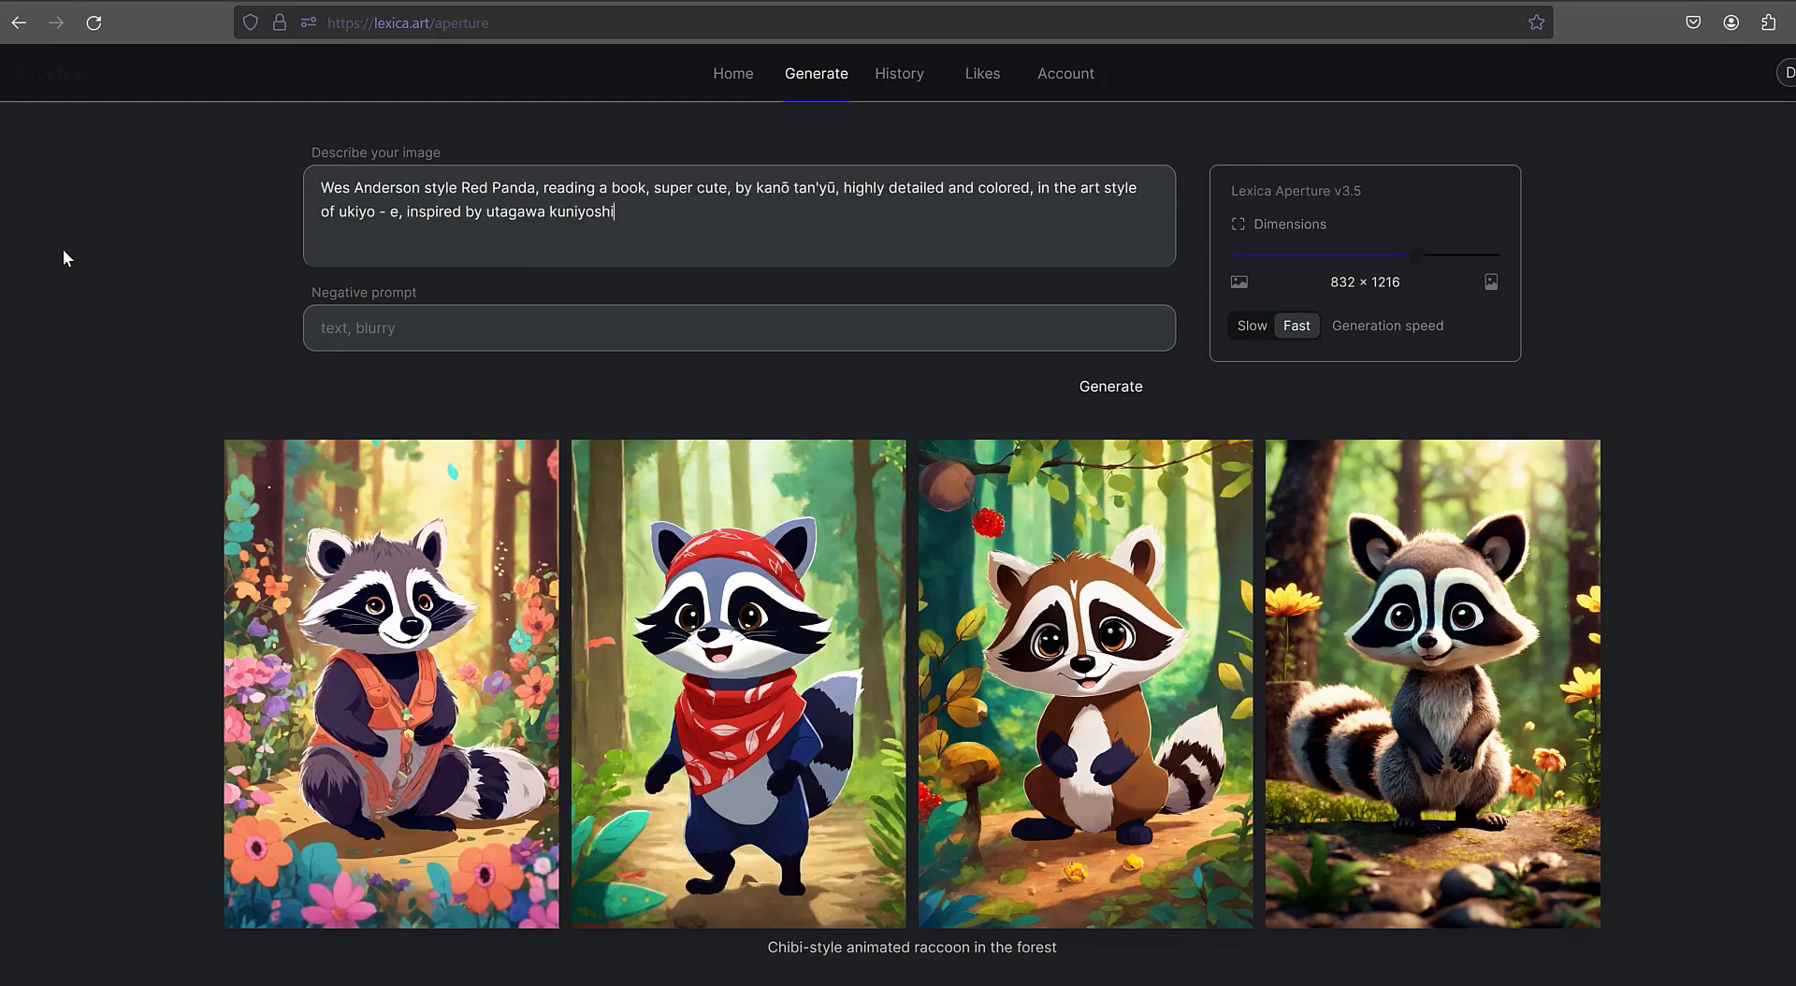
mouse_move(1004, 446)
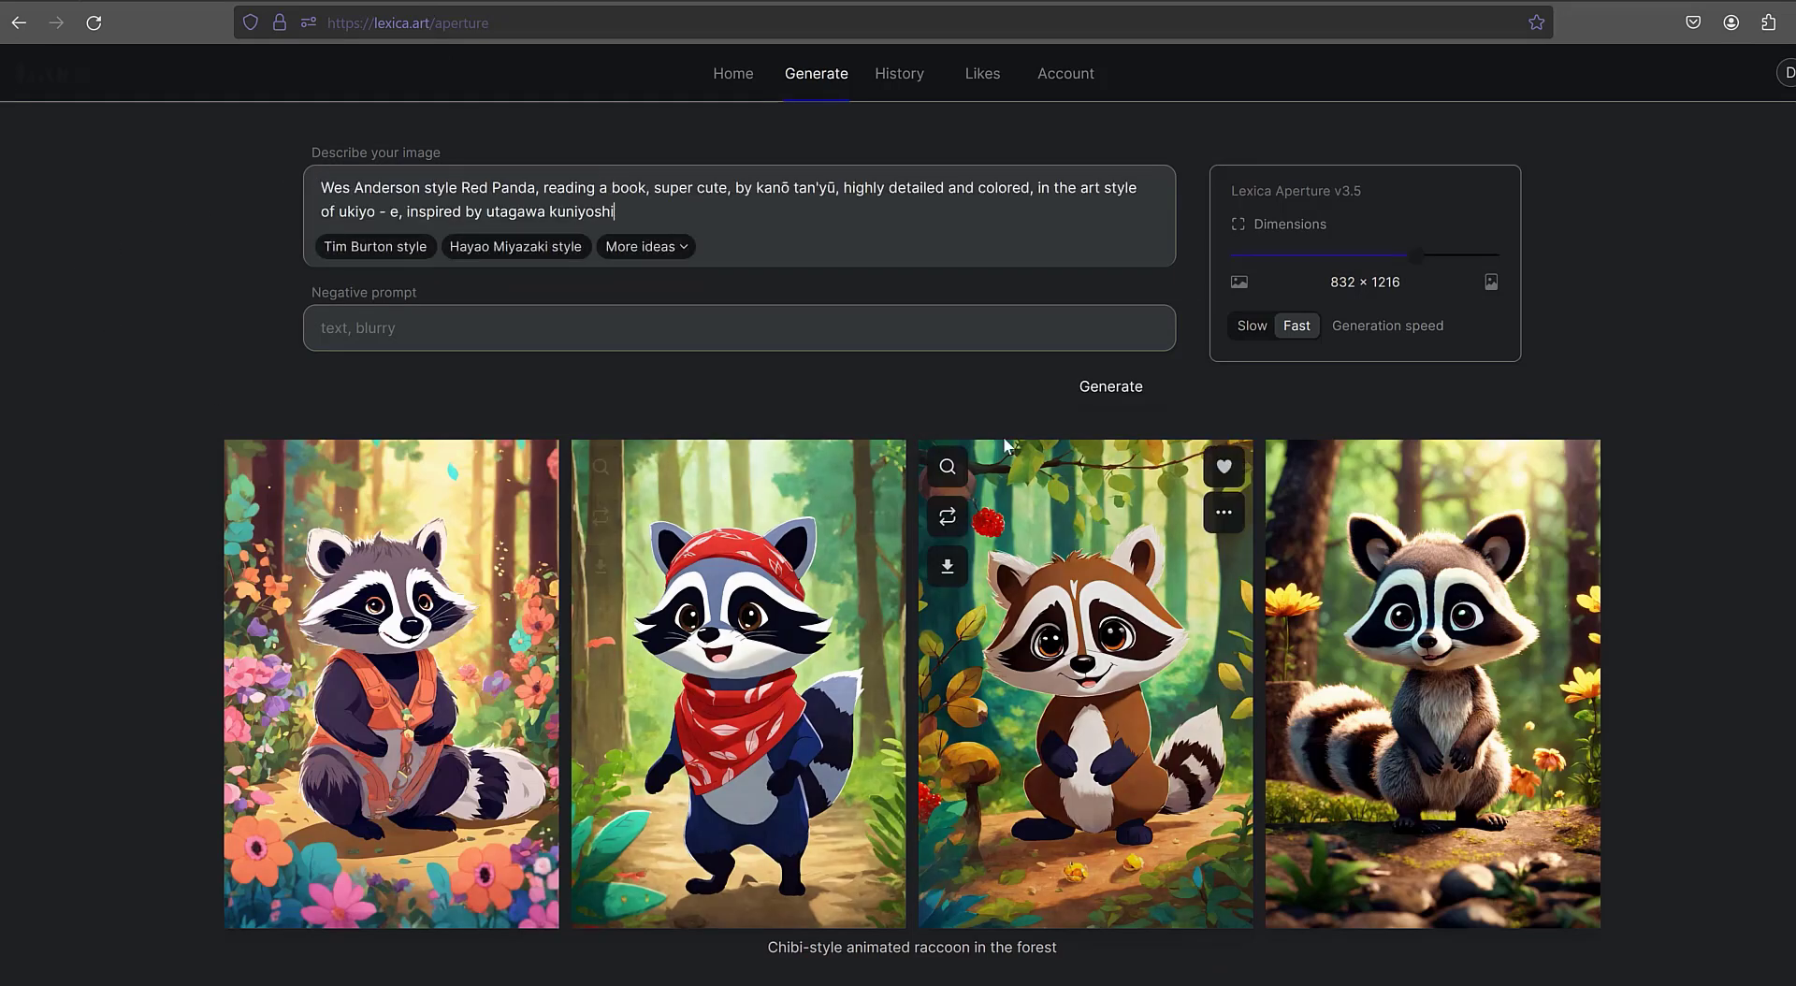
mouse_move(1110, 394)
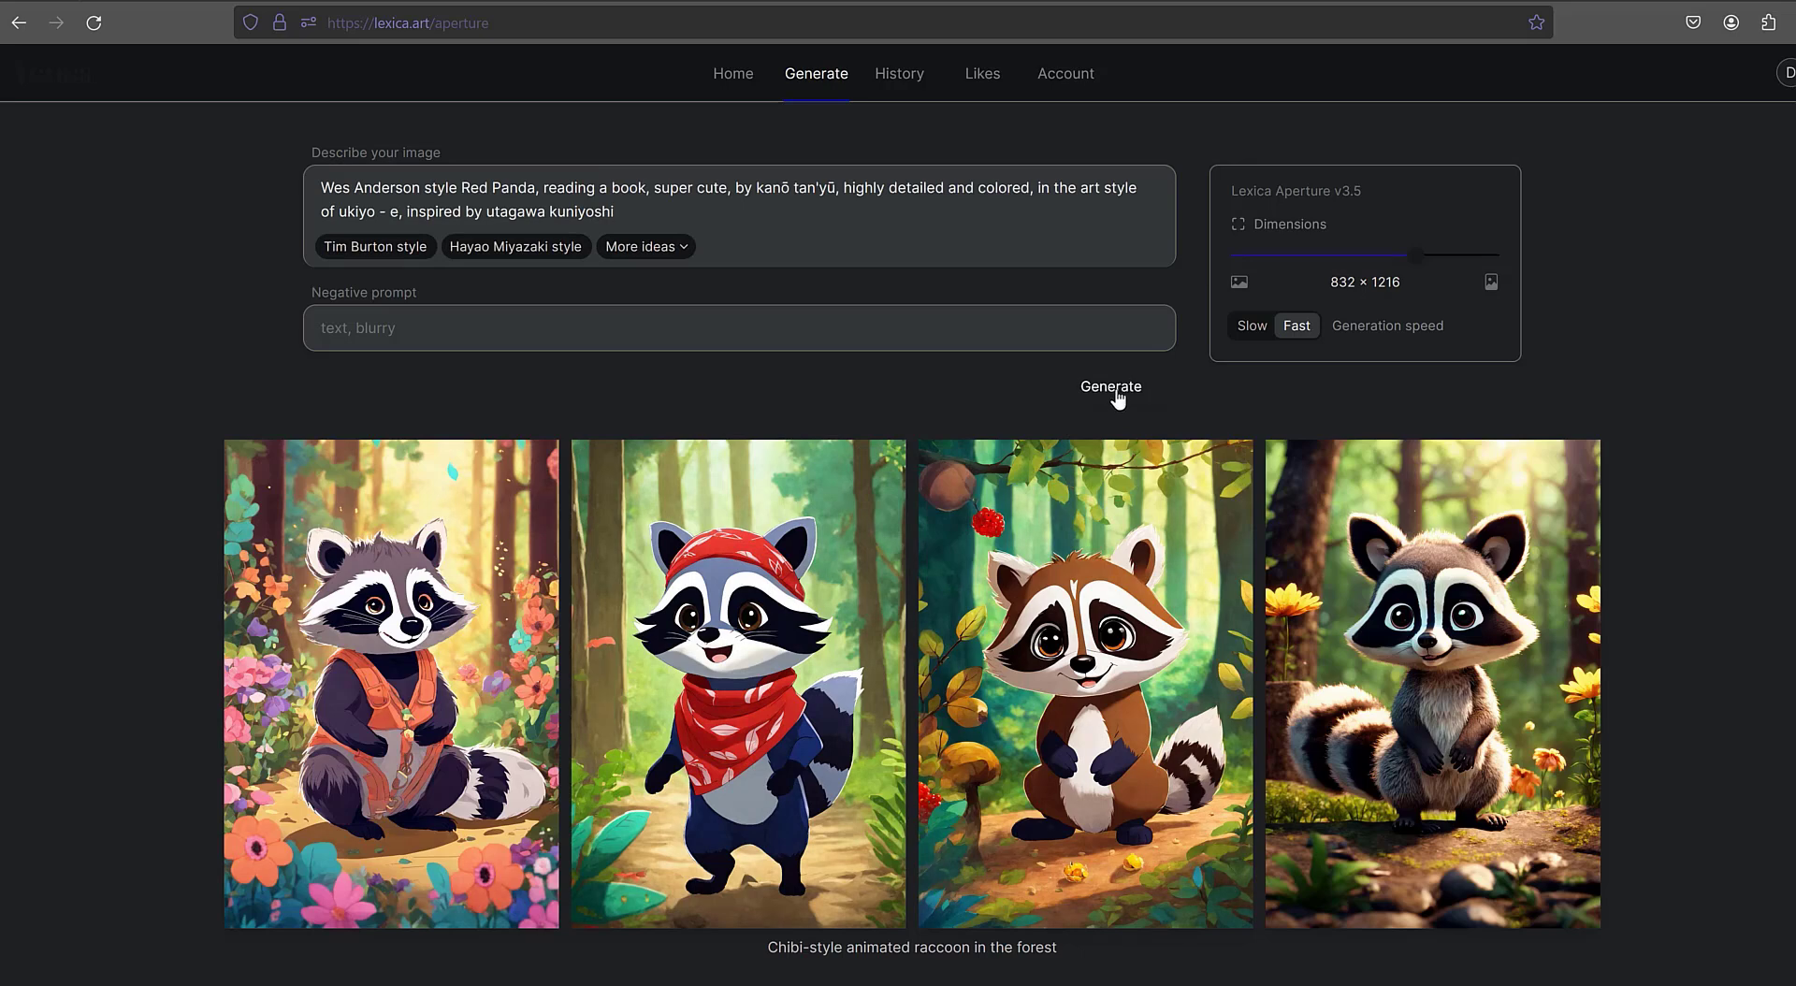
click(1110, 386)
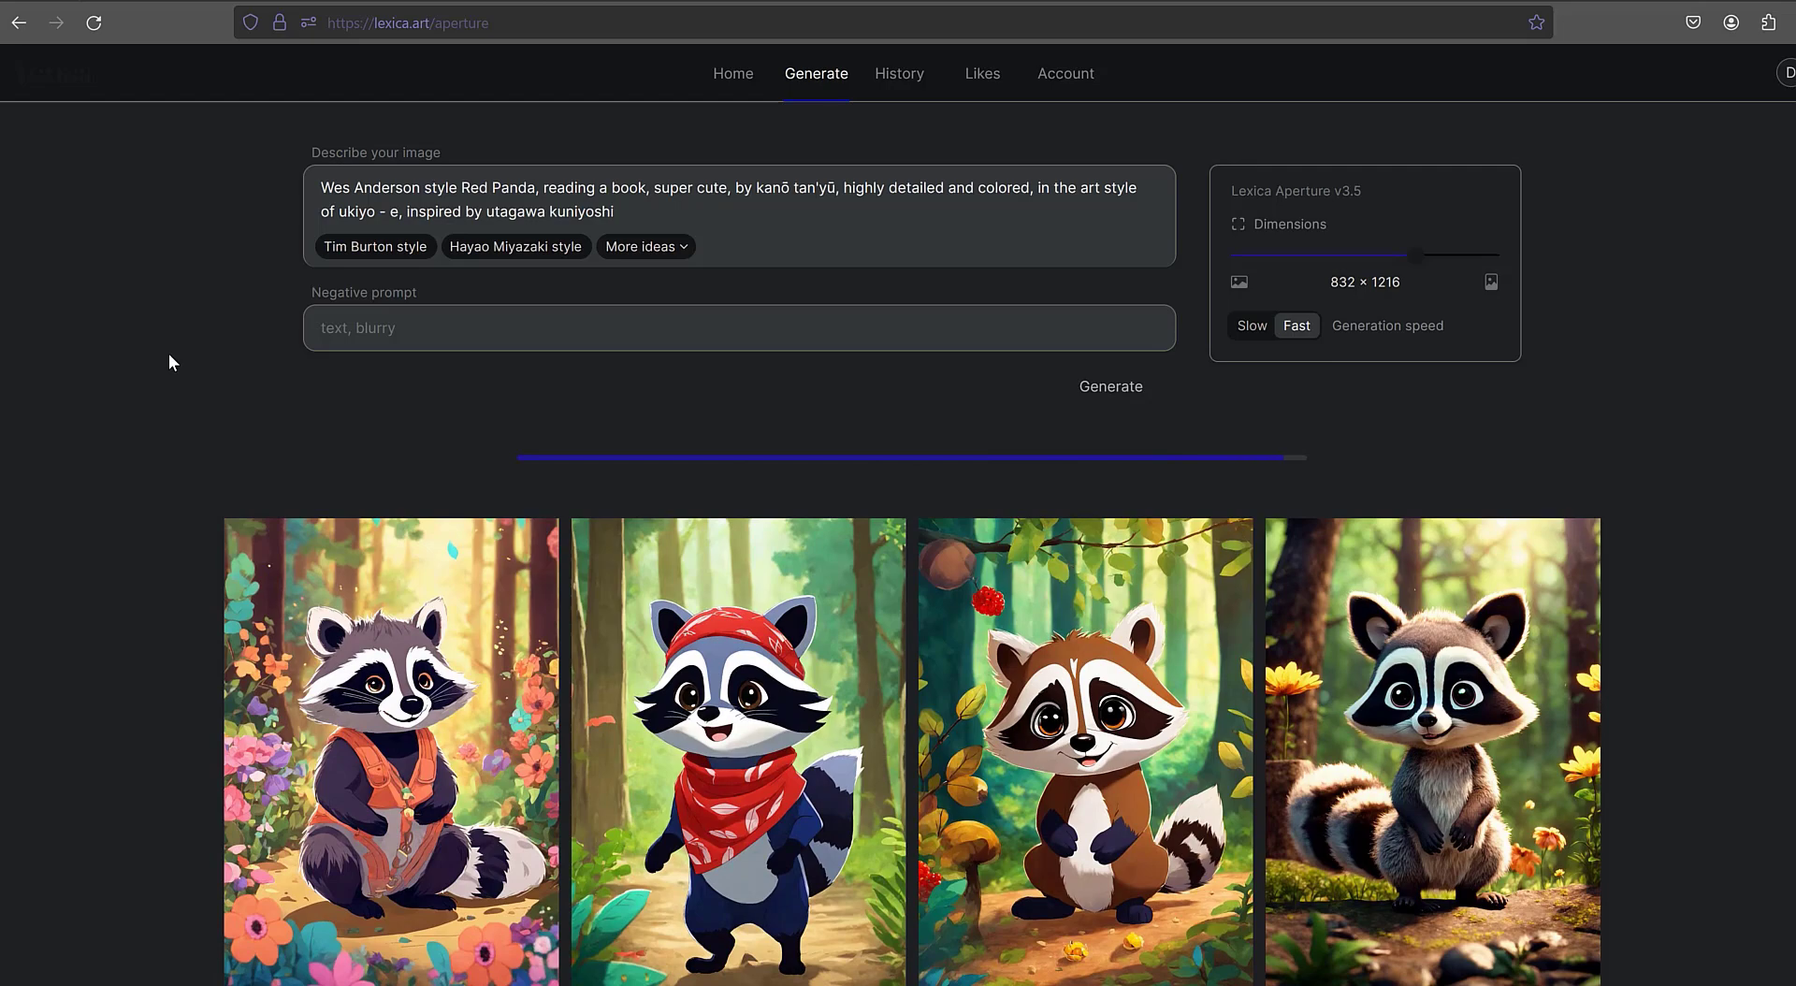
click(1109, 386)
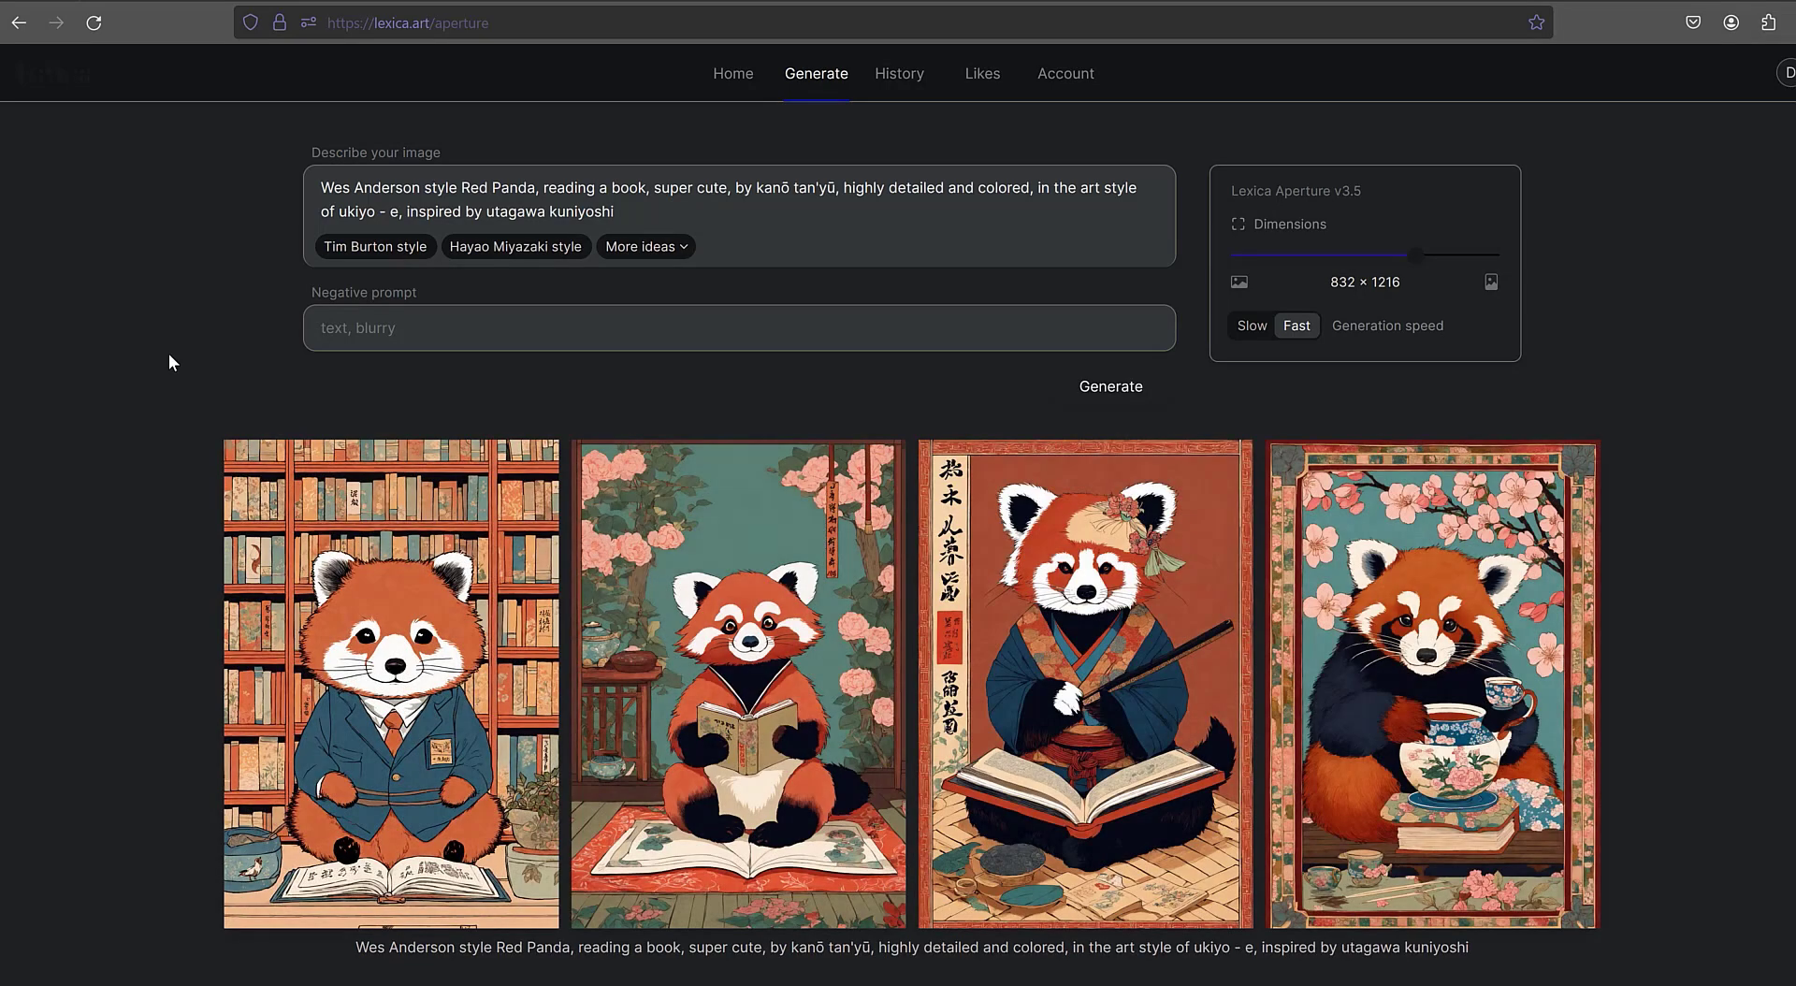
Inspect the red panda results in detail view, browsing the second and third images
click(1084, 683)
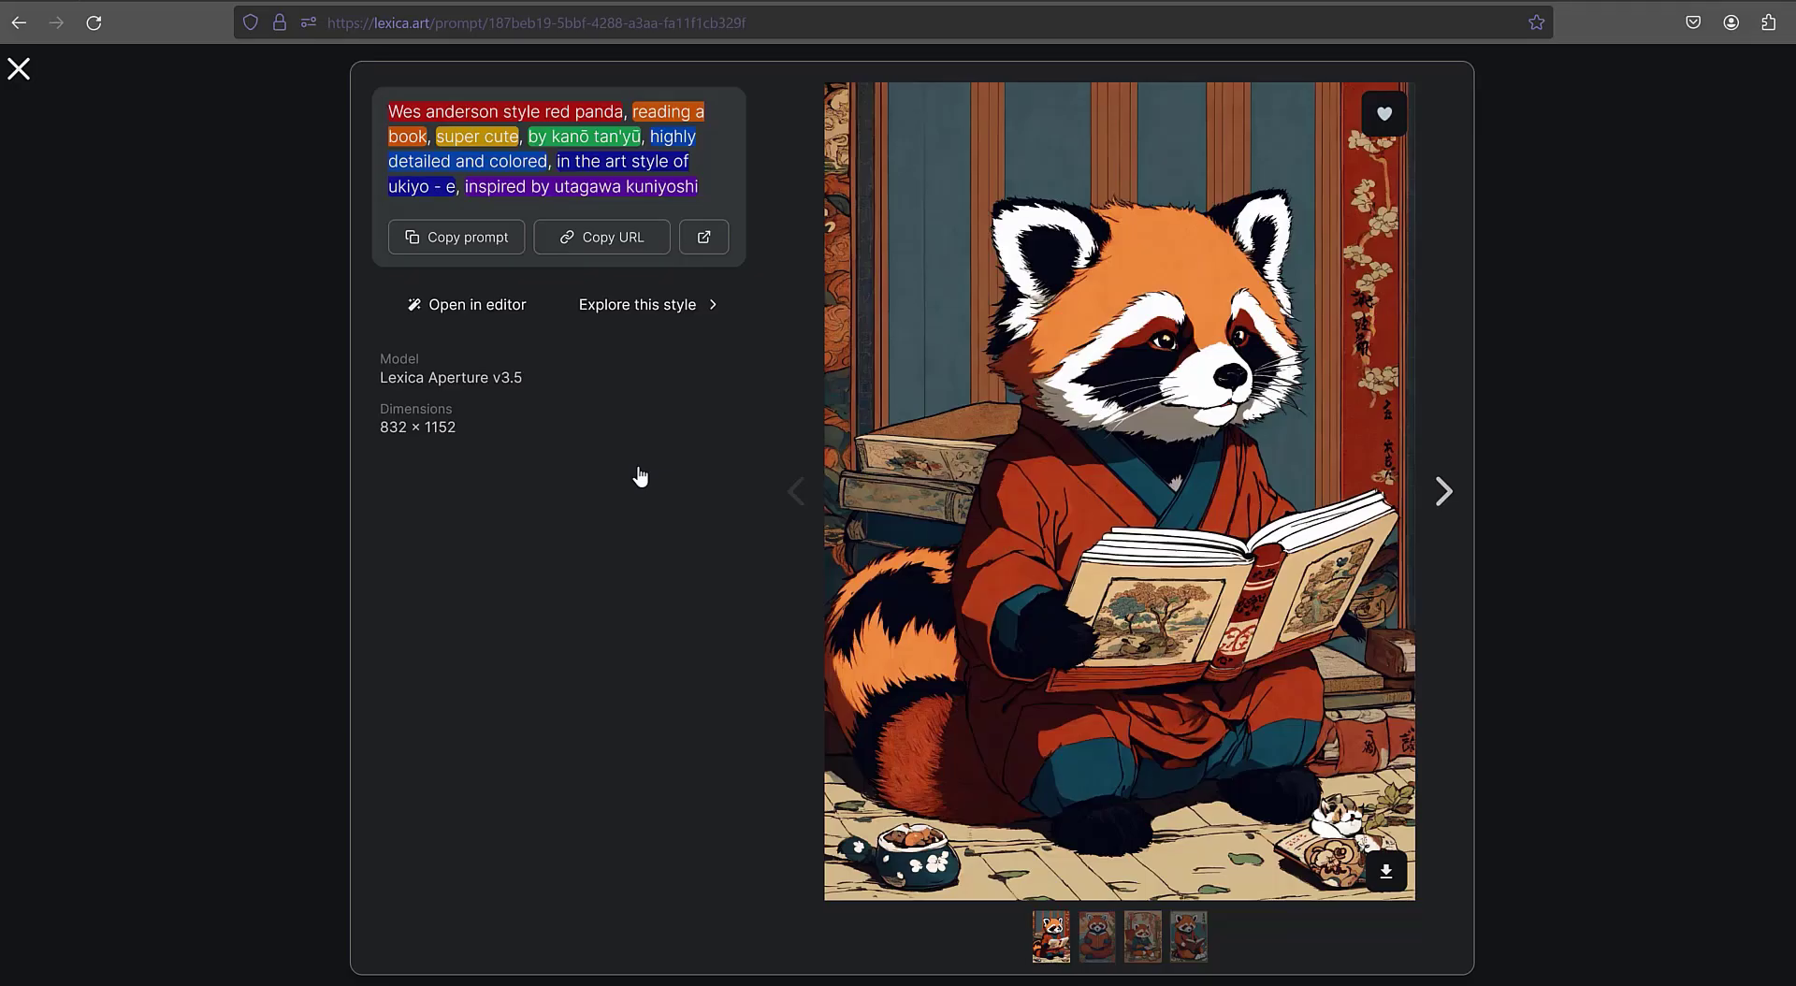
click(1095, 935)
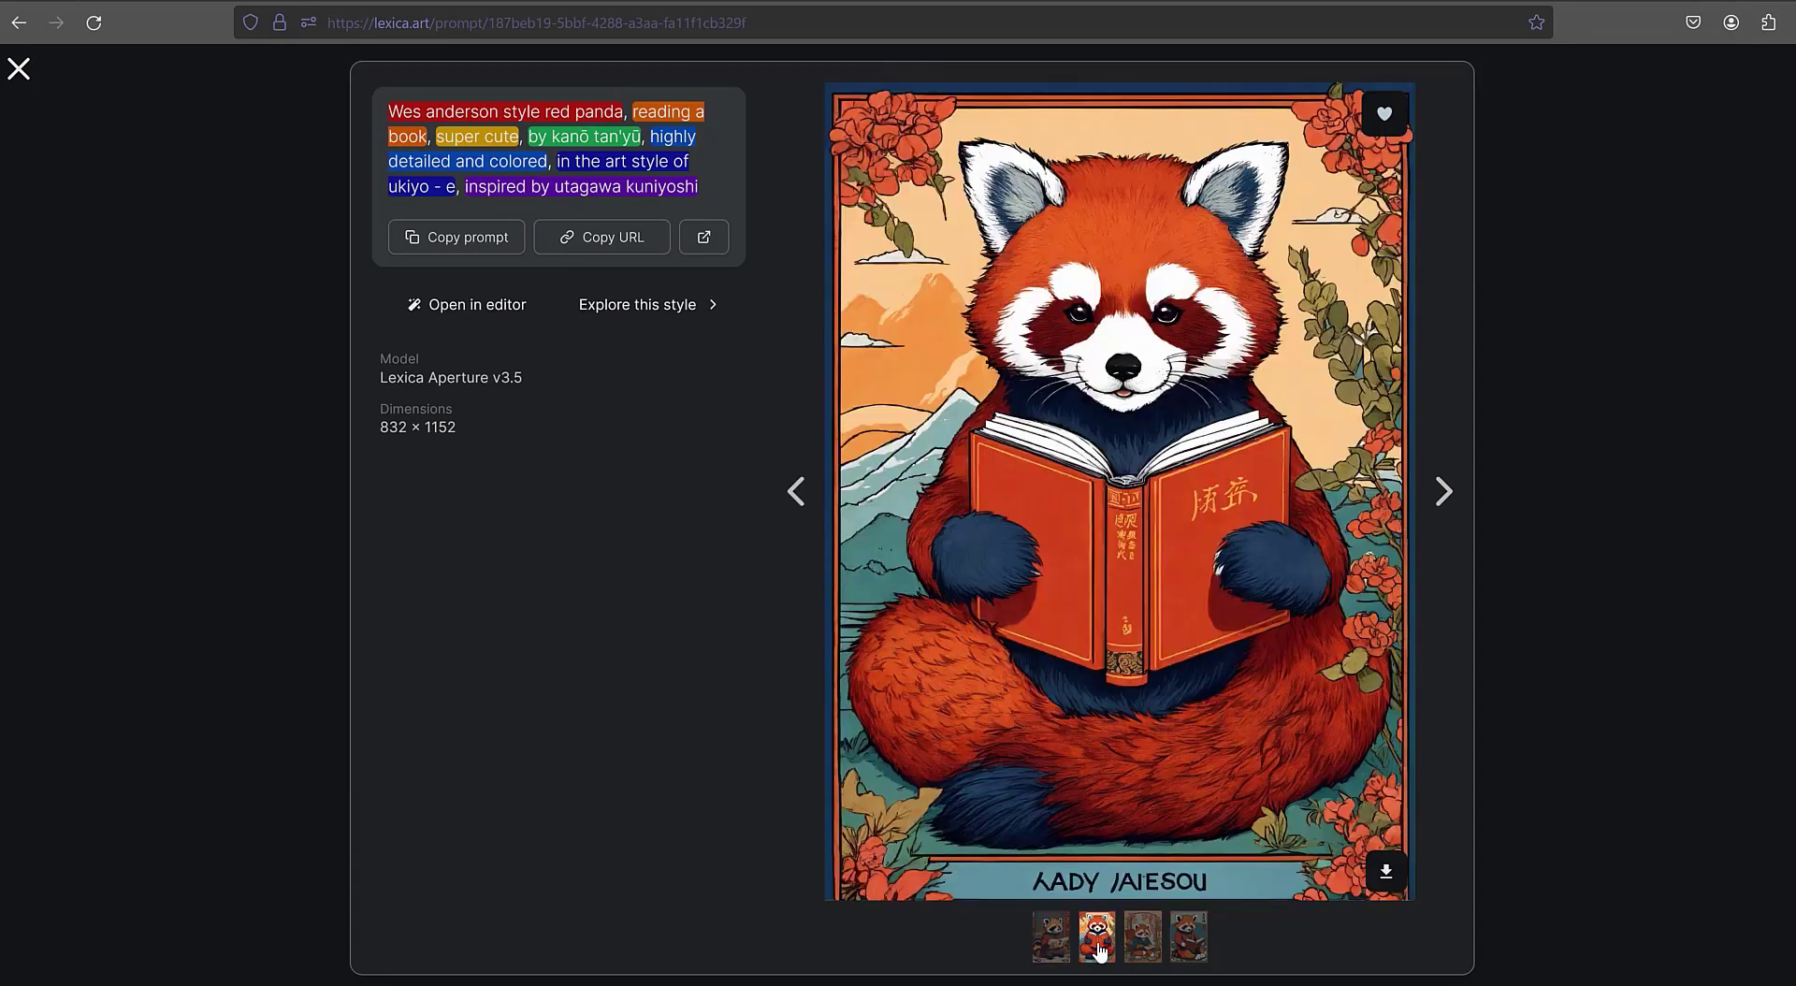
click(1141, 936)
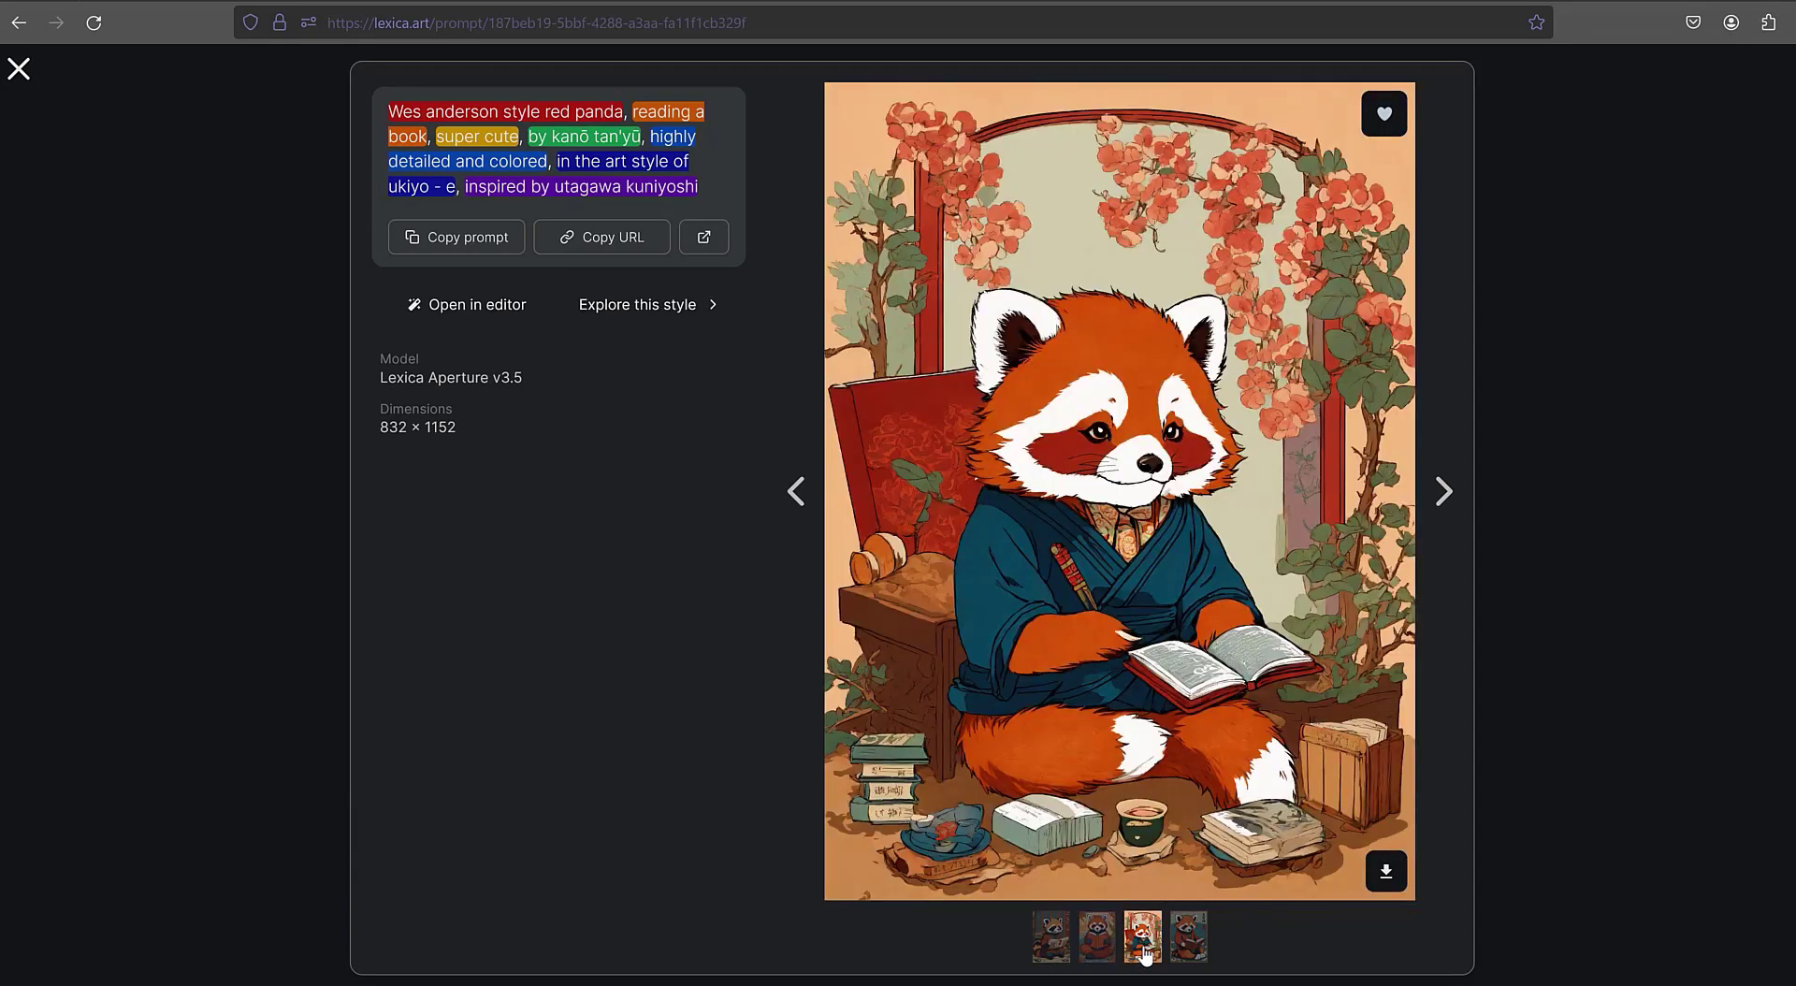
click(466, 303)
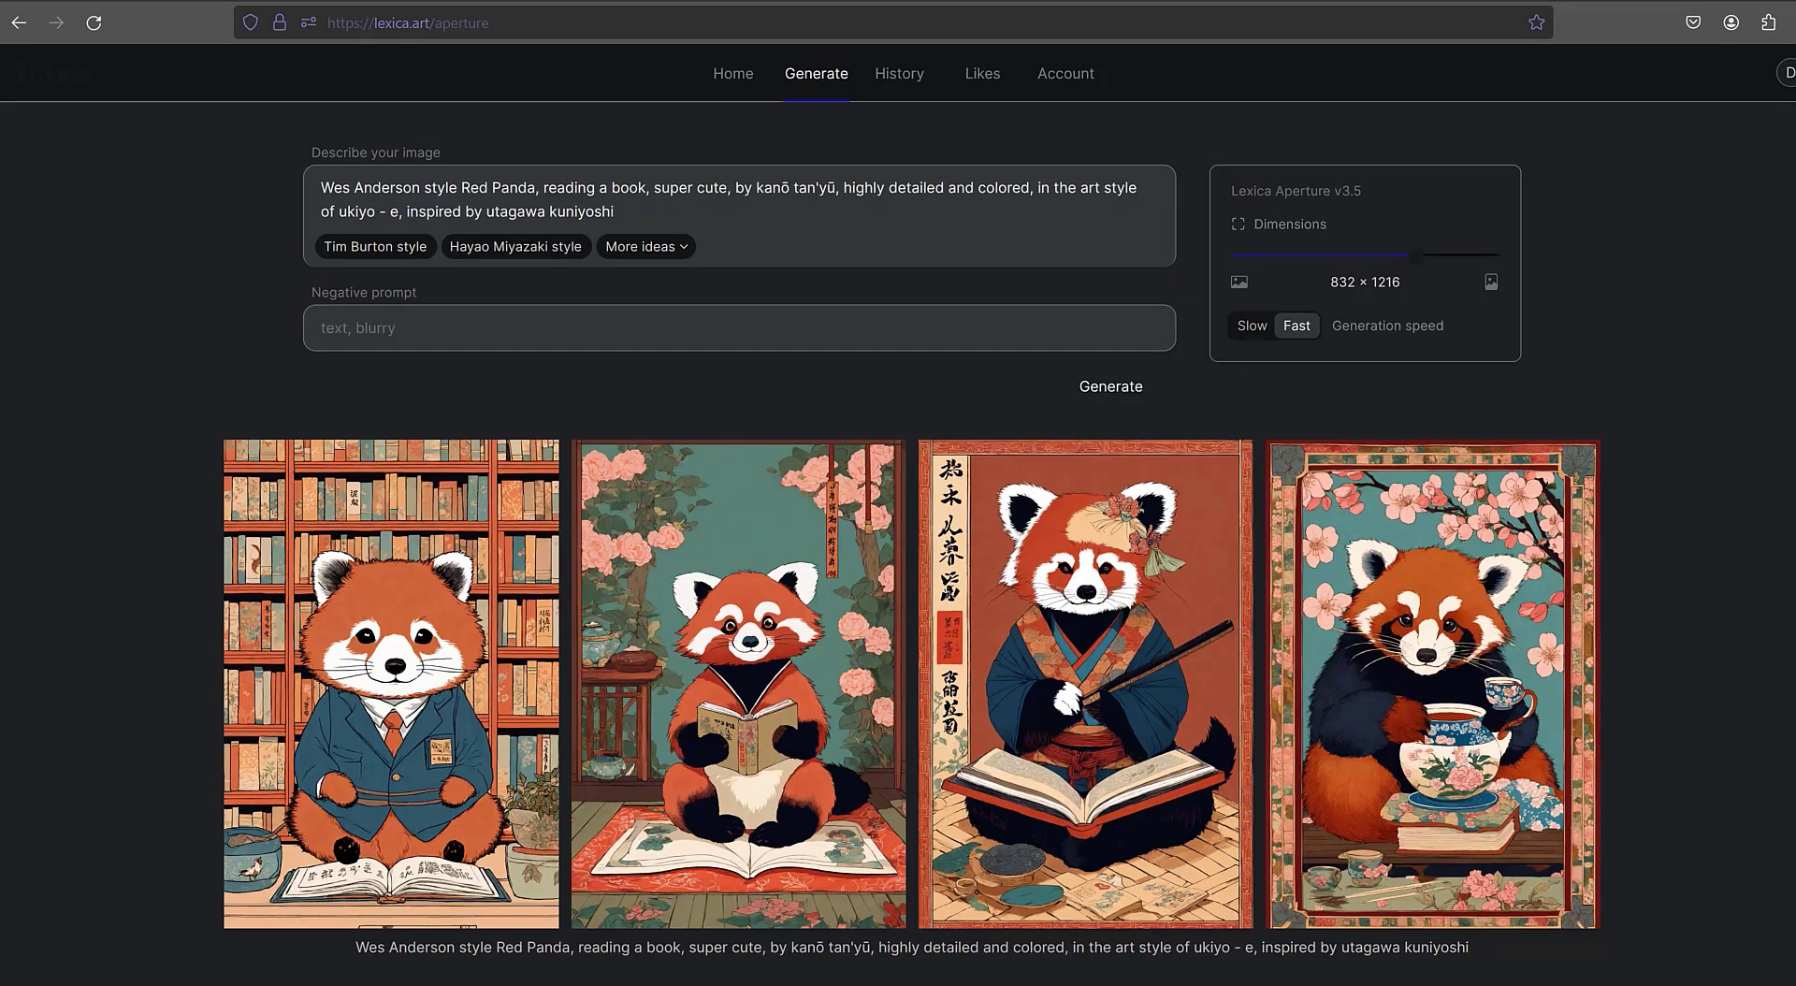
From the home feed, open the orange cat reading a newspaper on the subway
click(732, 73)
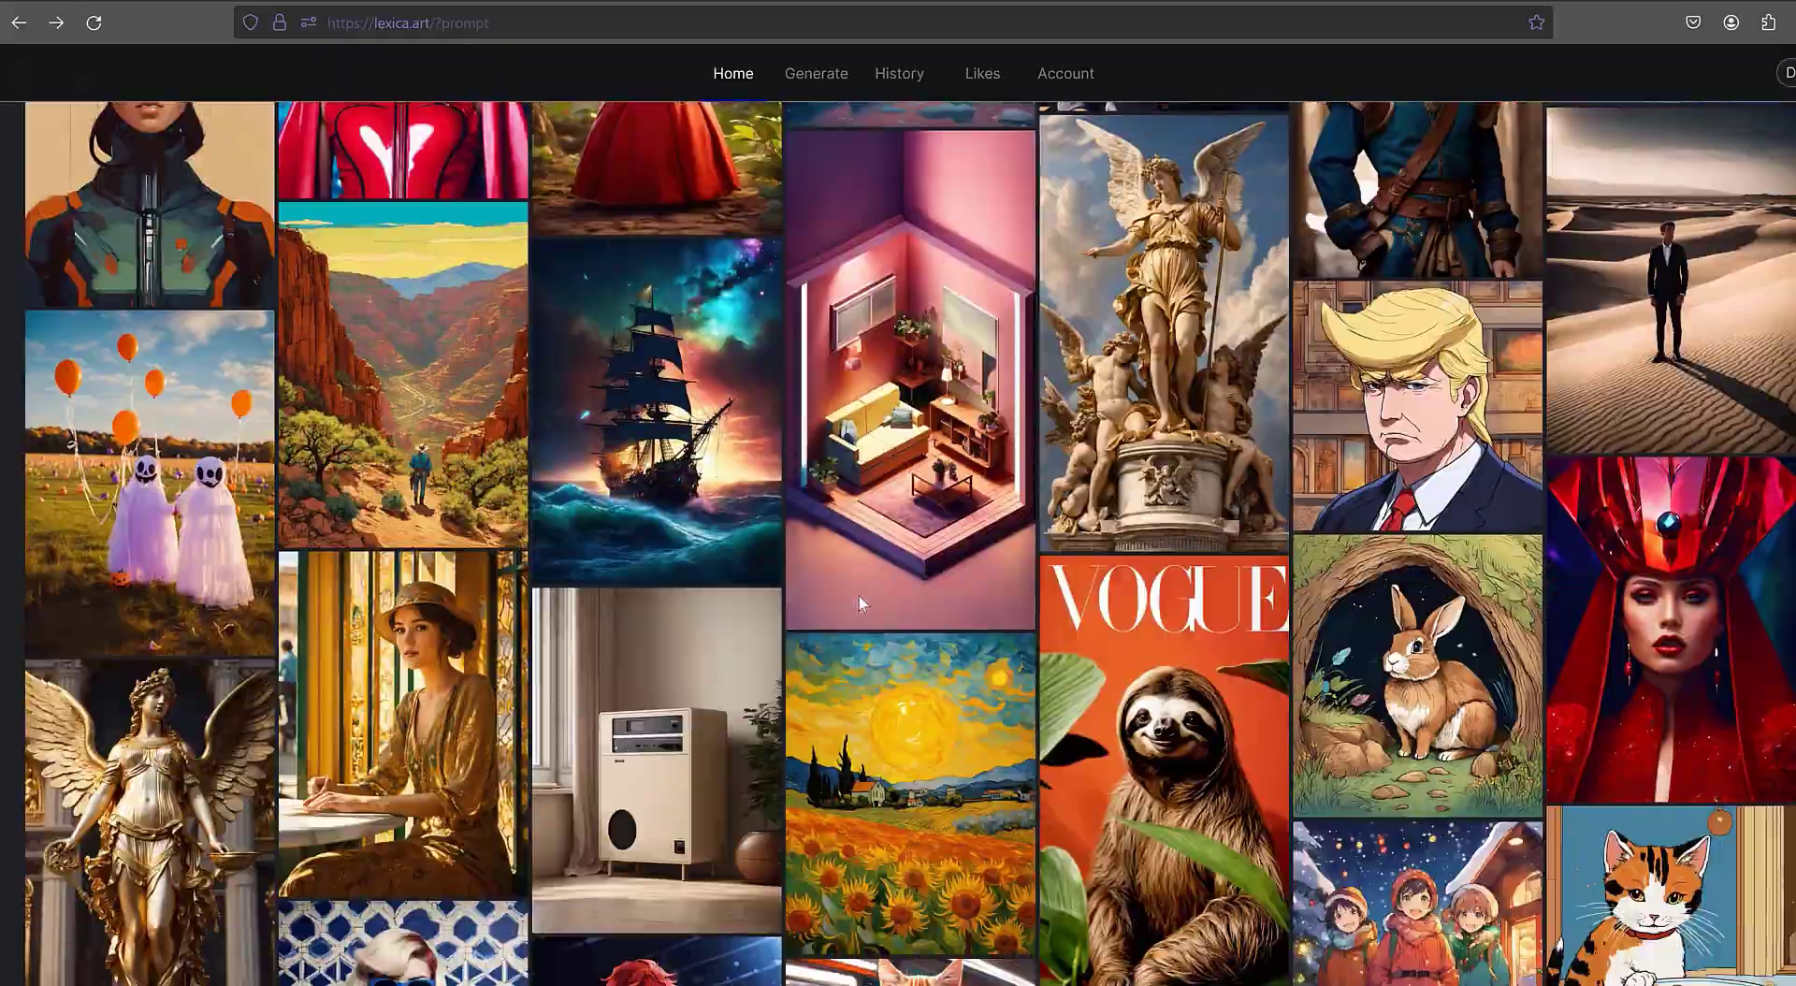
scroll(down, 3)
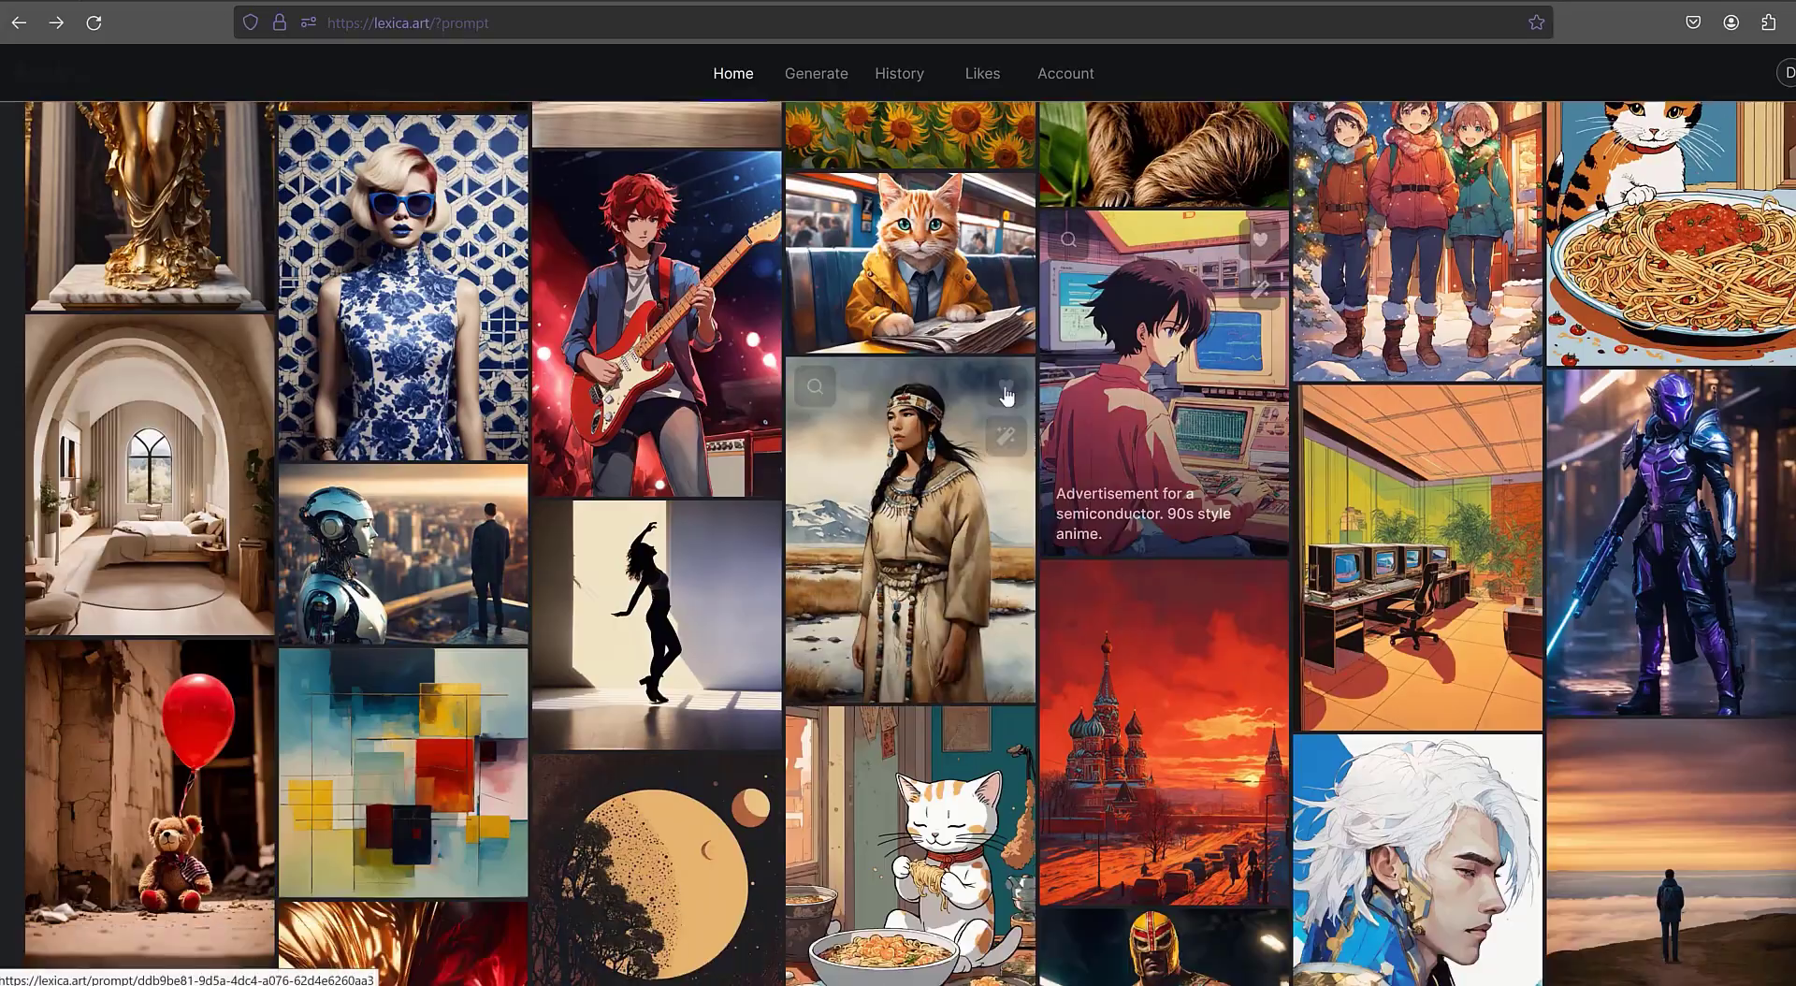
click(908, 257)
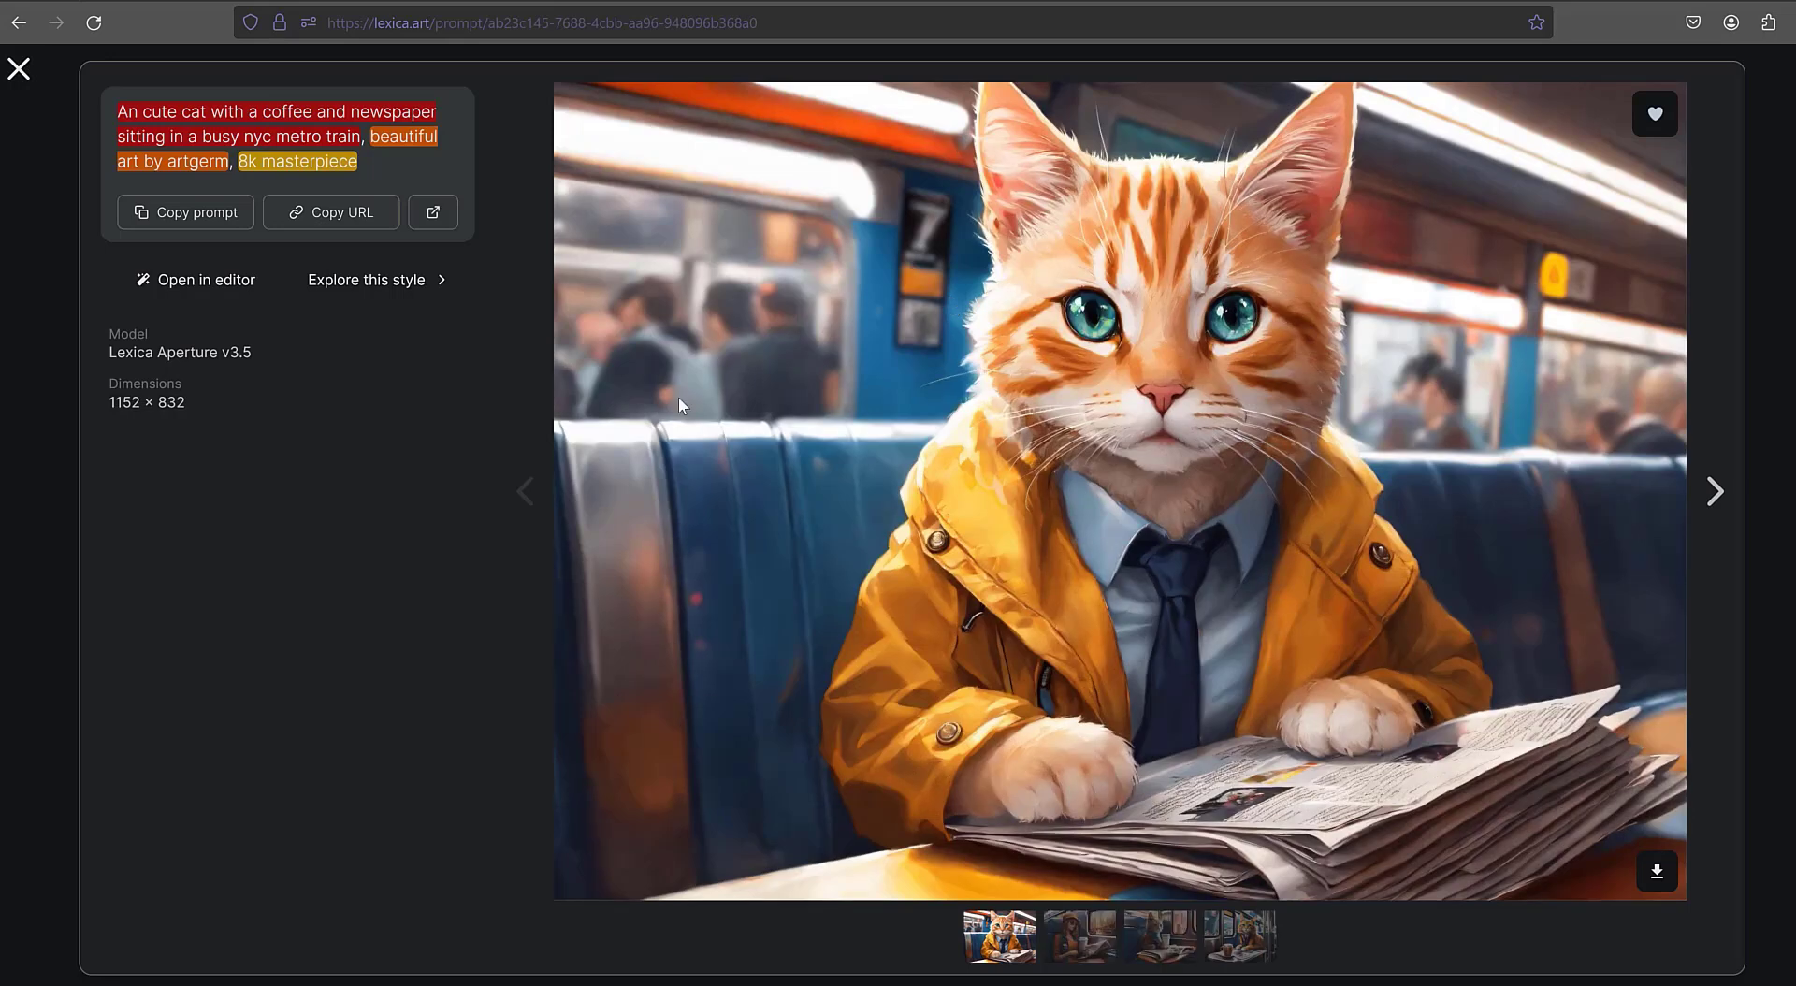
mouse_move(288, 609)
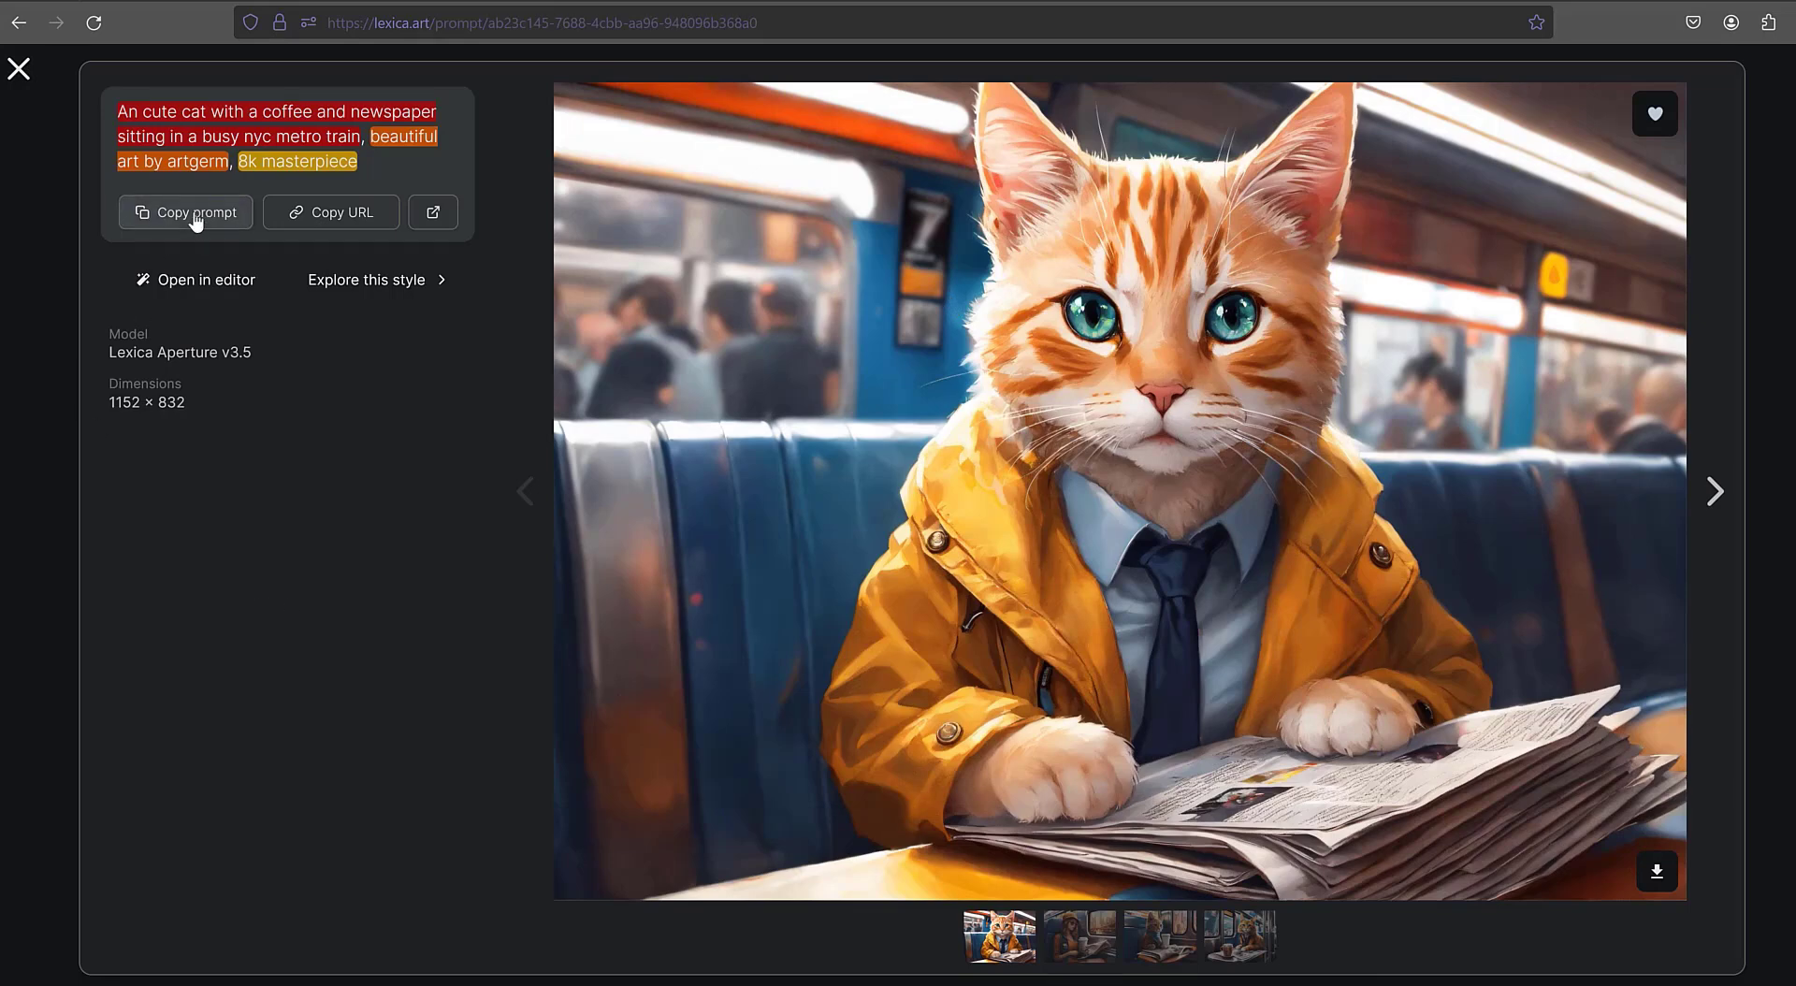
Copy the subway cat prompt, generate images from it, and scroll to the results
click(195, 280)
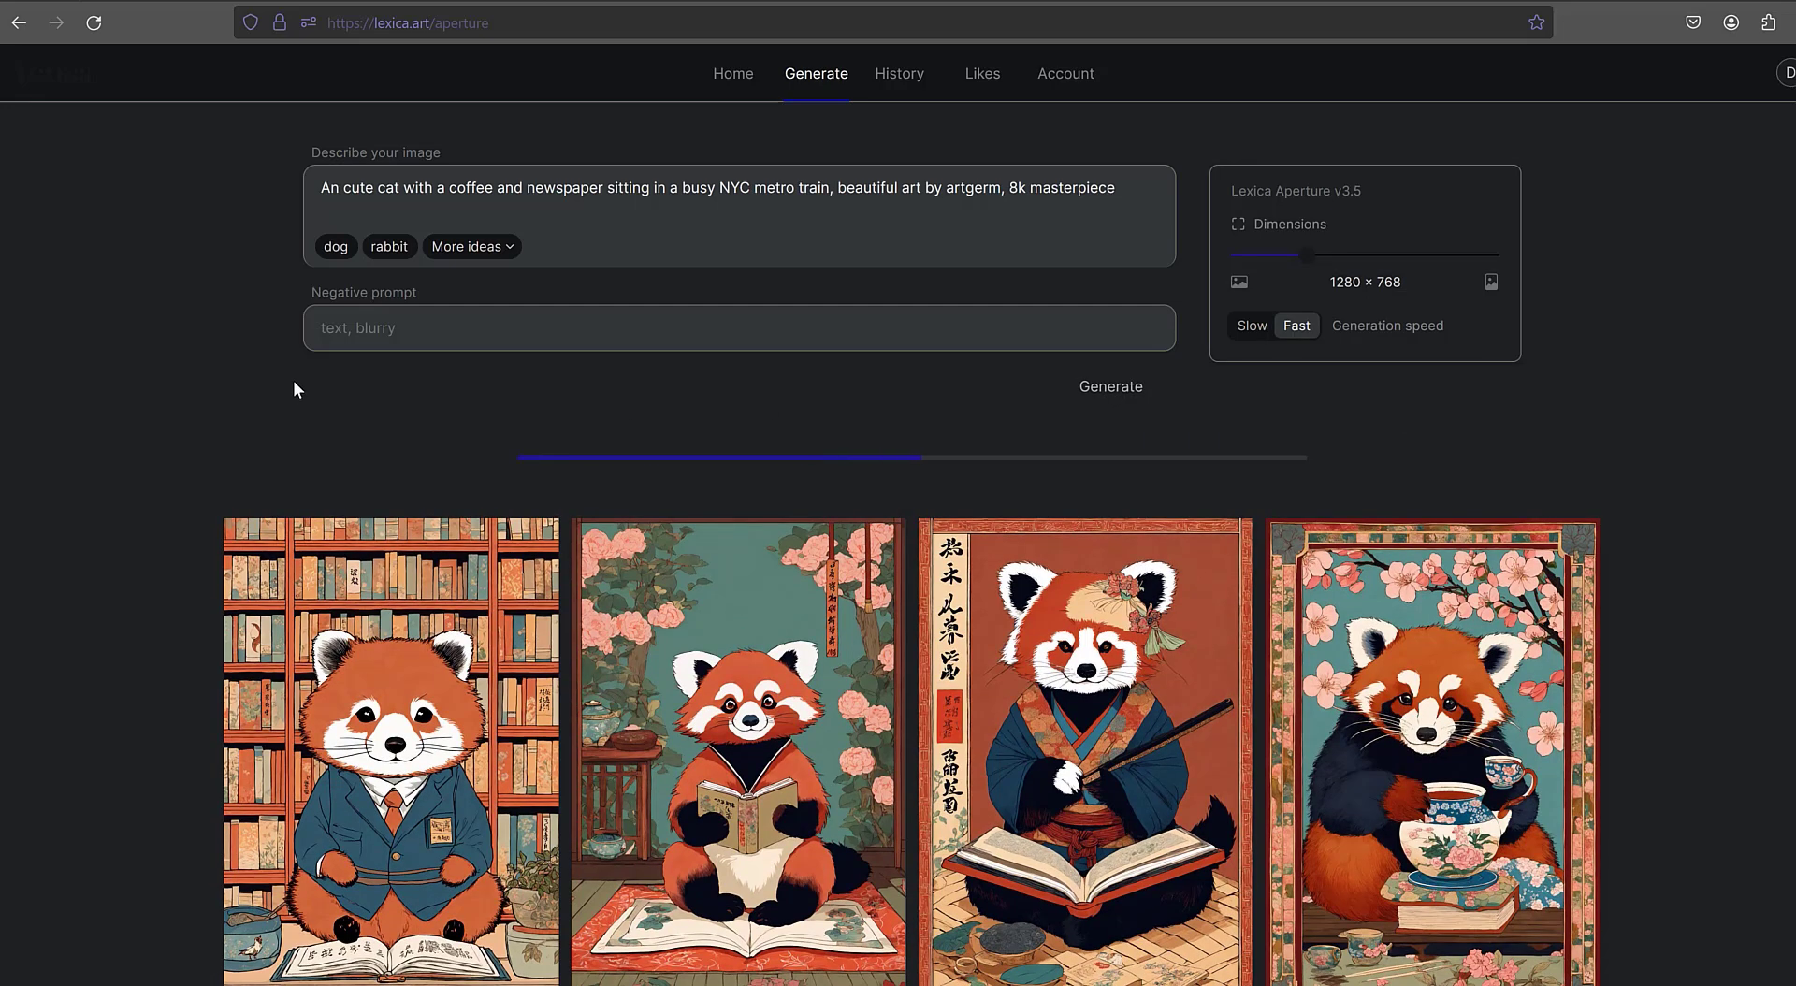
click(1108, 386)
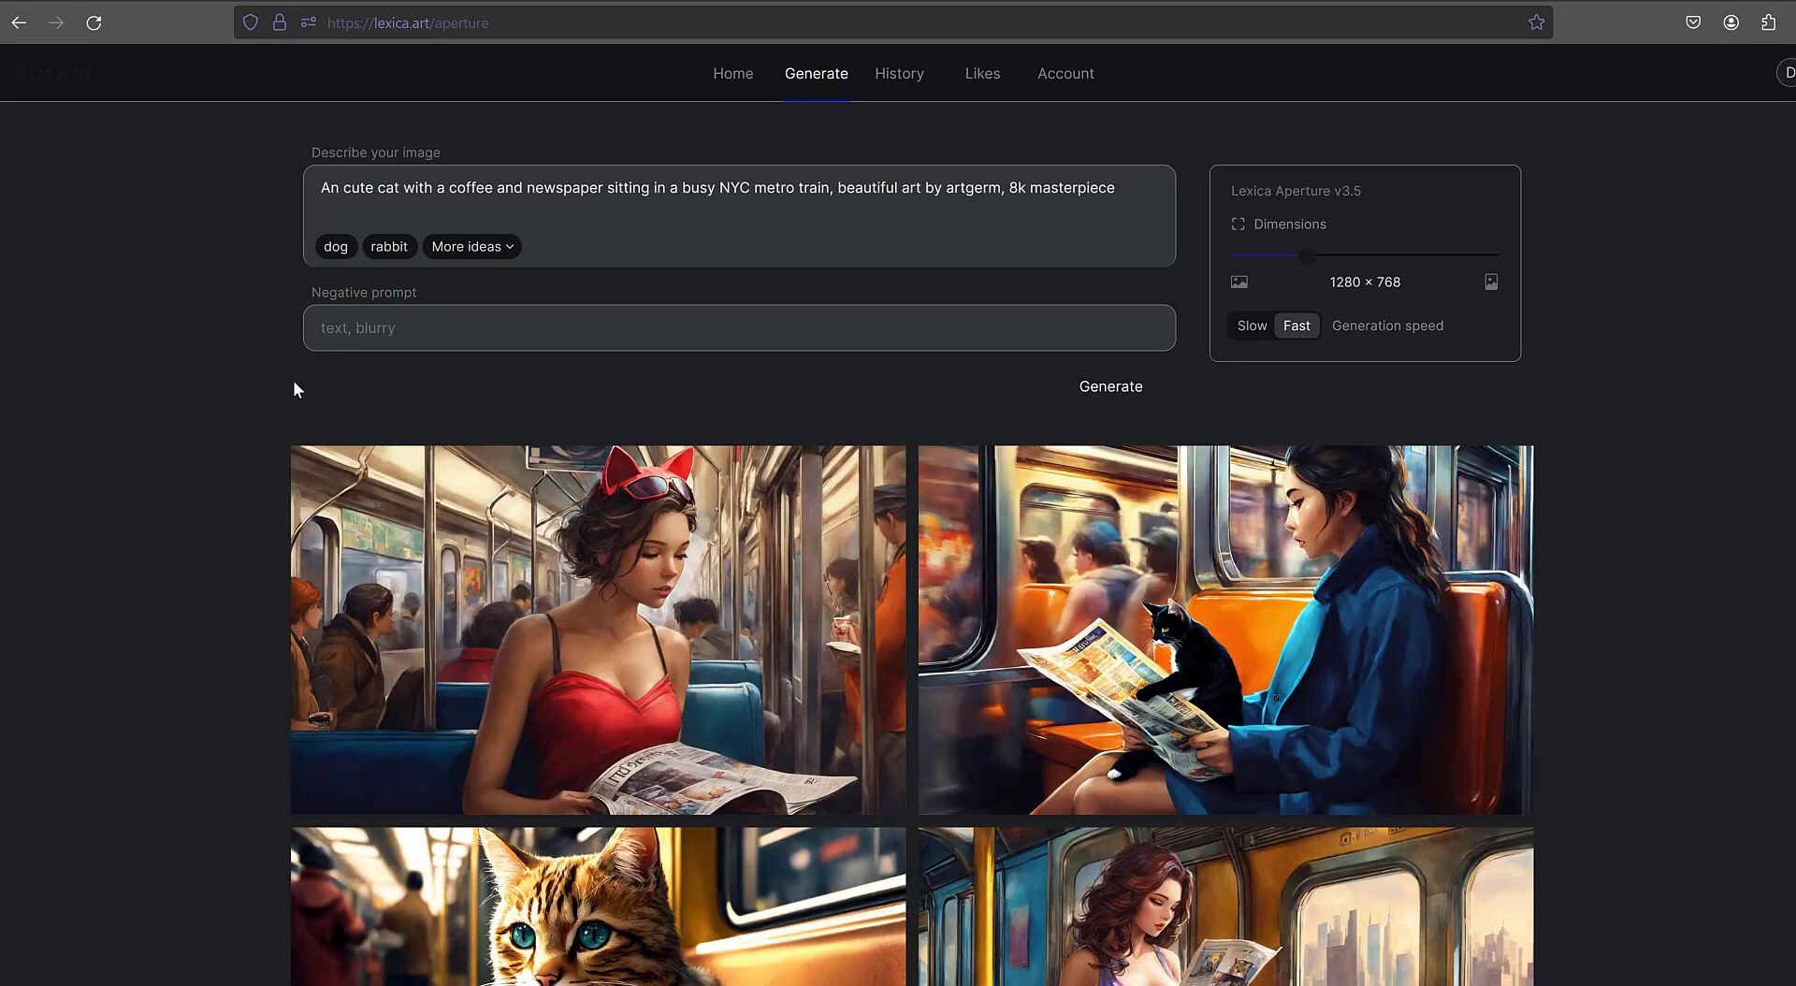
scroll(down, 3)
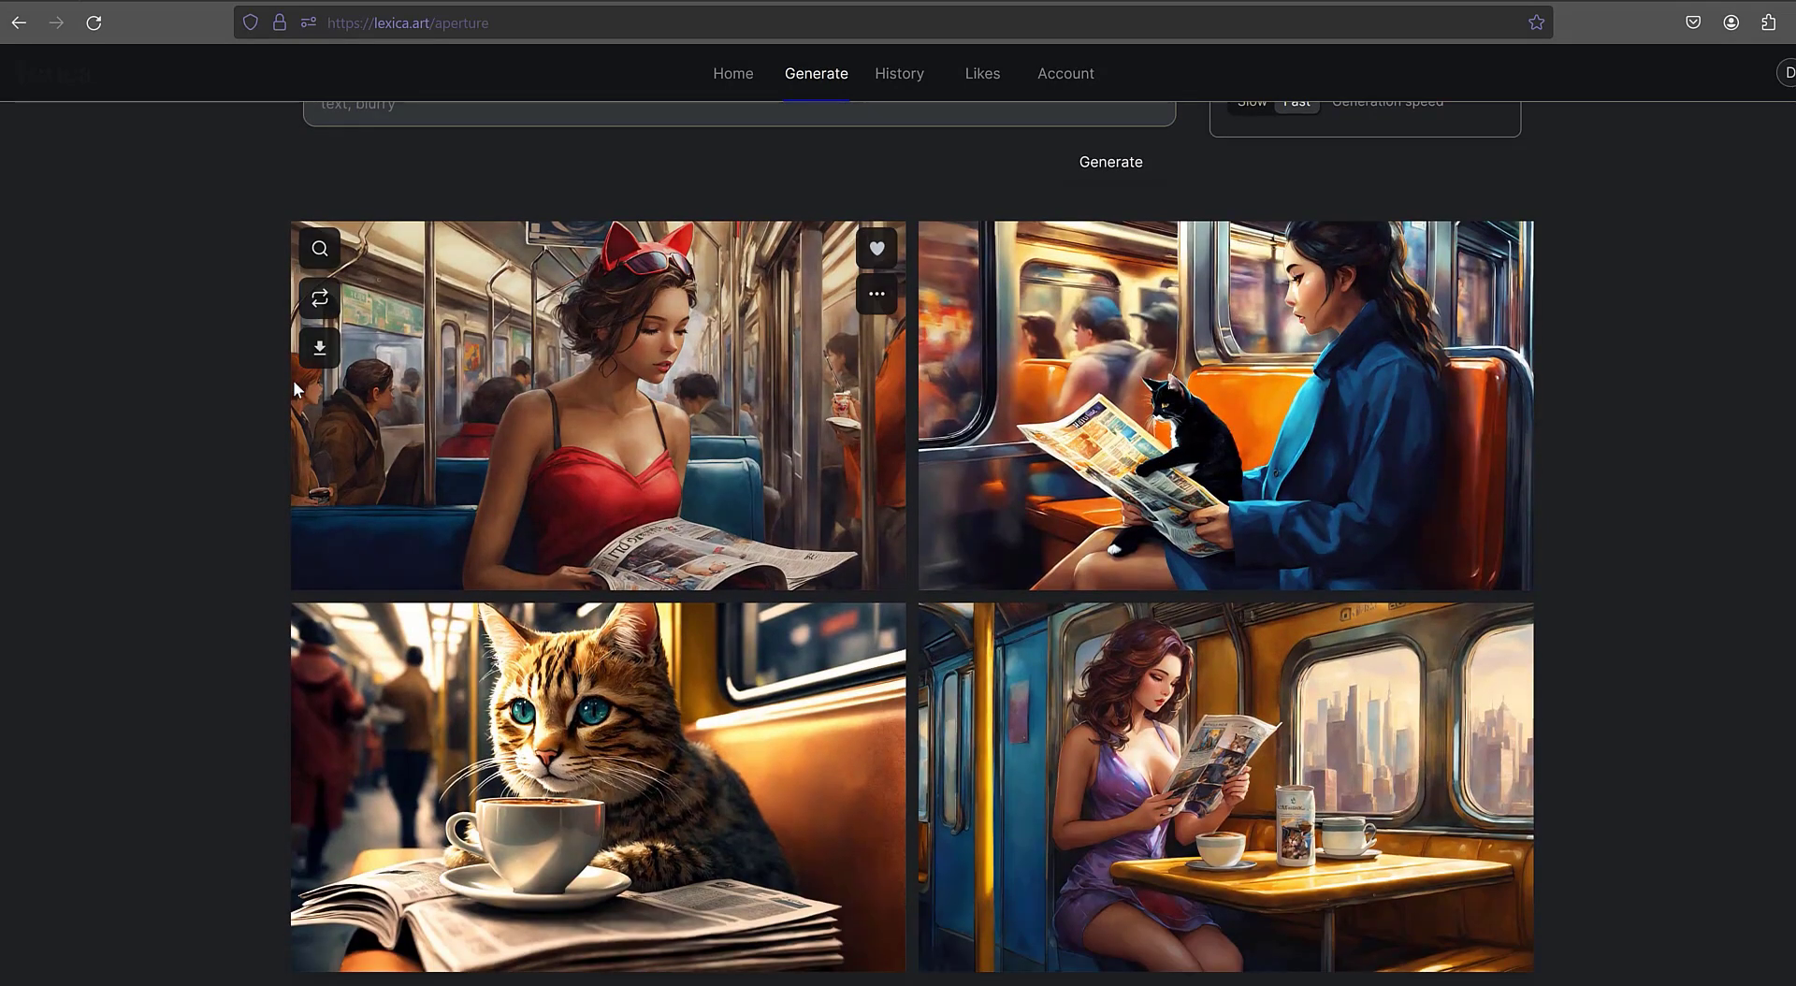
scroll(down, 3)
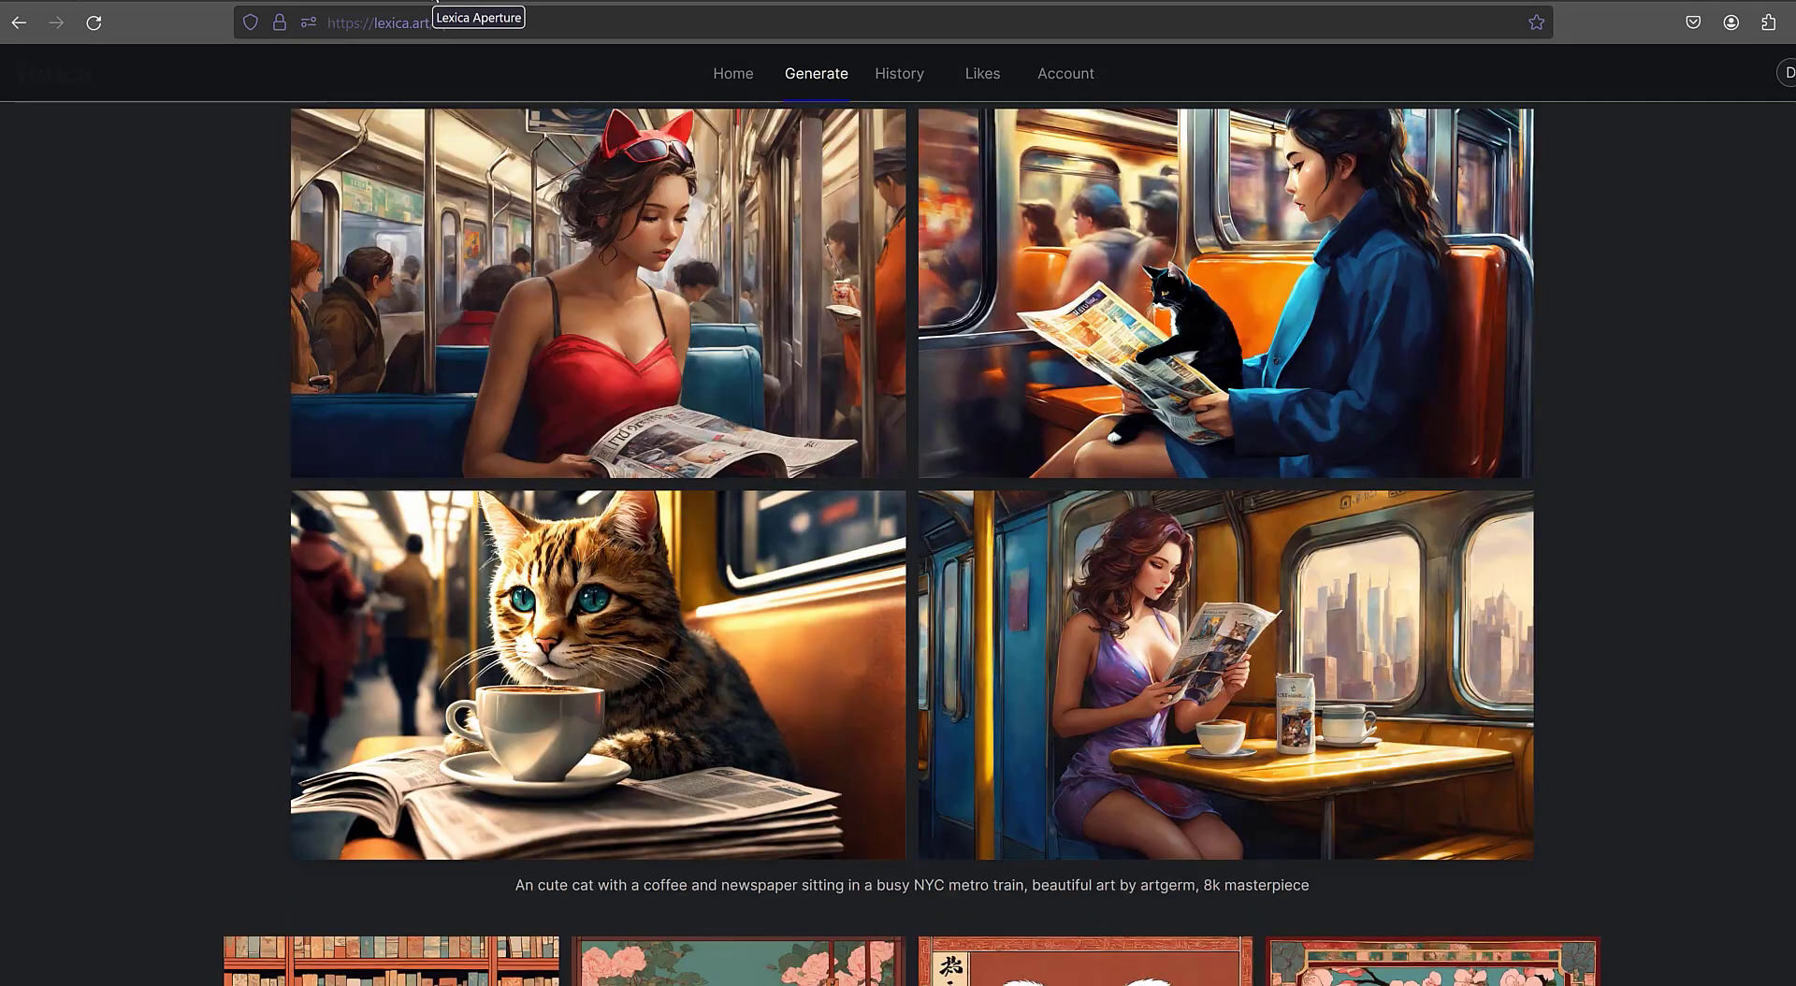
click(1224, 675)
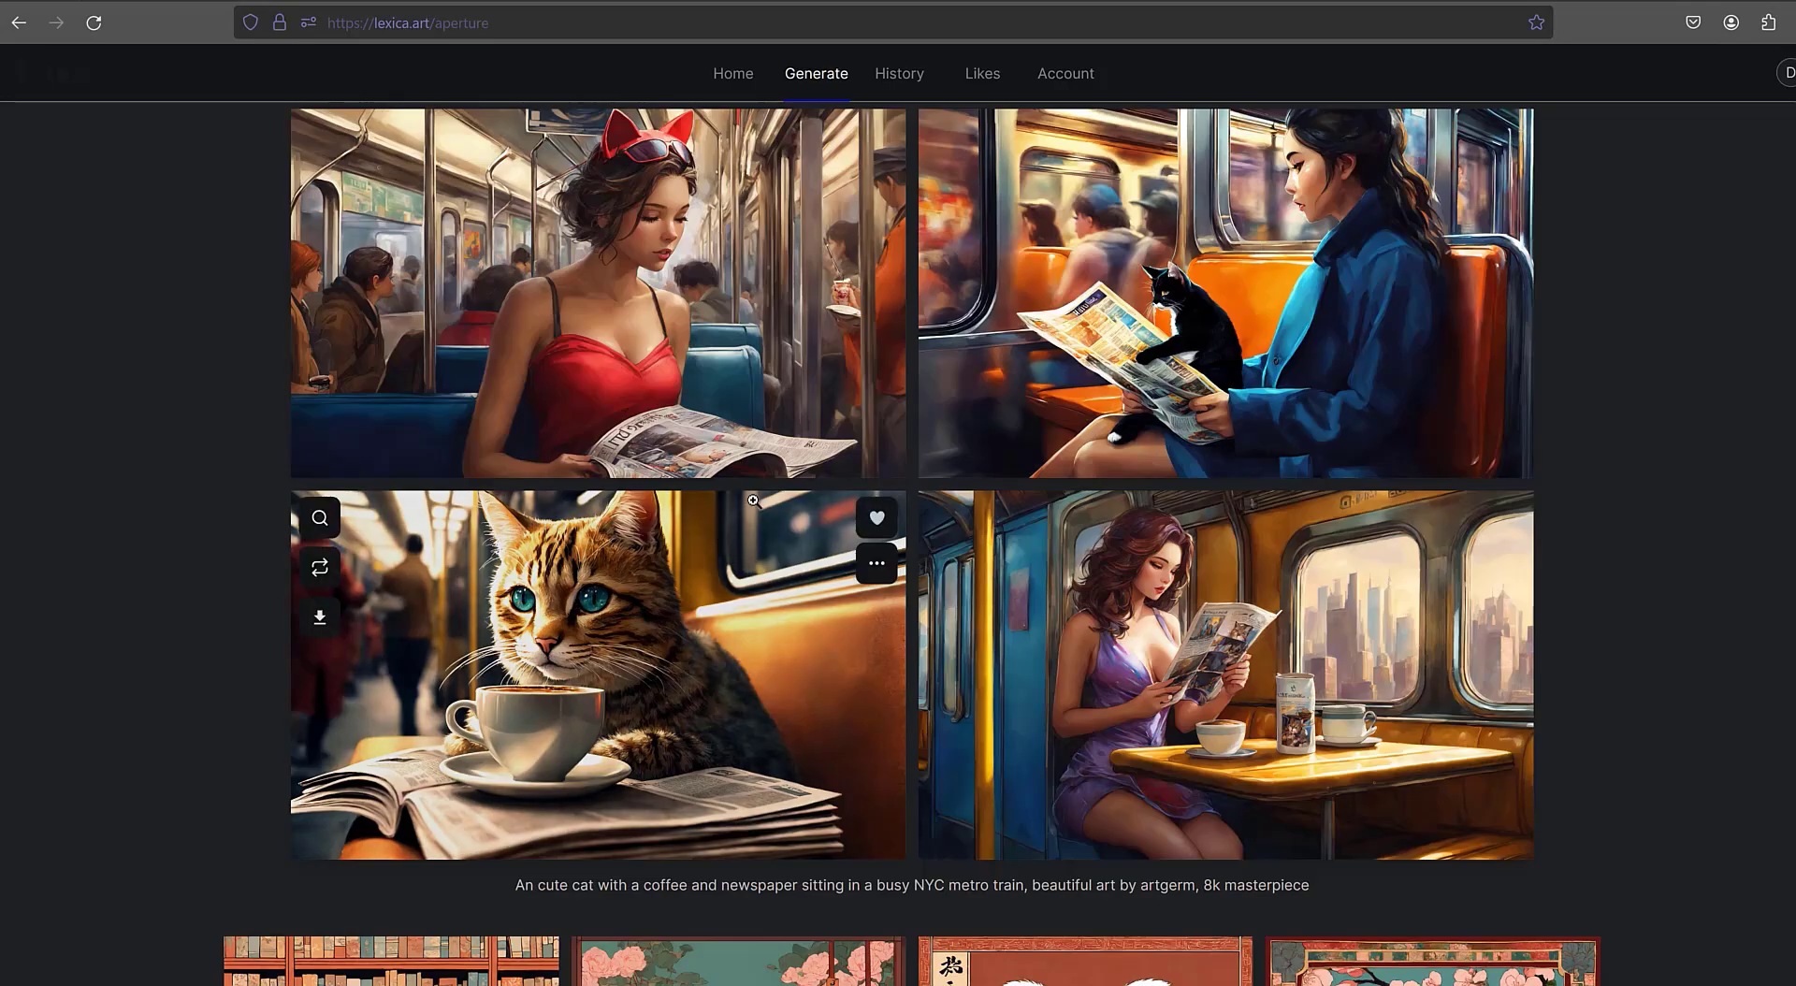
Download the tabby cat with coffee image and open the saved JPEG from the desktop
click(596, 292)
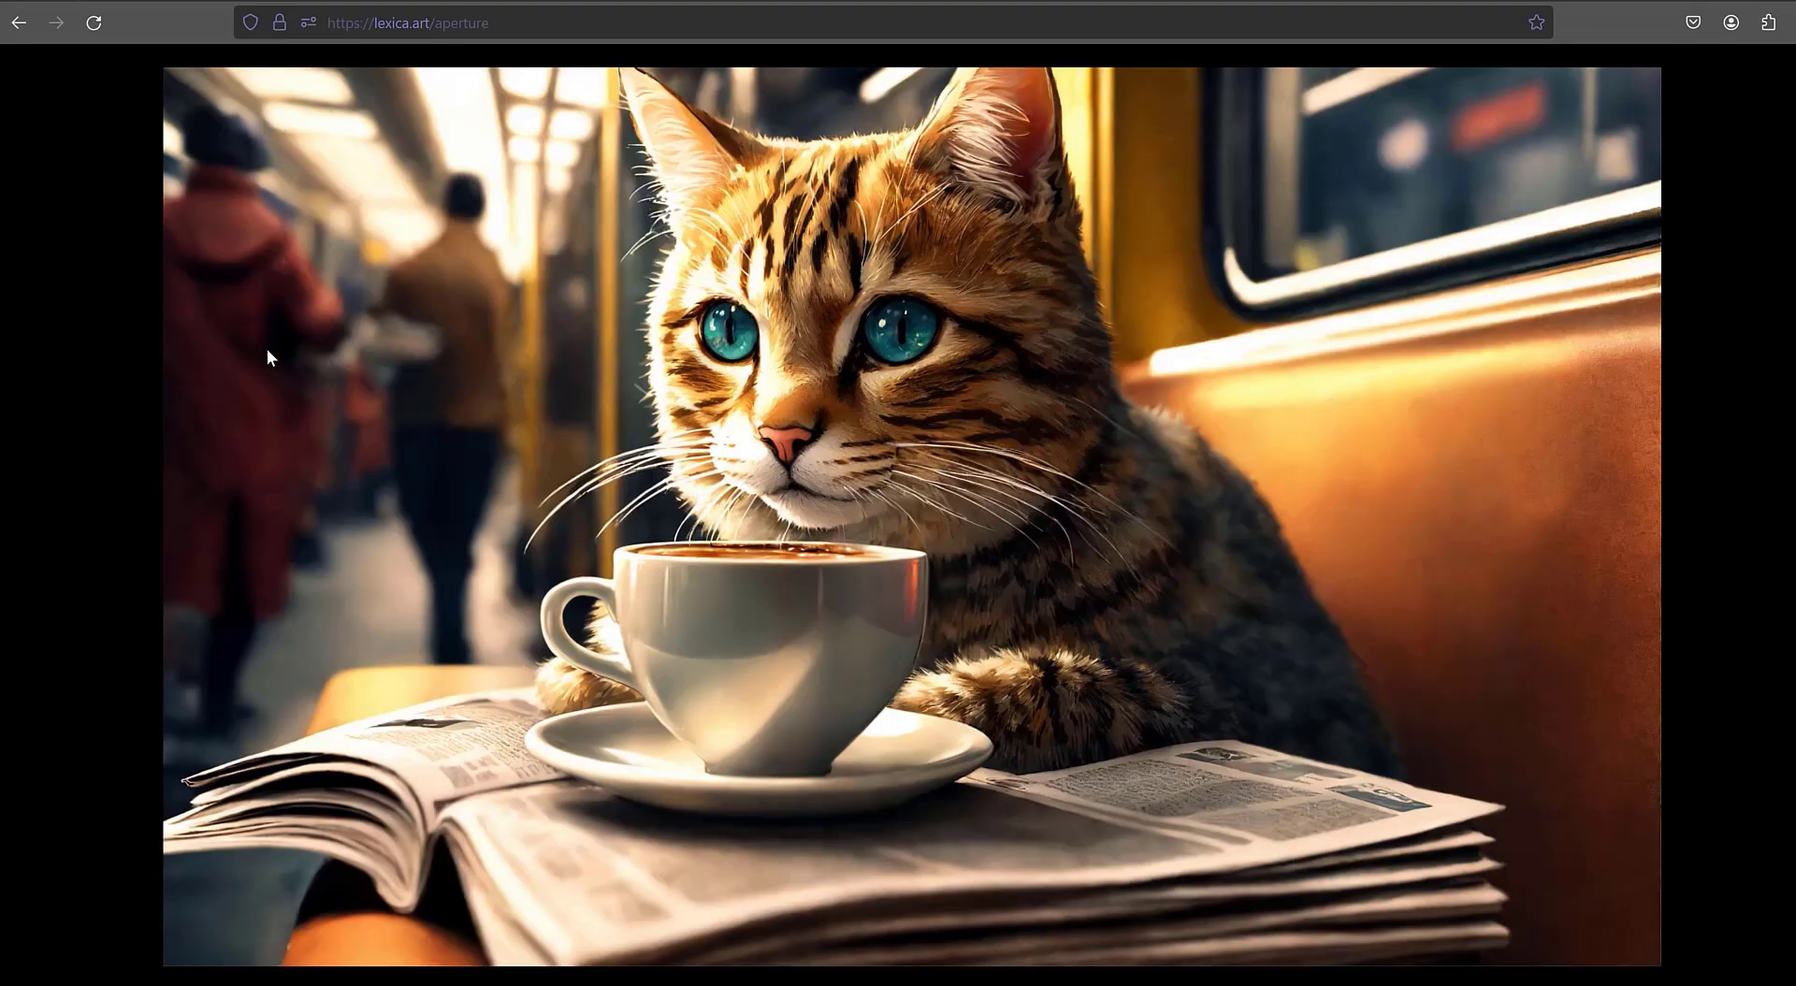
mouse_move(31, 387)
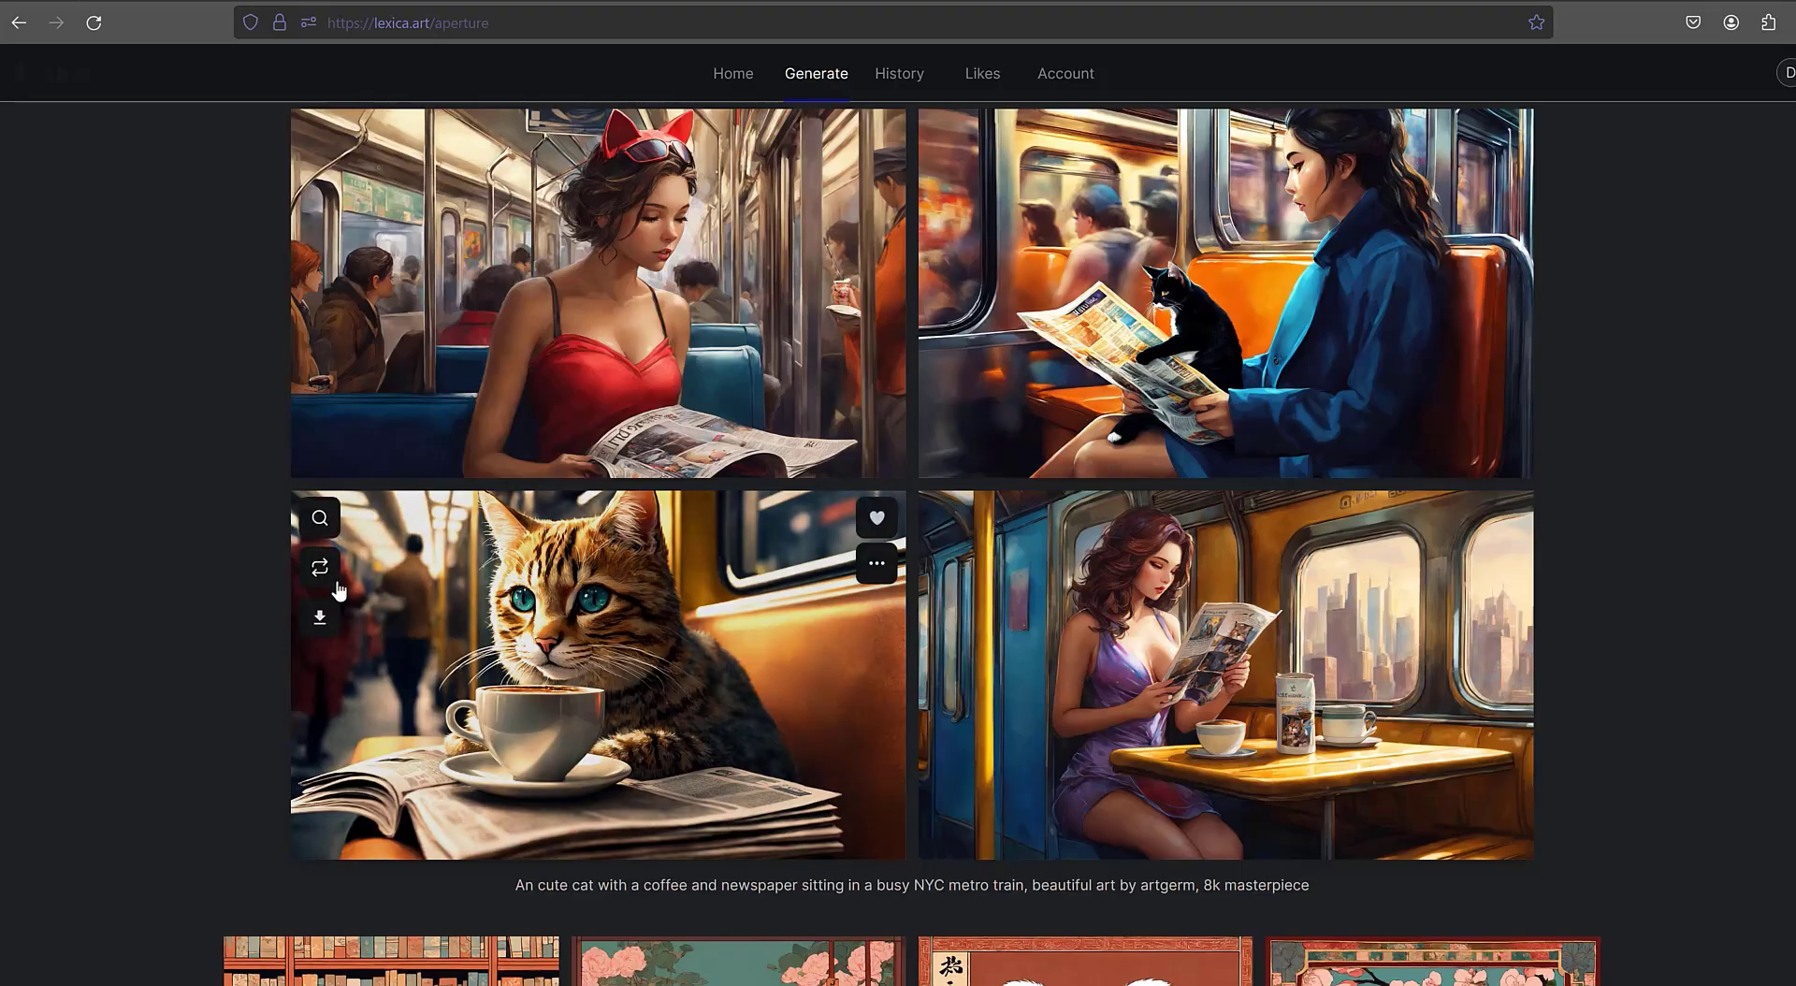
click(318, 617)
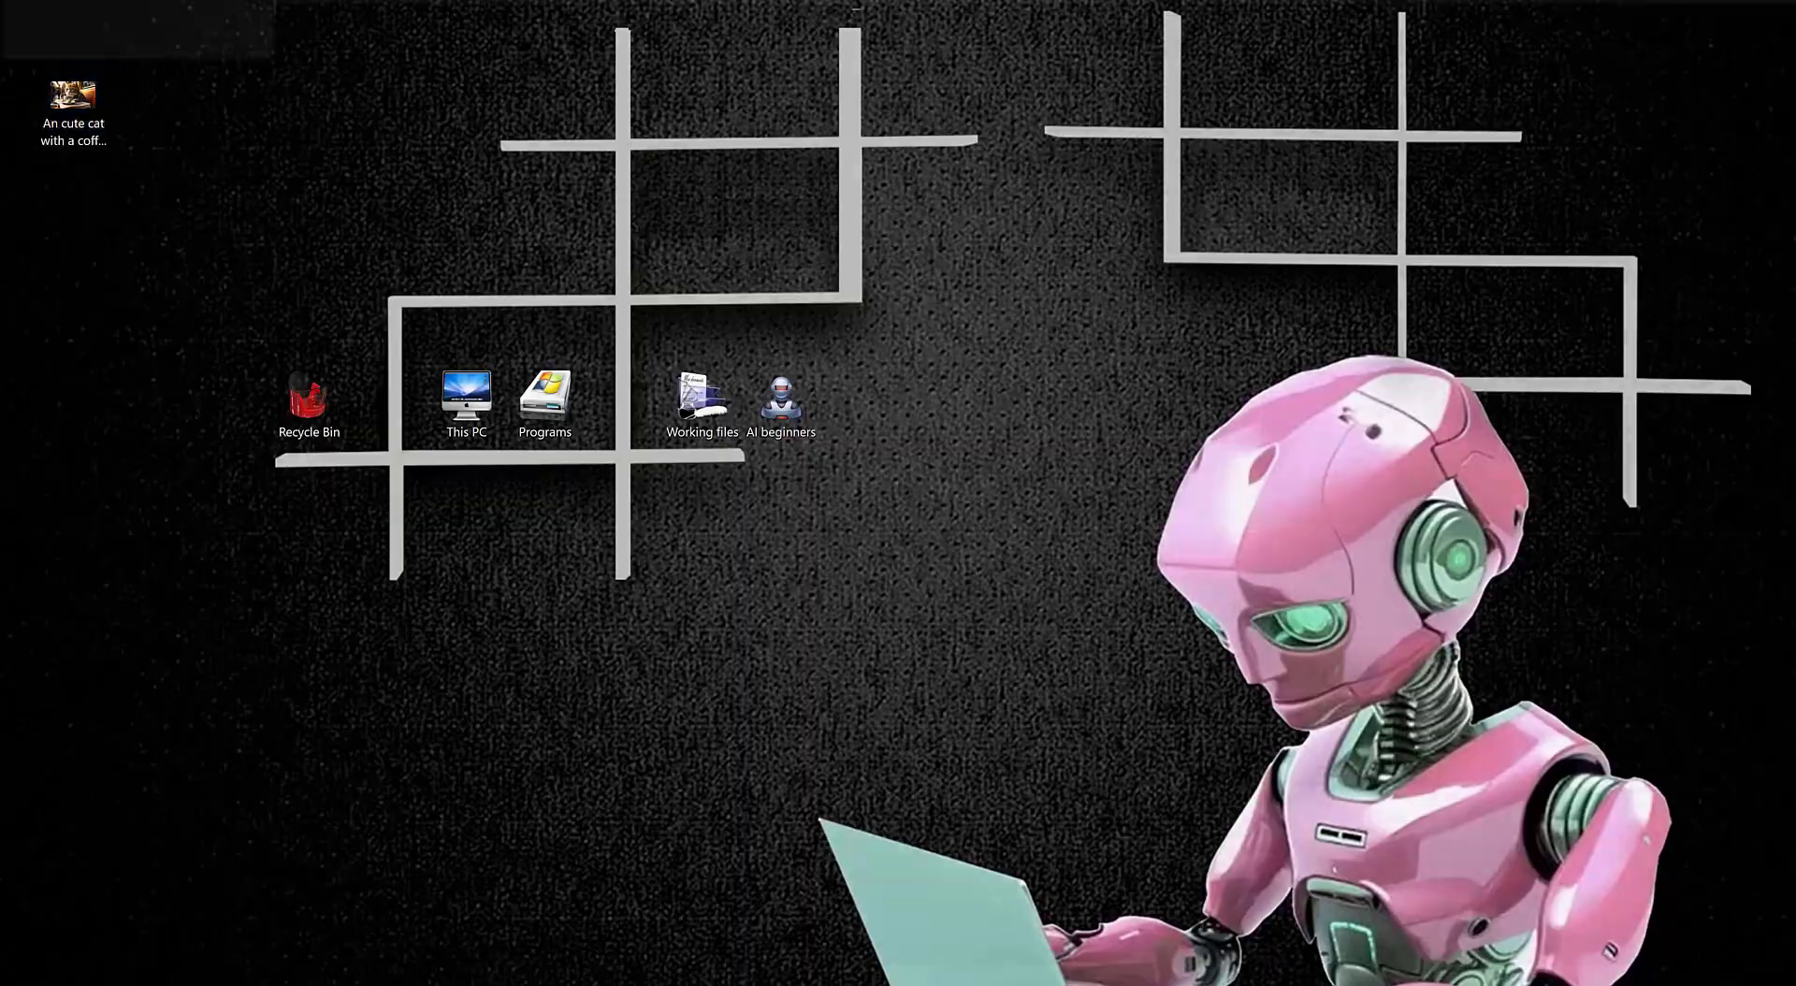
double_click(72, 93)
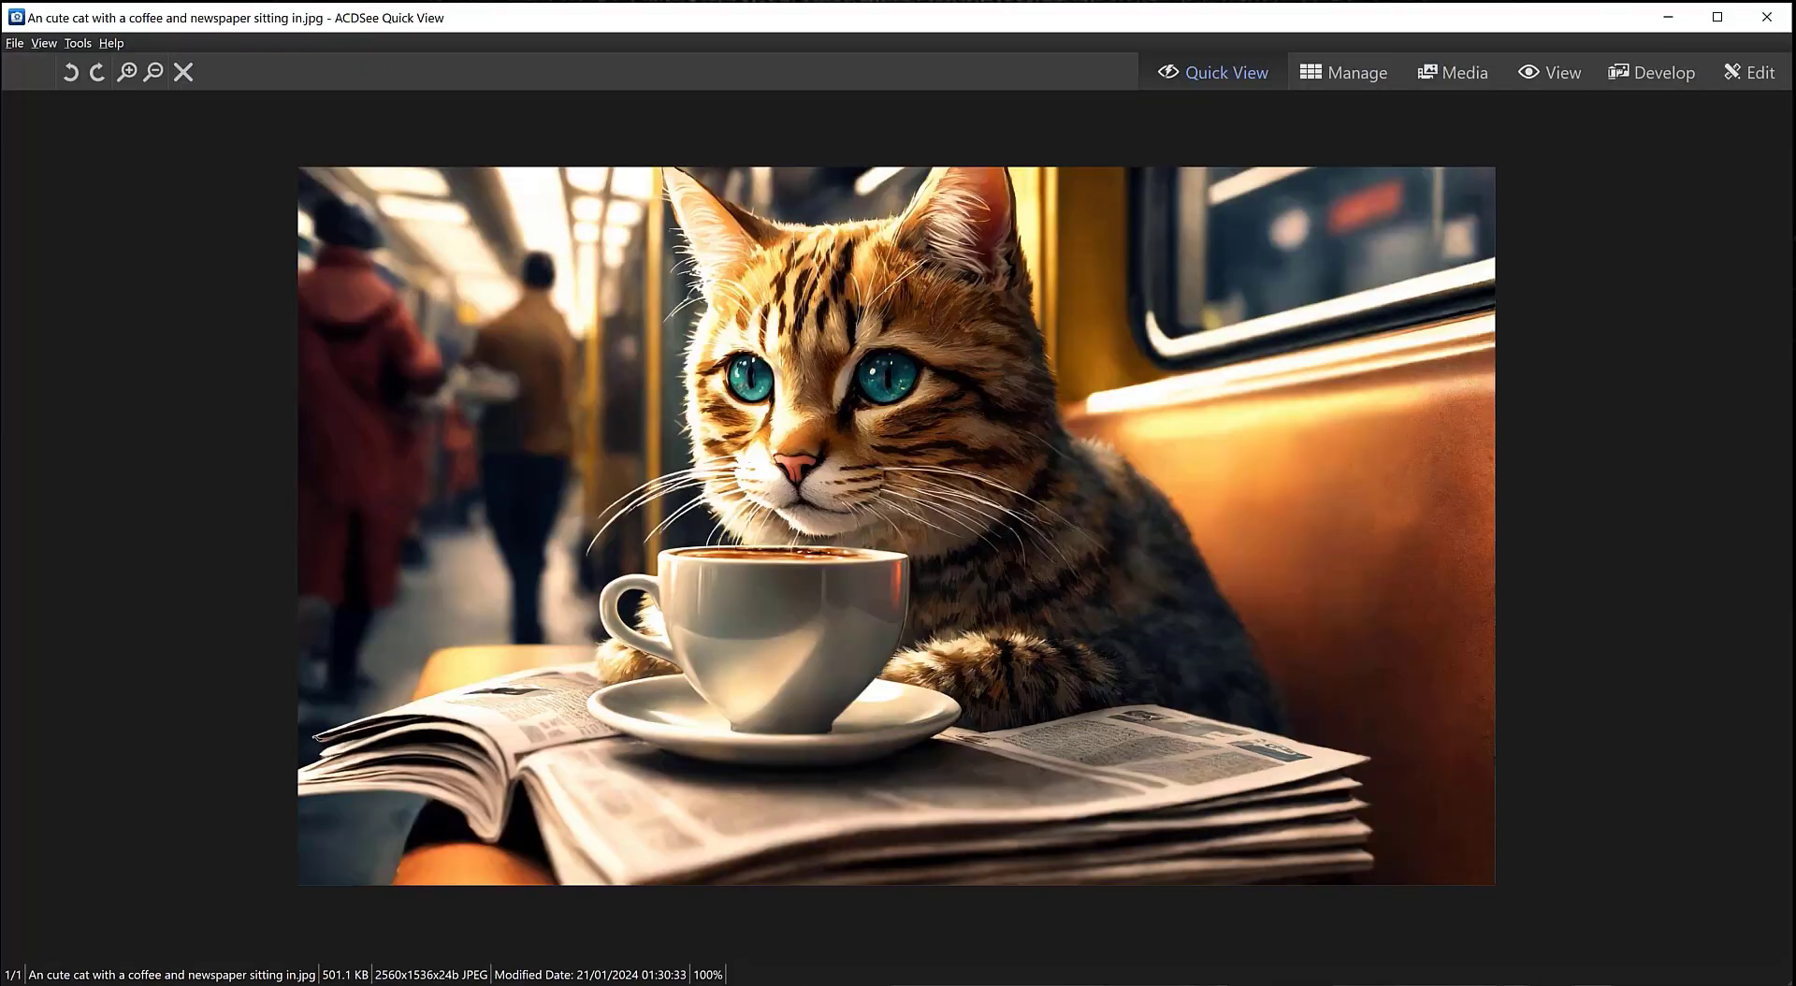